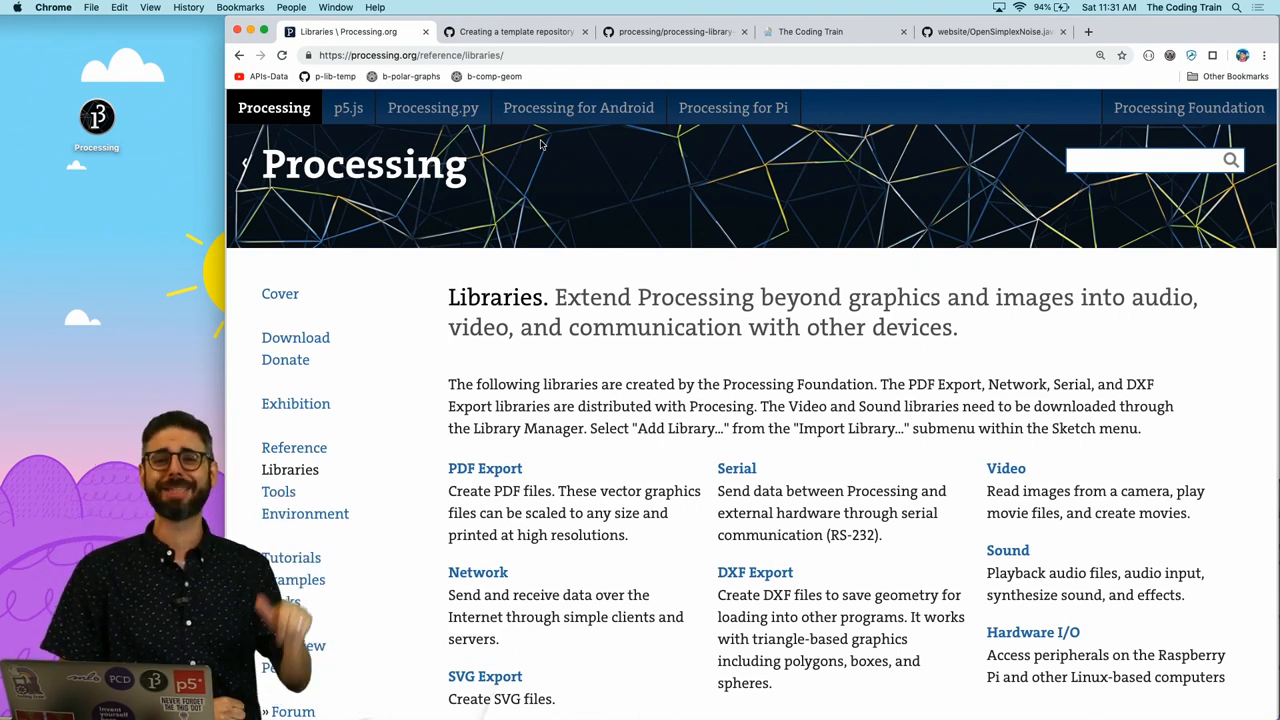
{"action": "mouse_move", "coordinate": [778, 103]}
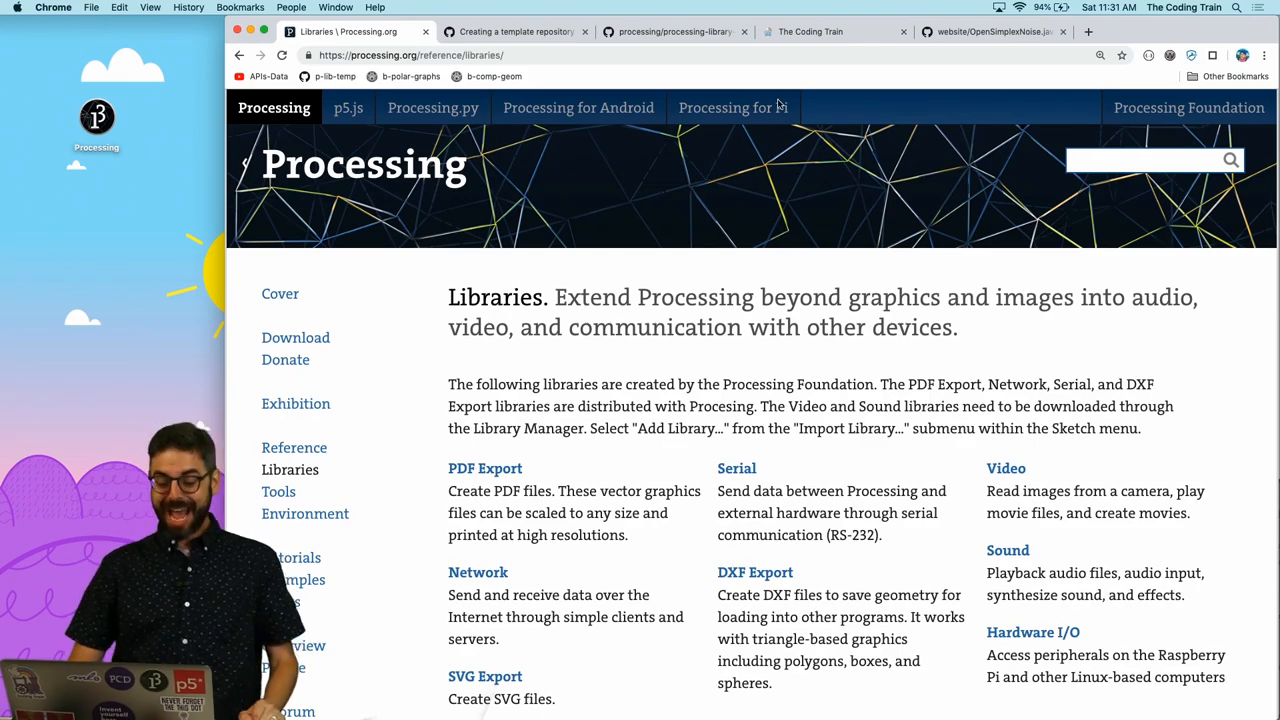
Browse the contributed libraries list and jump into its Video & Vision category.
{"action": "scroll", "scroll_direction": "down", "scroll_amount": 3}
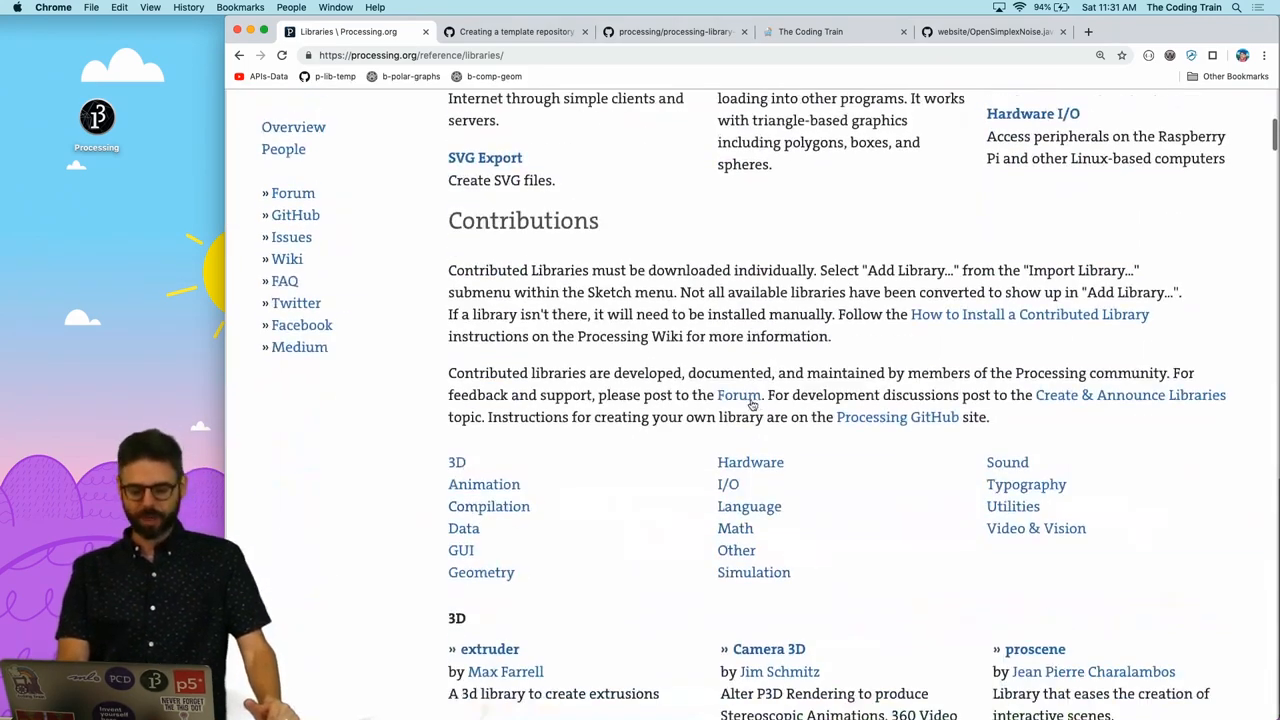
{"action": "scroll", "scroll_direction": "down", "scroll_amount": 3}
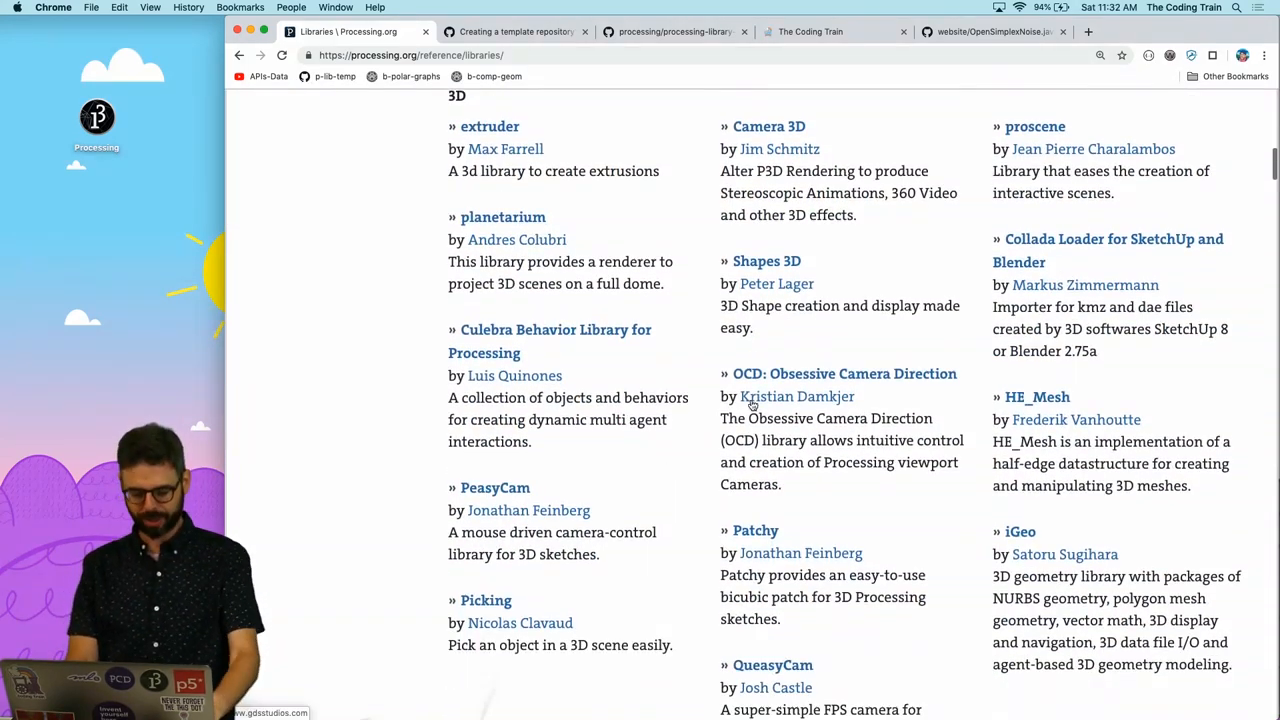
{"action": "scroll", "scroll_direction": "down", "scroll_amount": 3}
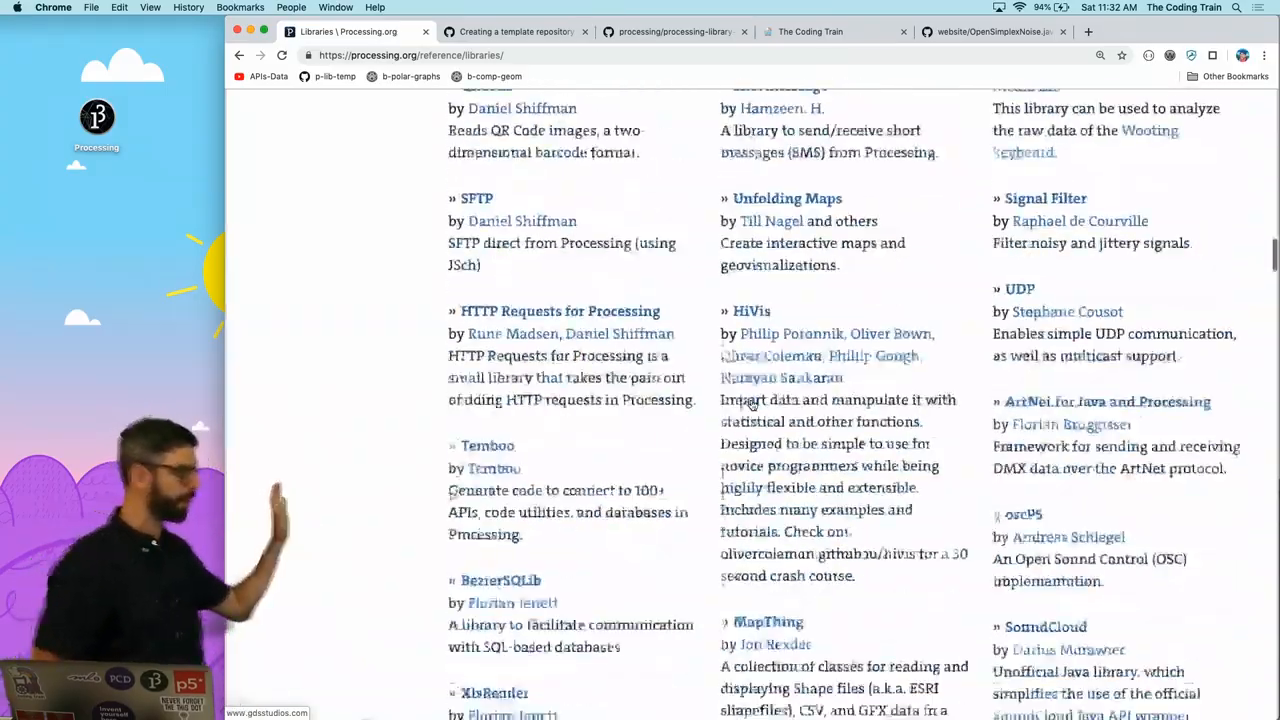
{"action": "scroll", "scroll_direction": "up", "scroll_amount": 3}
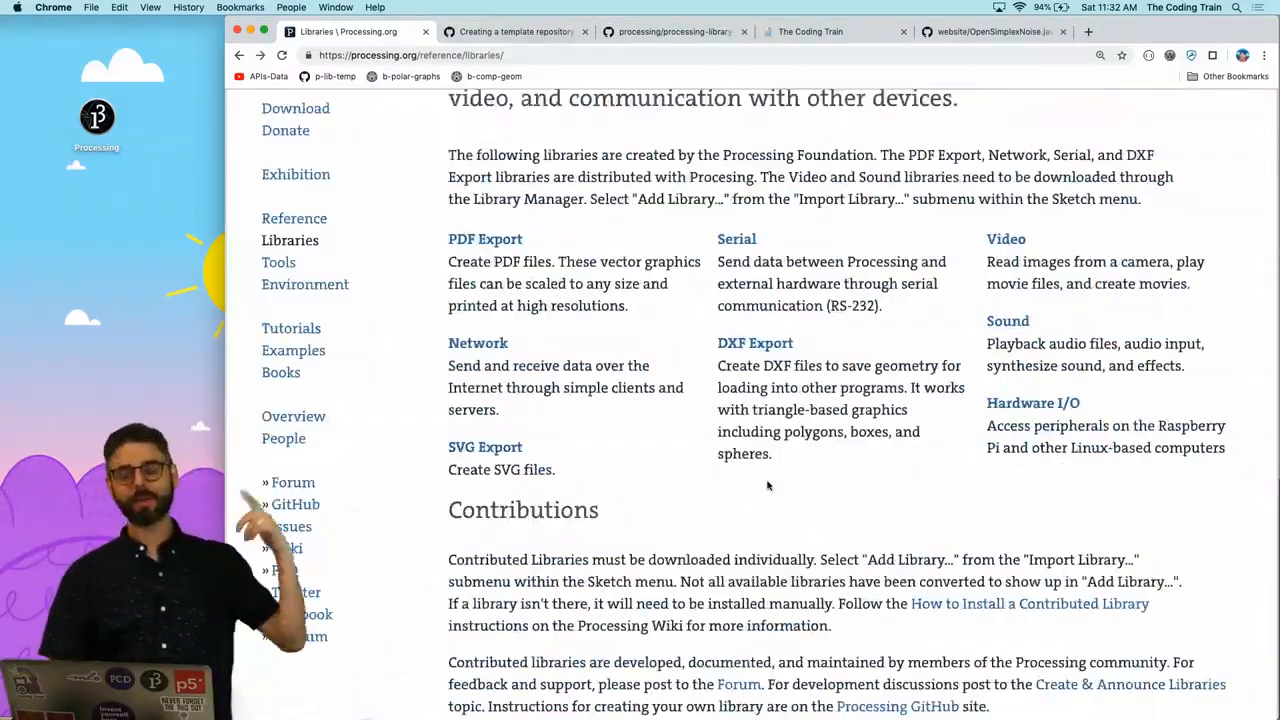
{"action": "scroll", "scroll_direction": "down", "scroll_amount": 3}
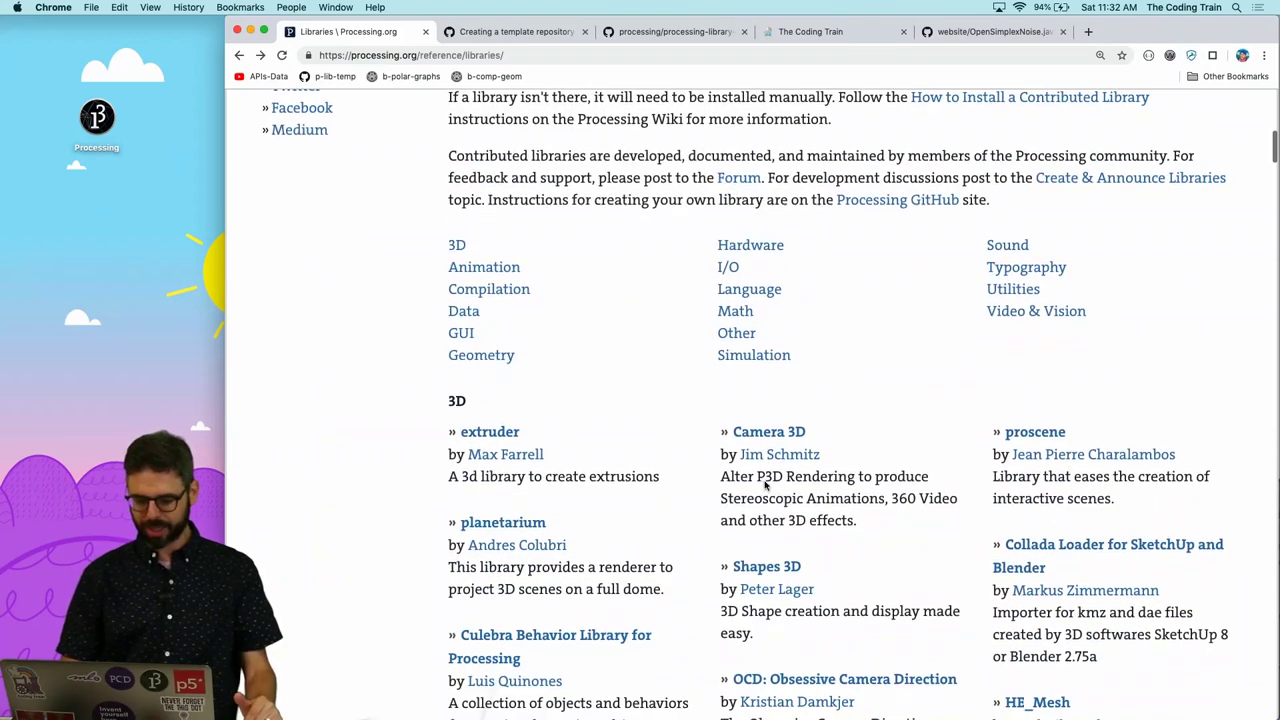
{"action": "left_click", "coordinate": [1036, 311]}
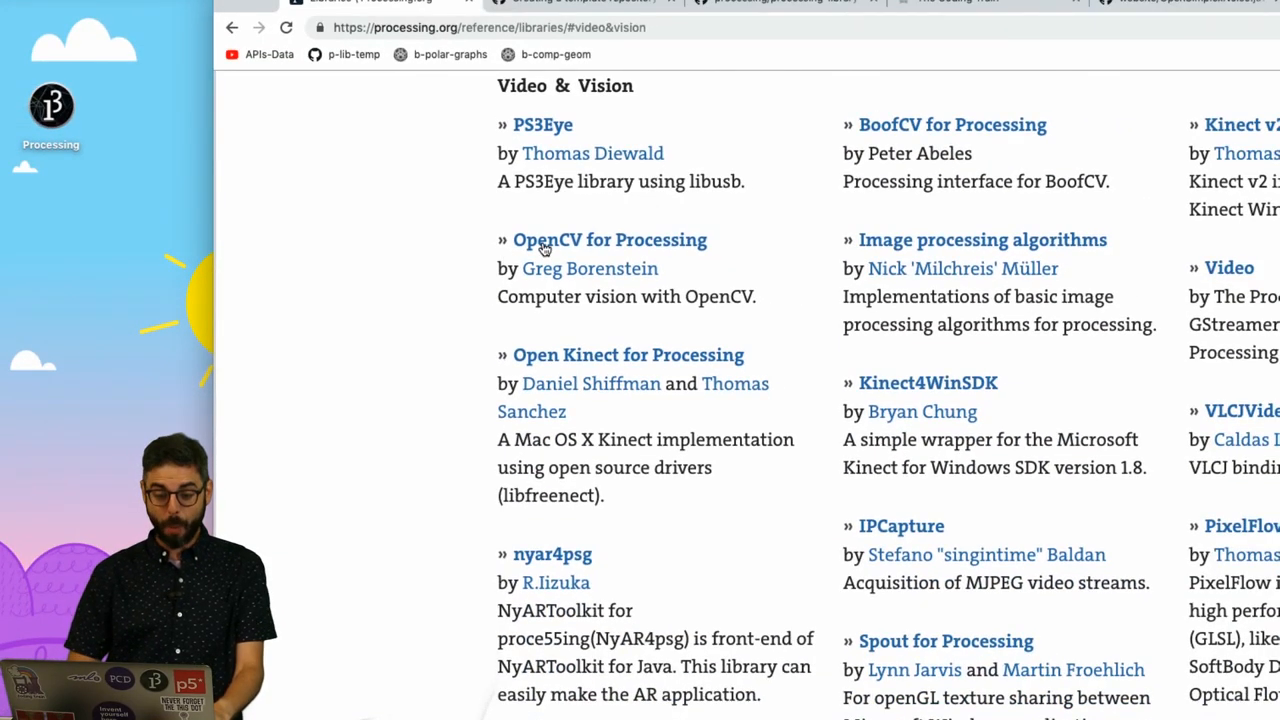
{"action": "scroll", "scroll_direction": "down", "scroll_amount": 3}
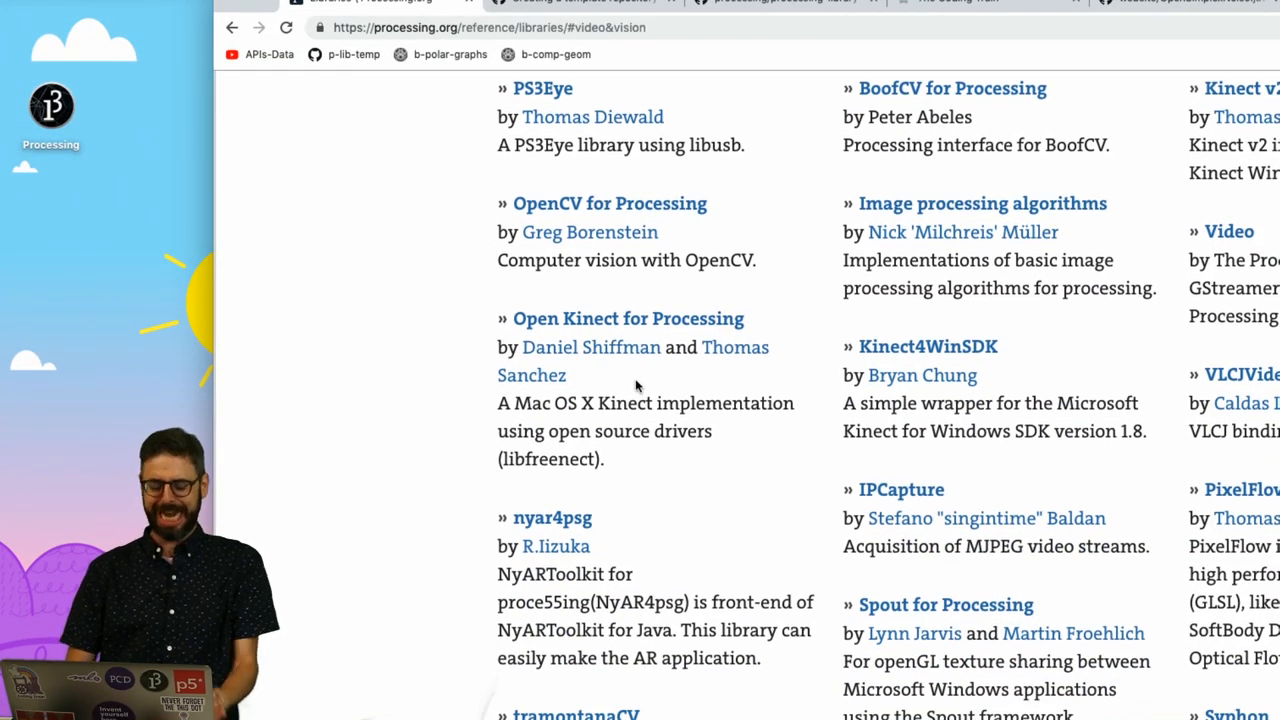
{"action": "mouse_move", "coordinate": [958, 490]}
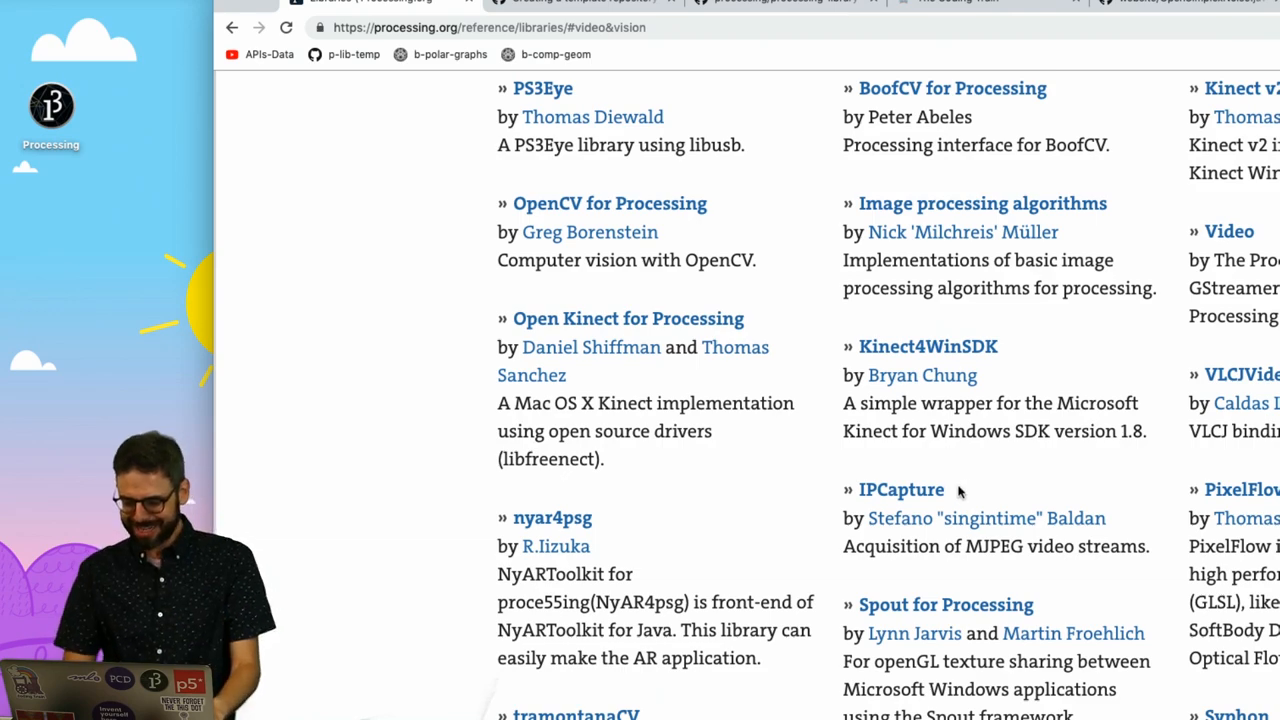
{"action": "scroll", "scroll_direction": "down", "scroll_amount": 3}
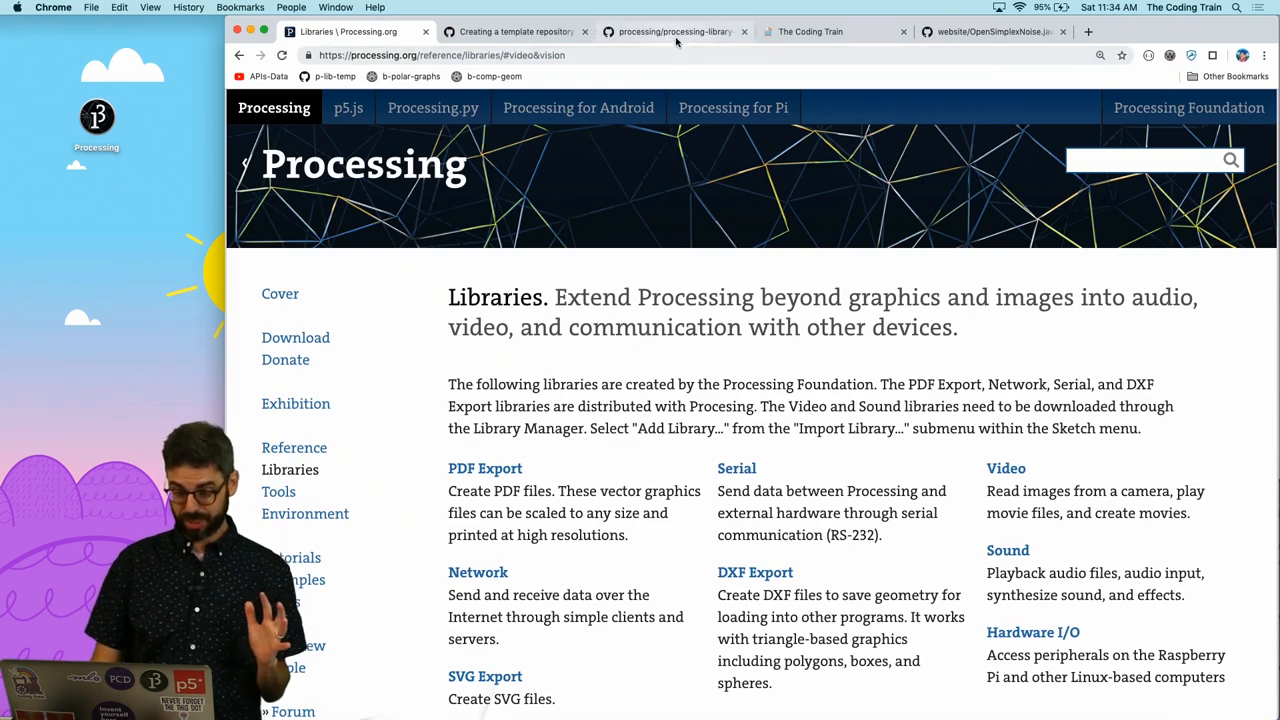
Review the processing-library-template repository's Code page and its template controls.
{"action": "left_click", "coordinate": [675, 31]}
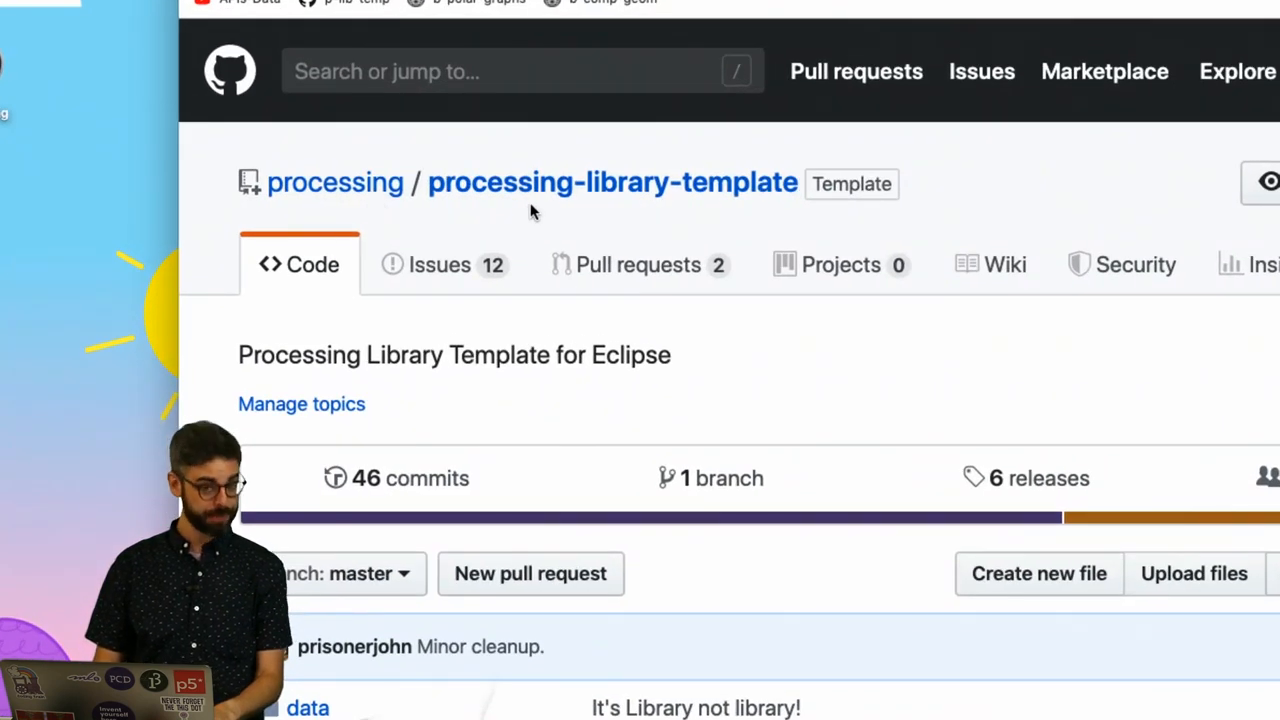
{"action": "mouse_move", "coordinate": [450, 310]}
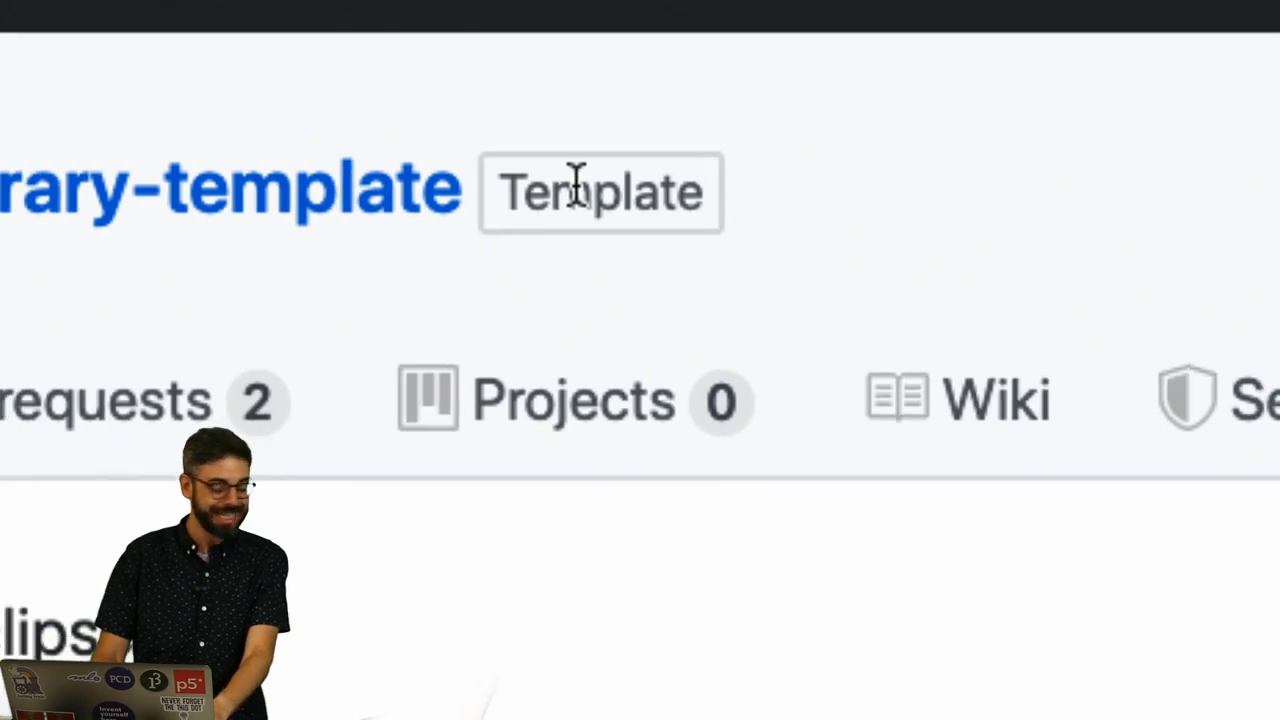
{"action": "scroll", "scroll_direction": "down", "scroll_amount": 3}
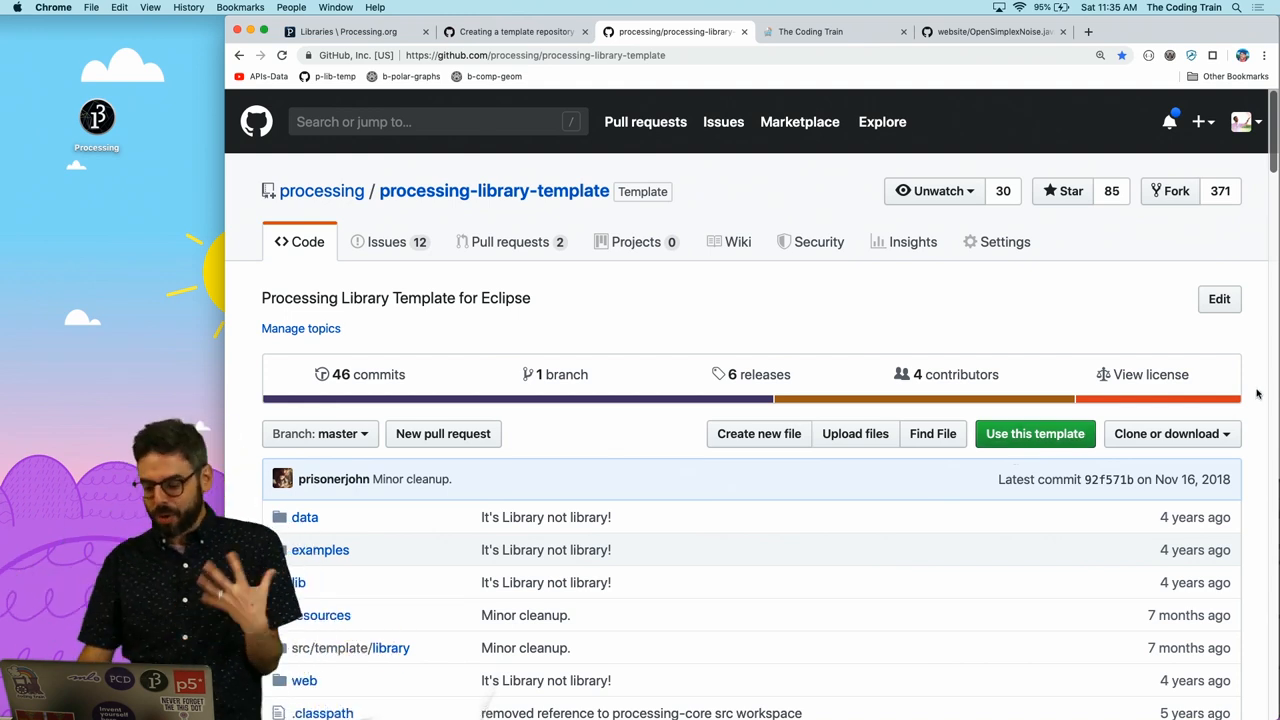
{"action": "left_click", "coordinate": [1166, 433]}
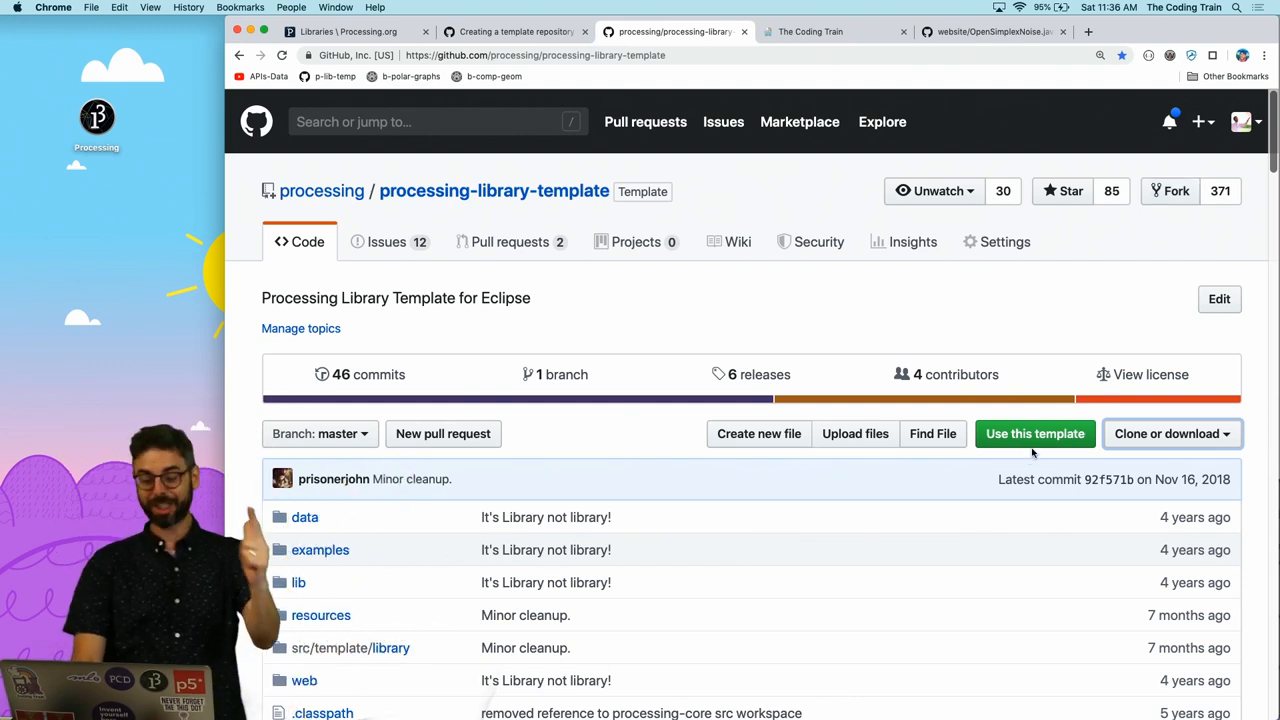
{"action": "mouse_move", "coordinate": [1035, 433]}
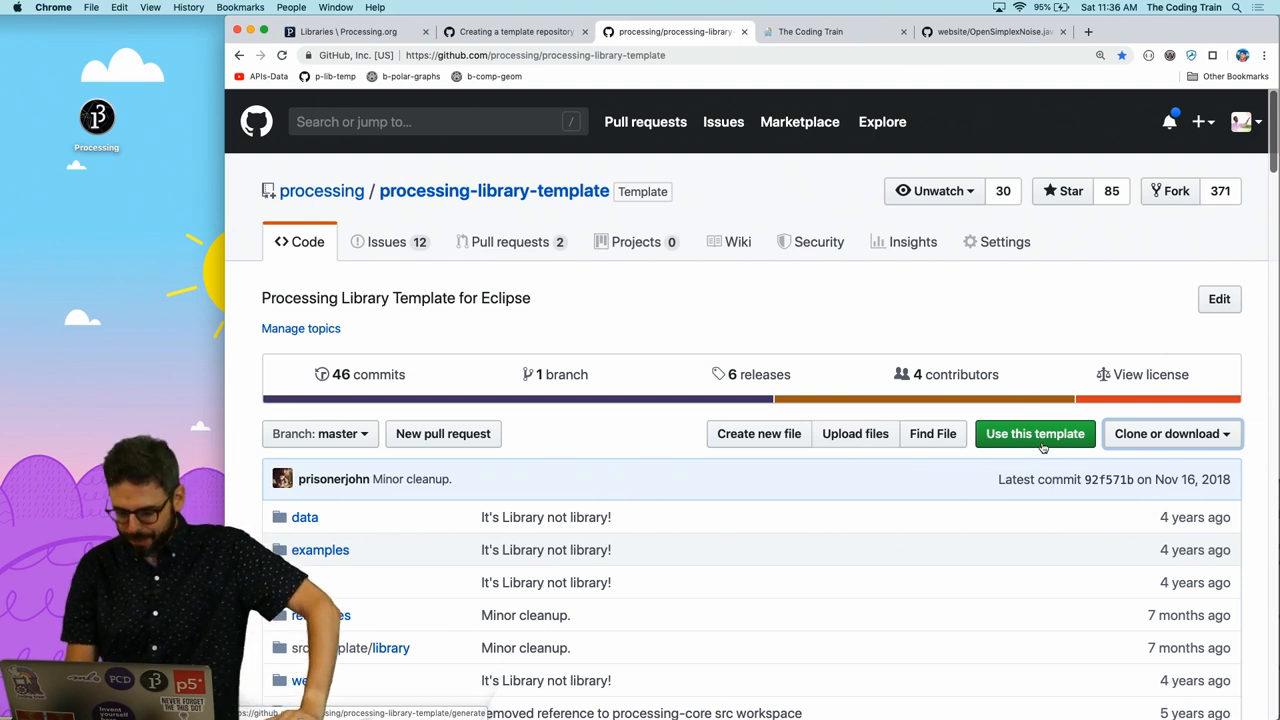
Start a new repository from the template owned by the CodingTrain account.
{"action": "left_click", "coordinate": [1034, 433]}
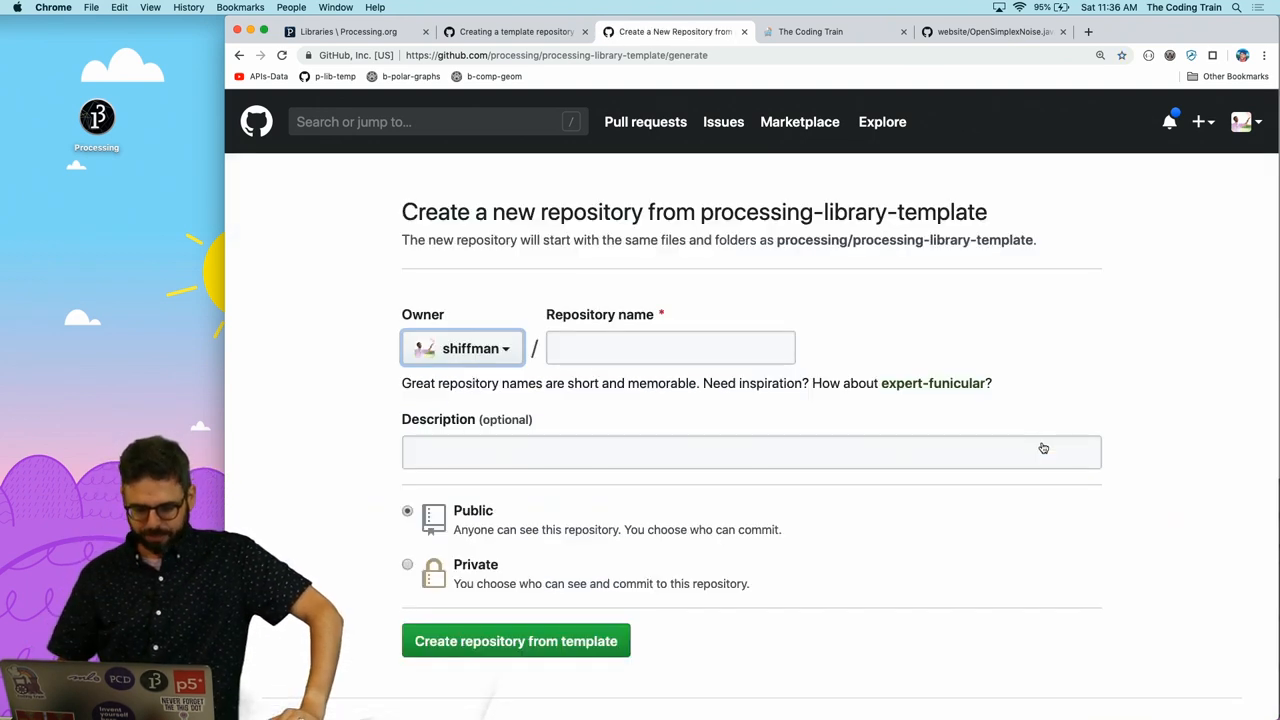
{"action": "left_click", "coordinate": [462, 348]}
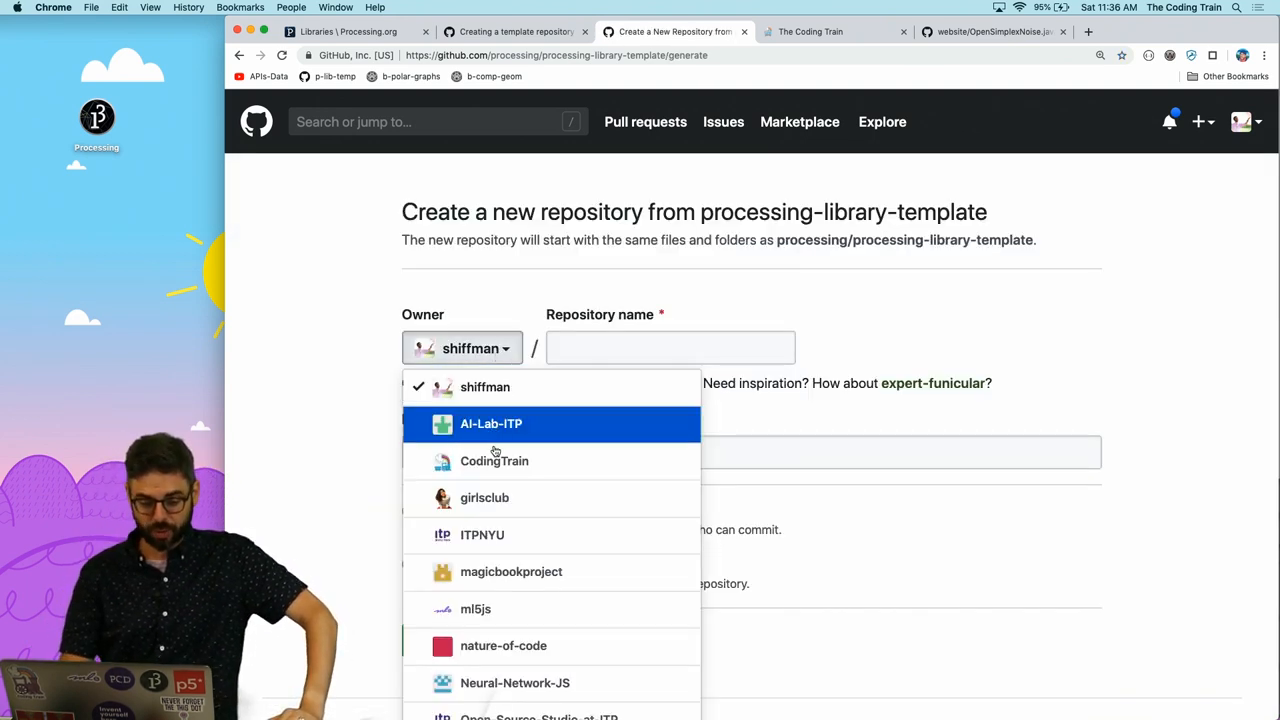
{"action": "left_click", "coordinate": [494, 461]}
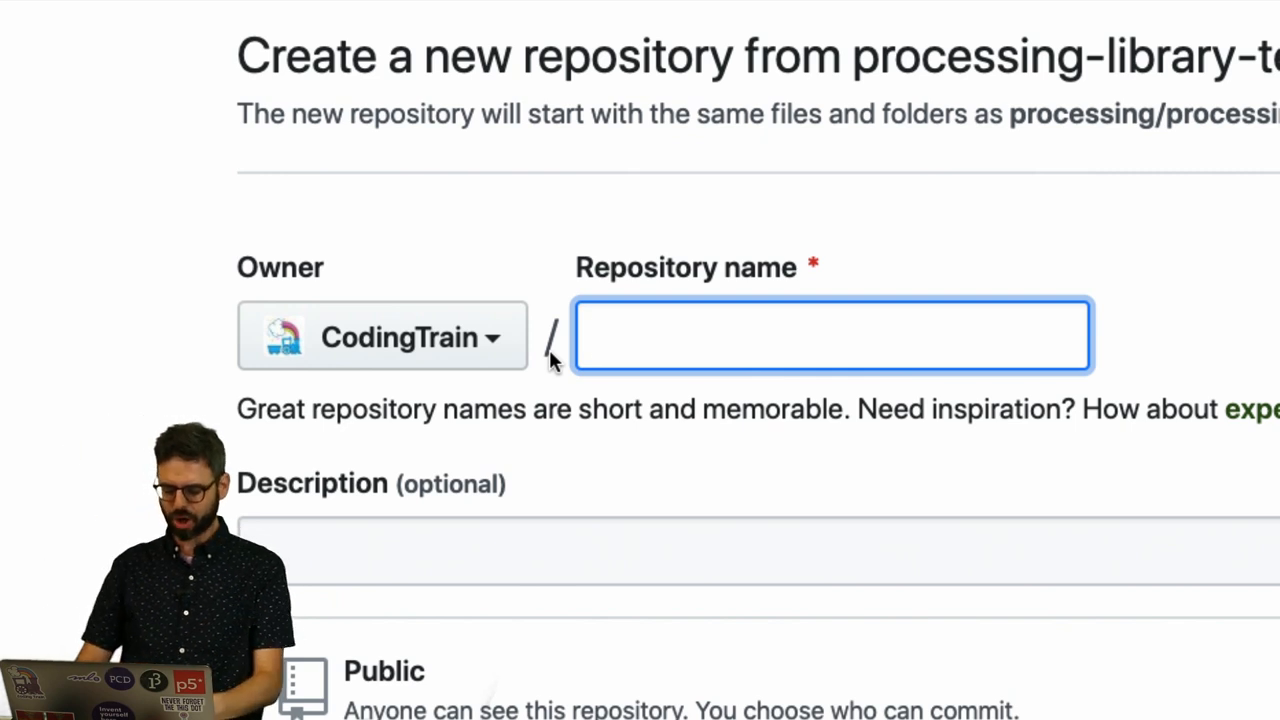
Name it OpenSimplexNoise-Library-for-Processing with description 'A new Processing library for open simplex noise'.
{"action": "type", "text": "OpenSimple"}
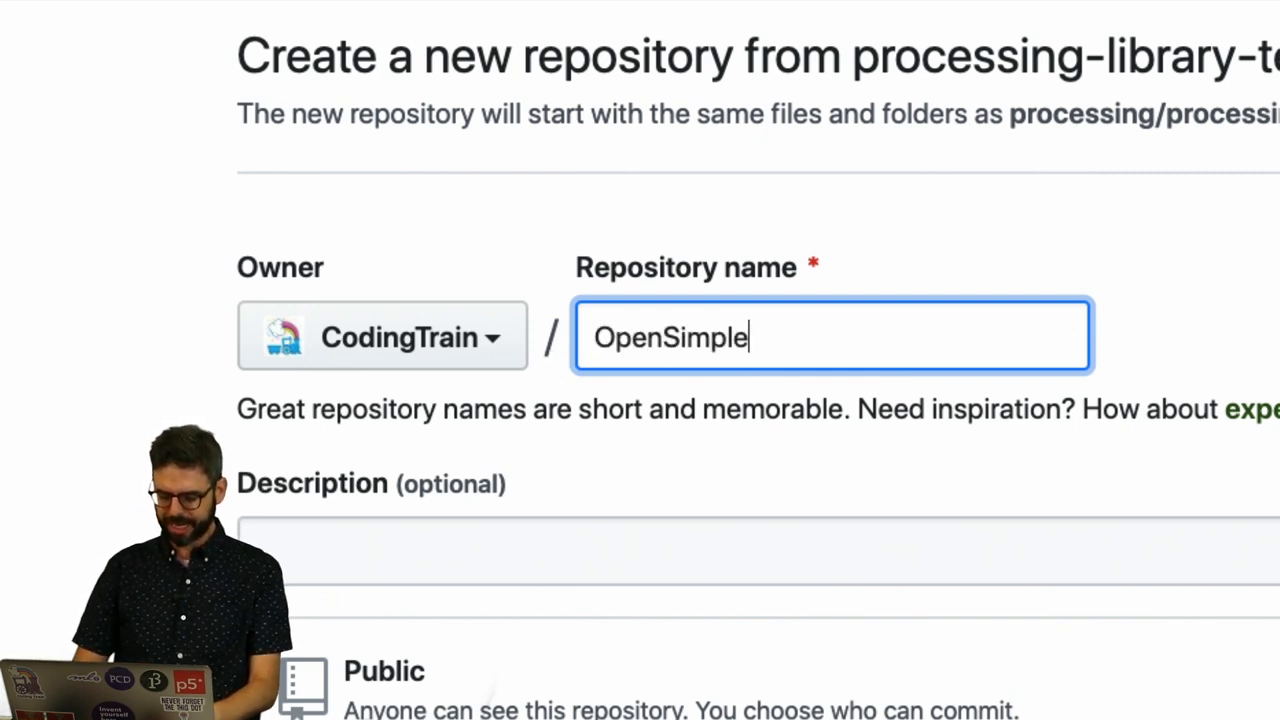
{"action": "type", "text": "xNoise-"}
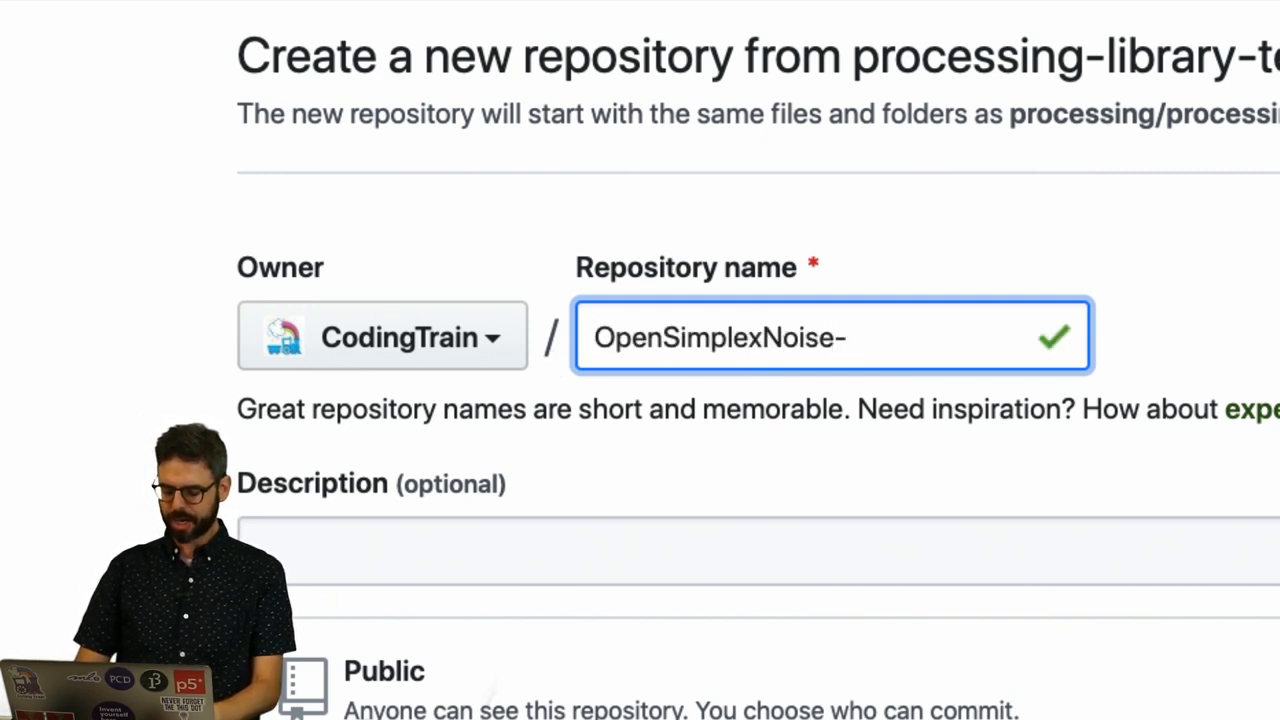
{"action": "type", "text": "Library-"}
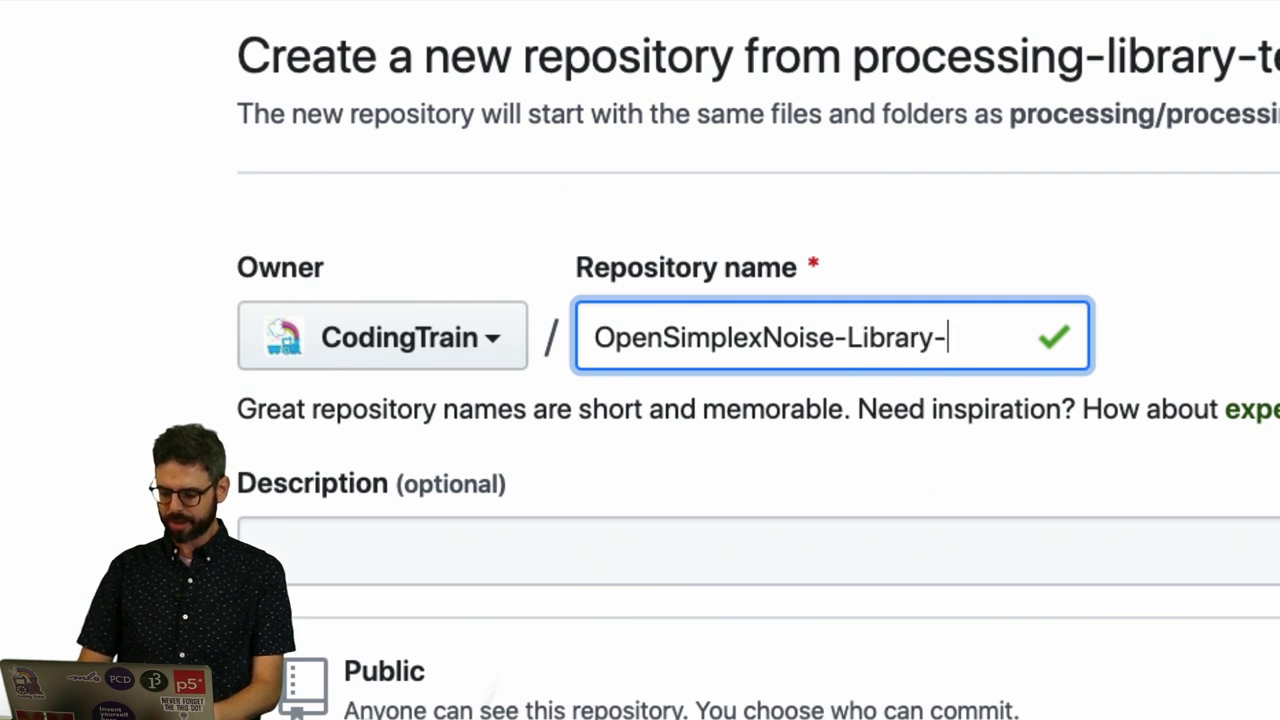
{"action": "type", "text": "for"}
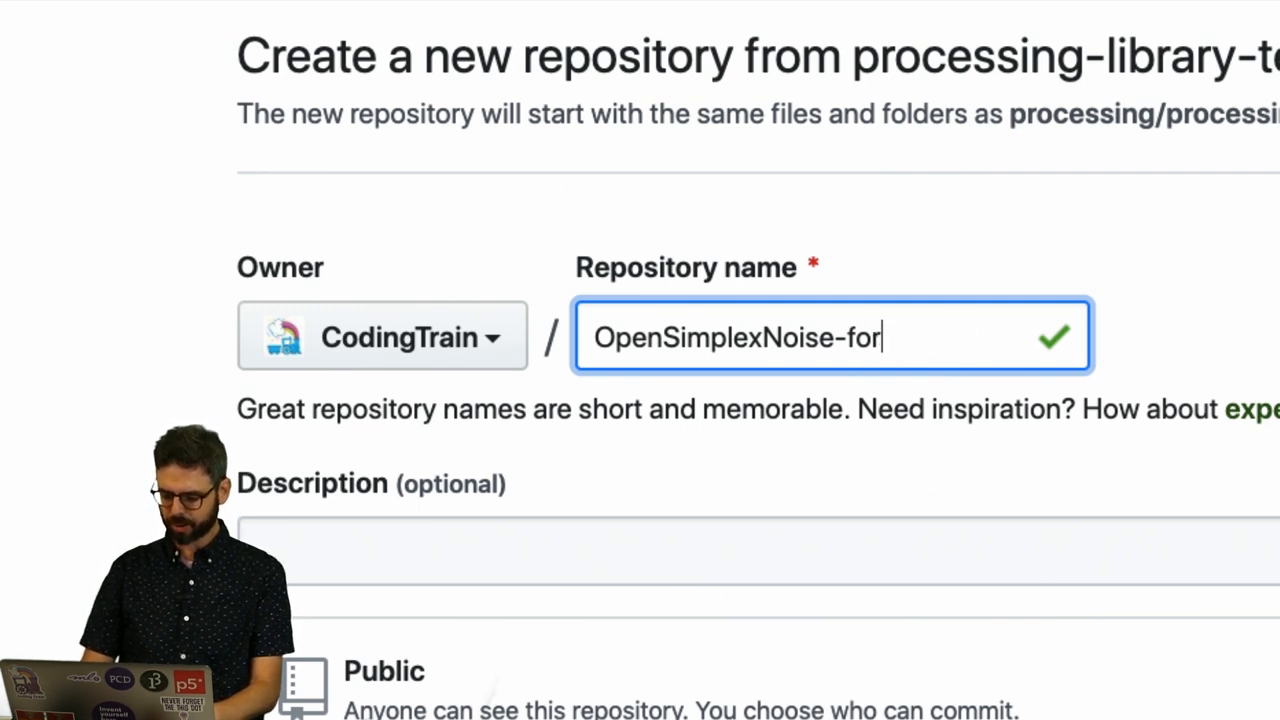
{"action": "type", "text": "-Processing"}
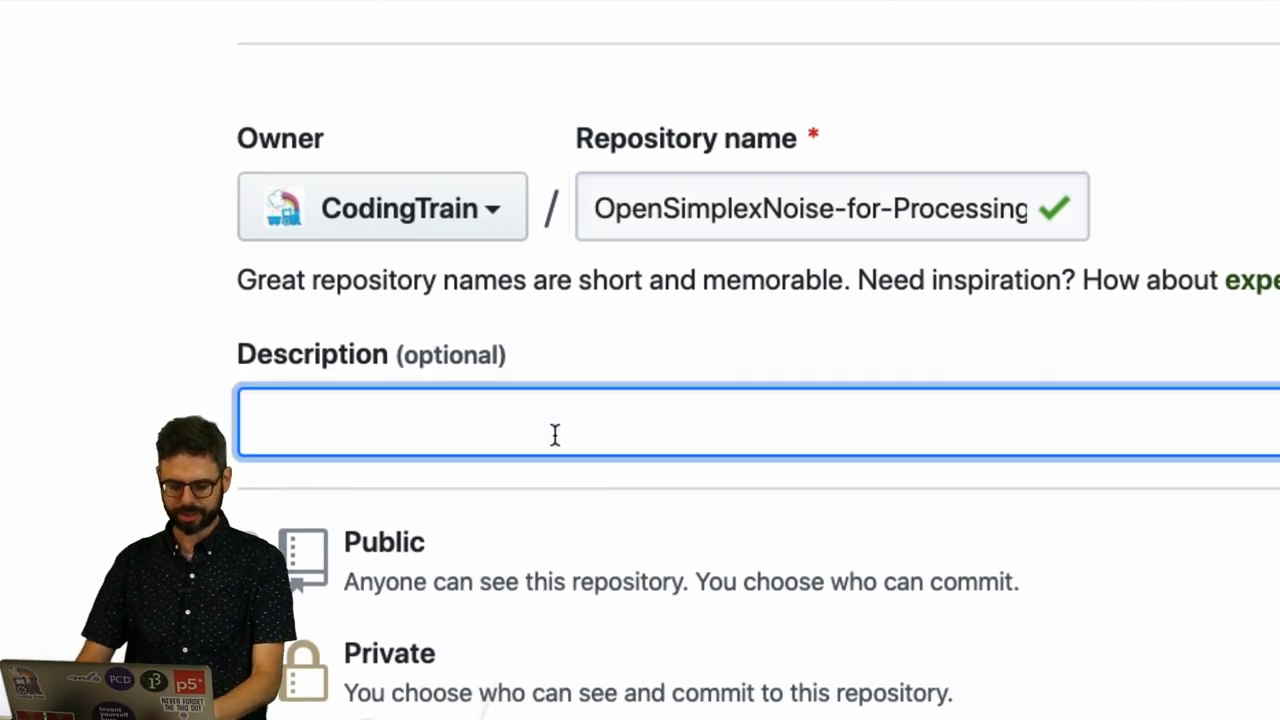
{"action": "type", "text": "A n"}
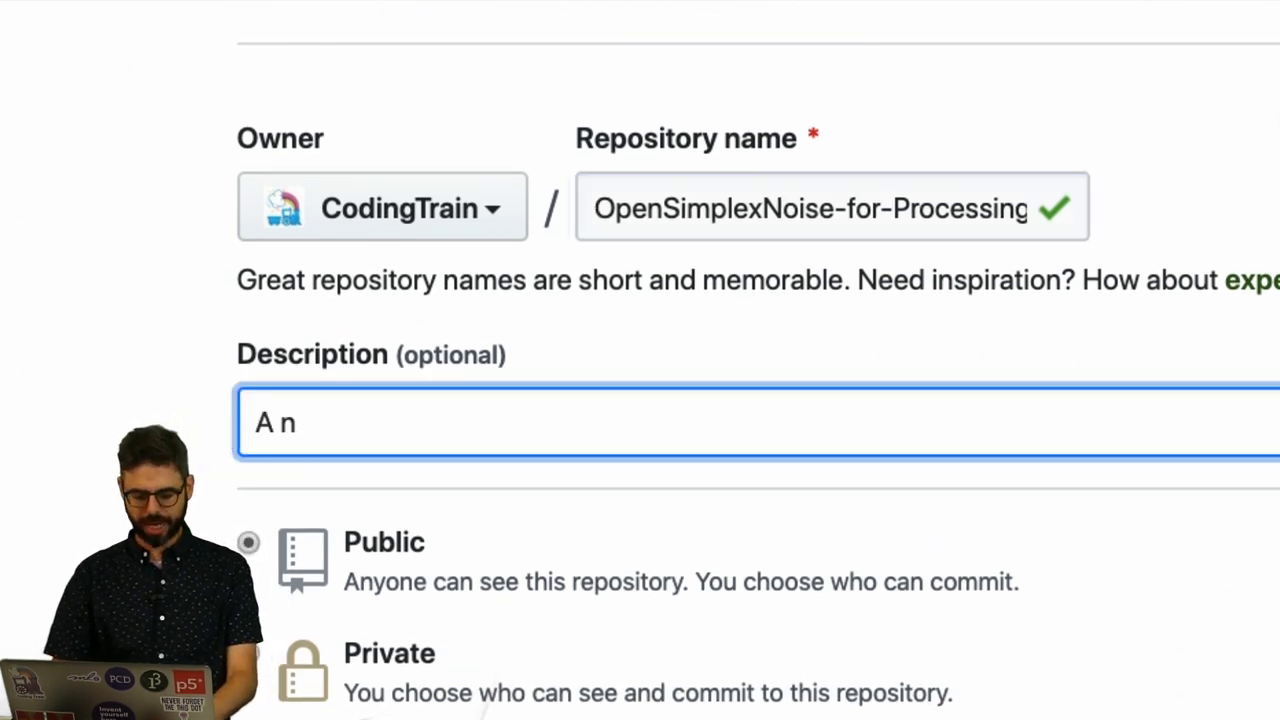
{"action": "type", "text": "Pro"}
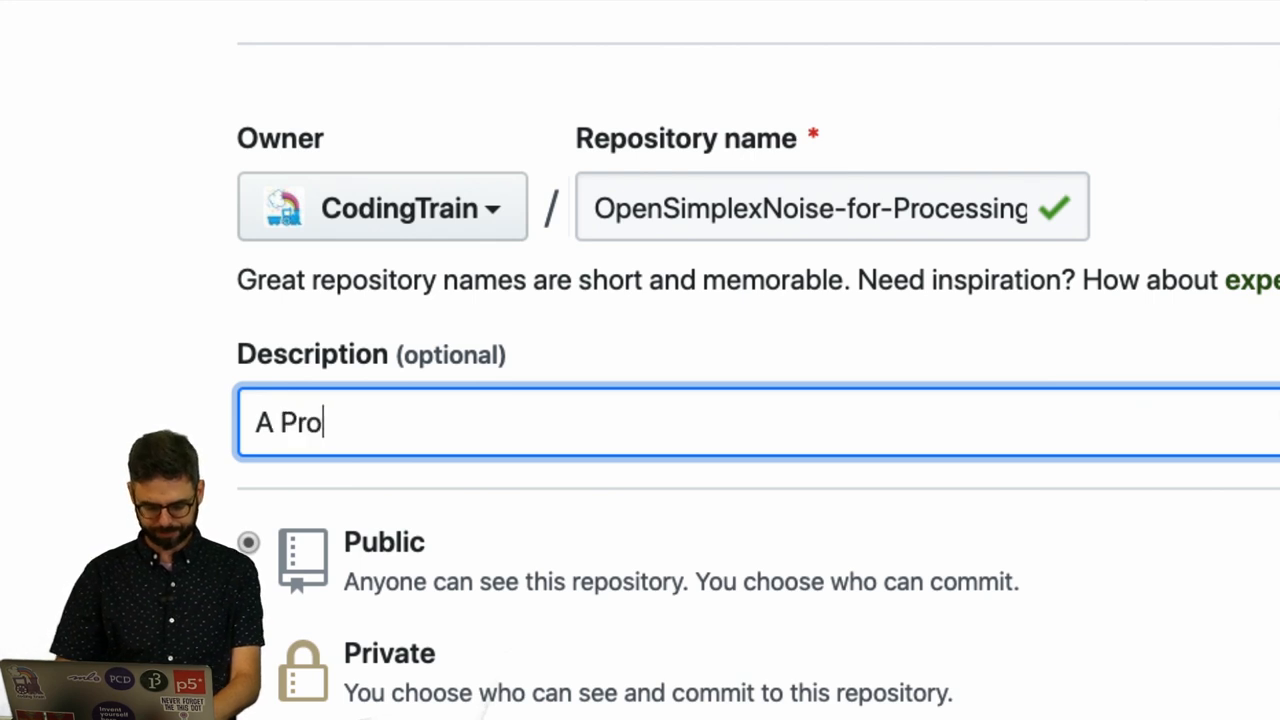
{"action": "type", "text": "cessing library fo"}
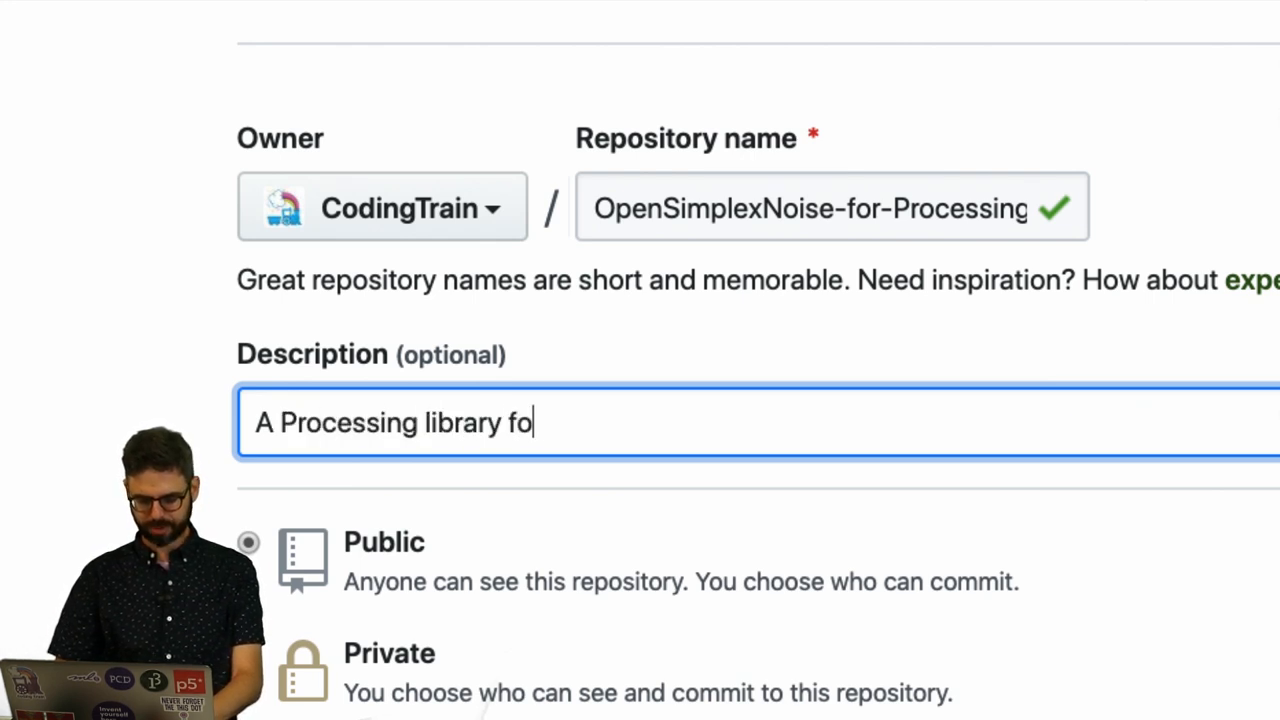
{"action": "type", "text": "r open simplex noise"}
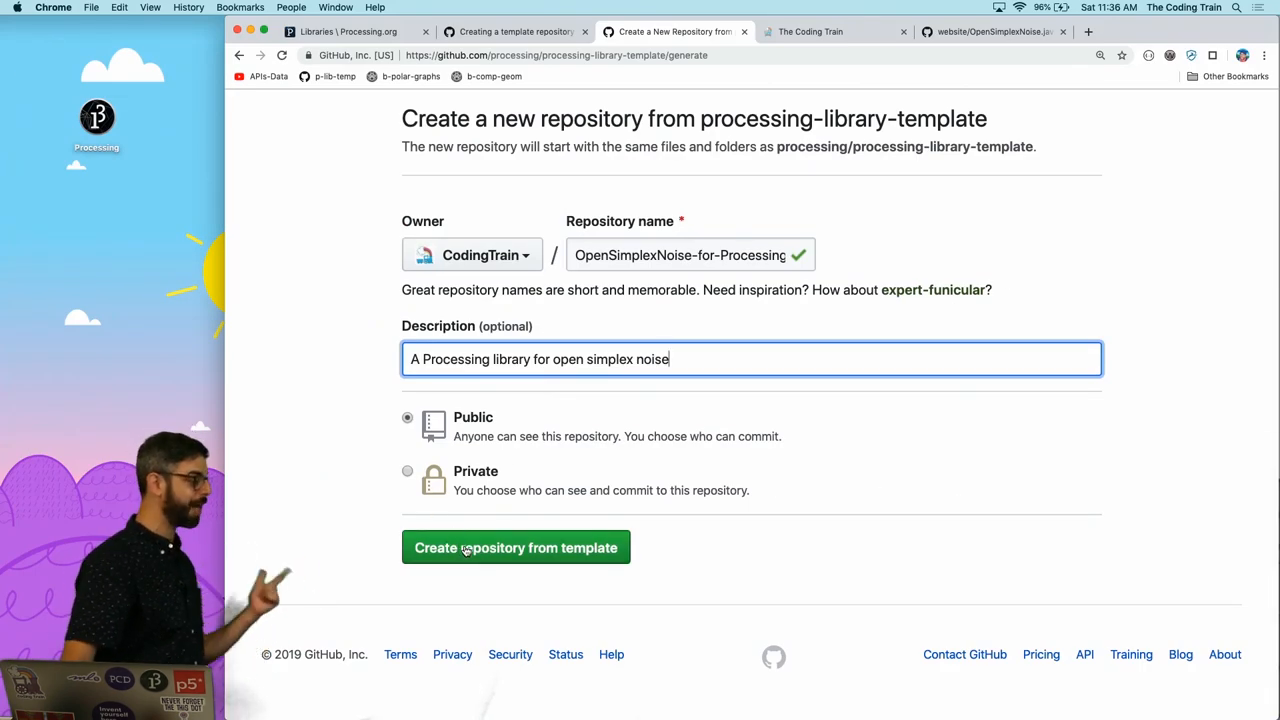
Generate the CodingTrain/OpenSimplexNoise-for-Processing repository with its initial commit and folders.
{"action": "left_click", "coordinate": [516, 547]}
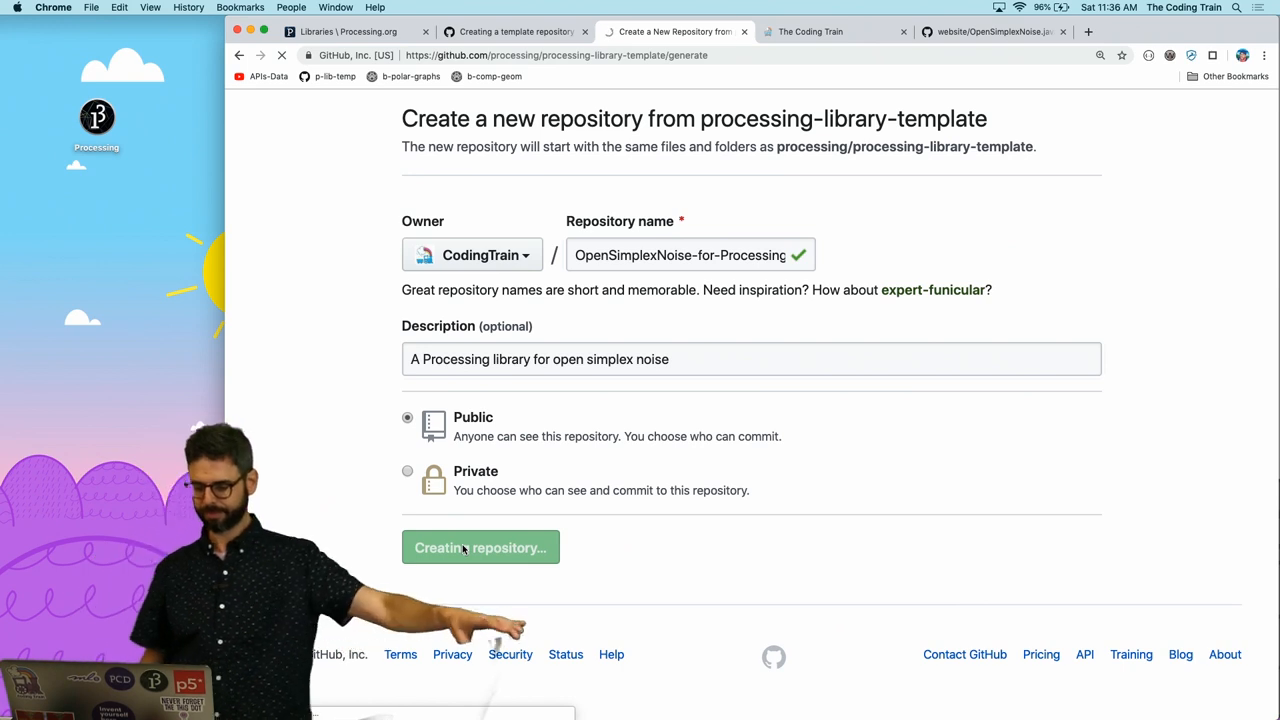
{"action": "left_click", "coordinate": [480, 547]}
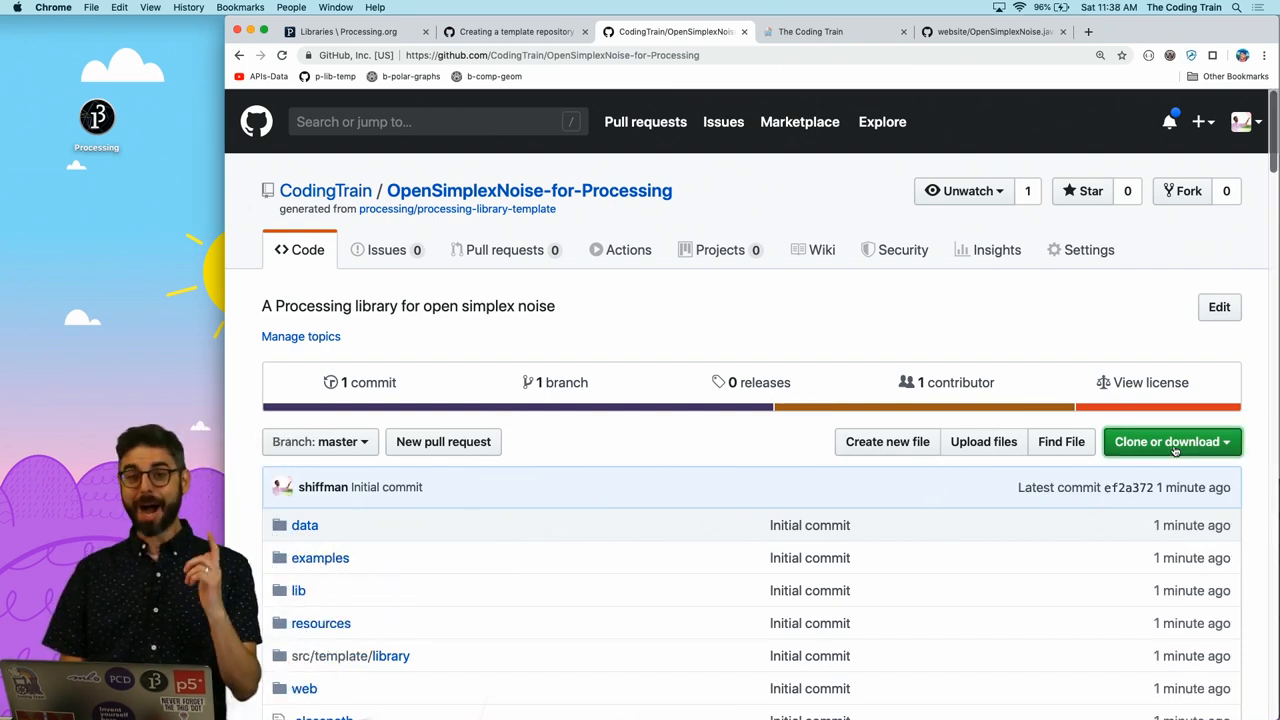
{"action": "left_click", "coordinate": [1170, 441]}
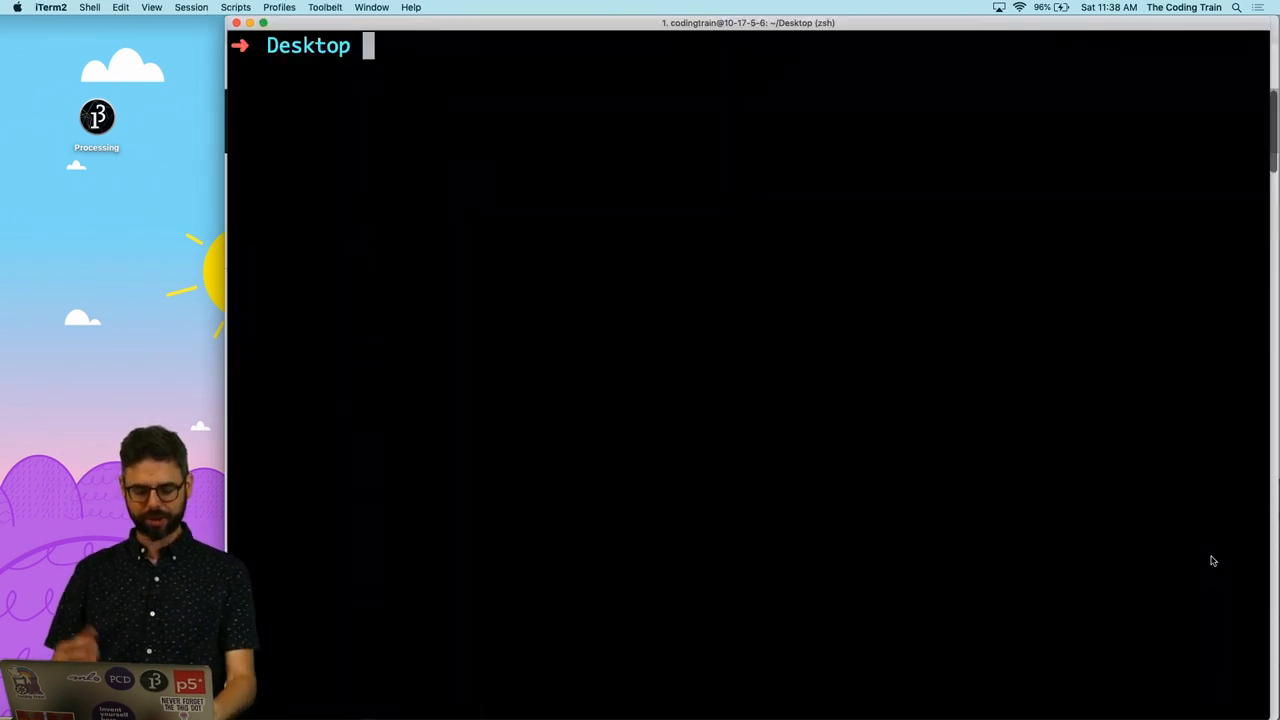
{"action": "type", "text": "git"}
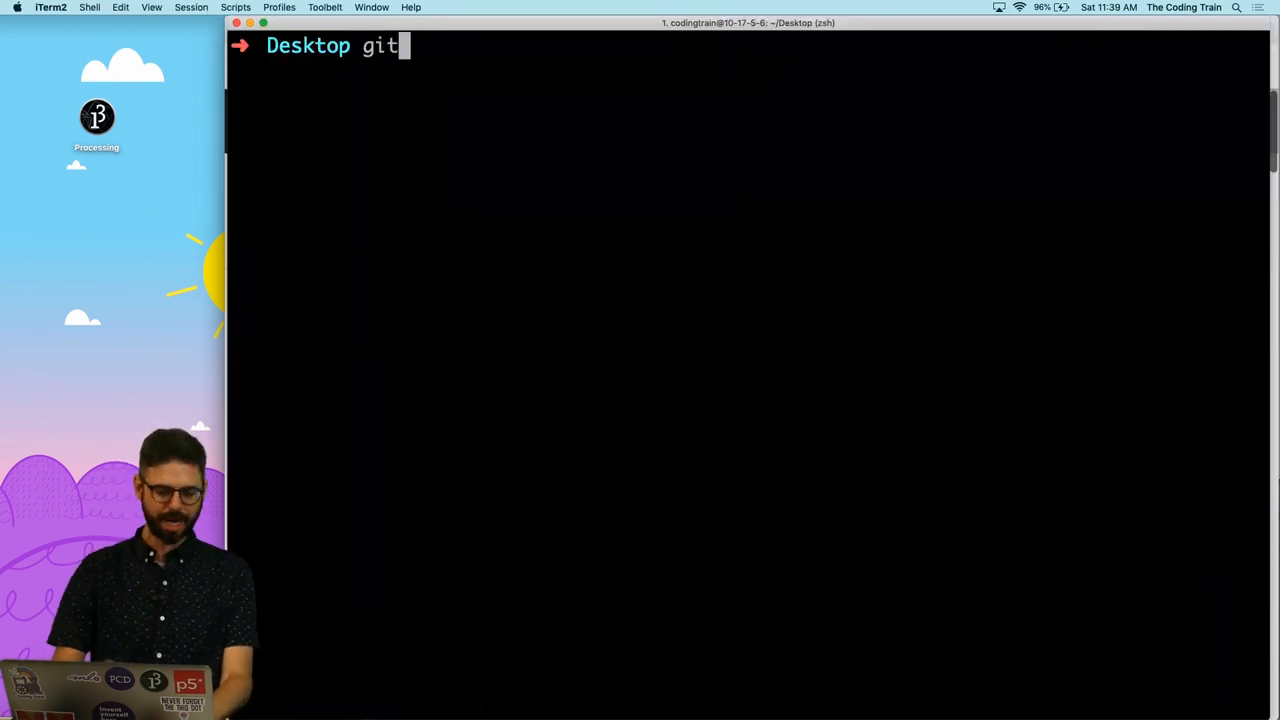
{"action": "type", "text": "clone git@github.com:CodingTrain/OpenSimplexNoise-for-Processing.git"}
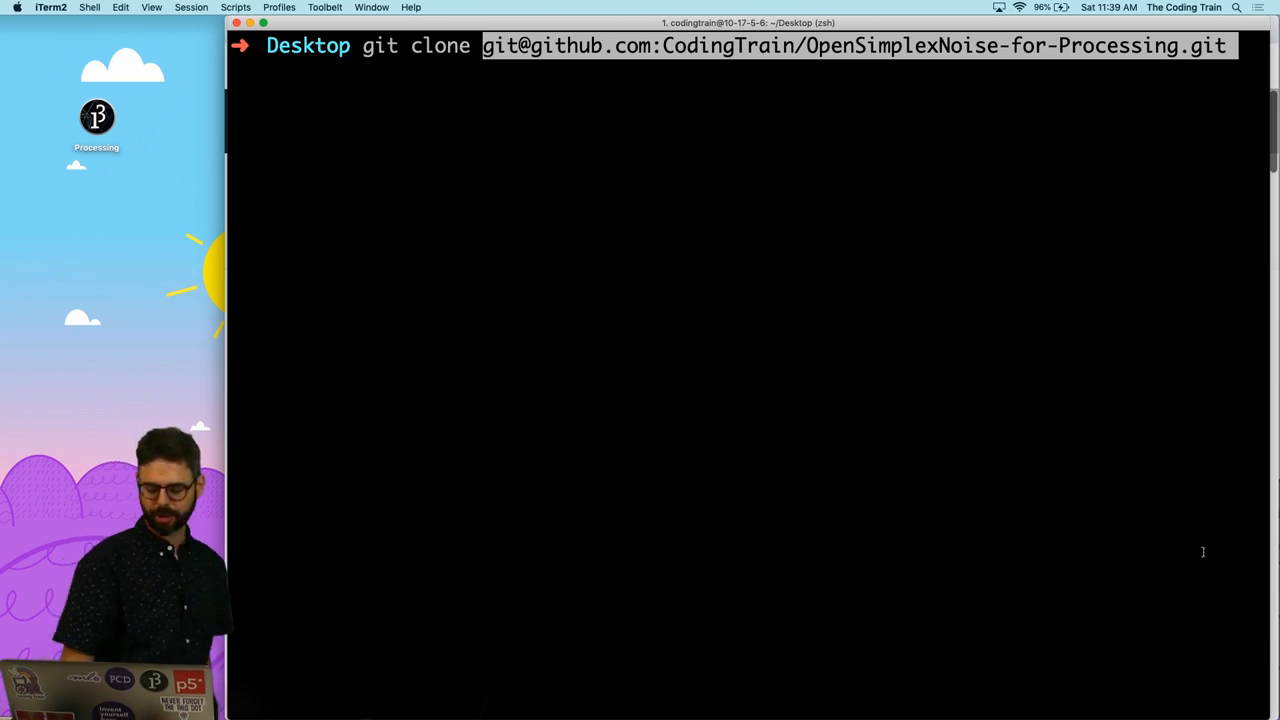
{"action": "key", "text": "Return"}
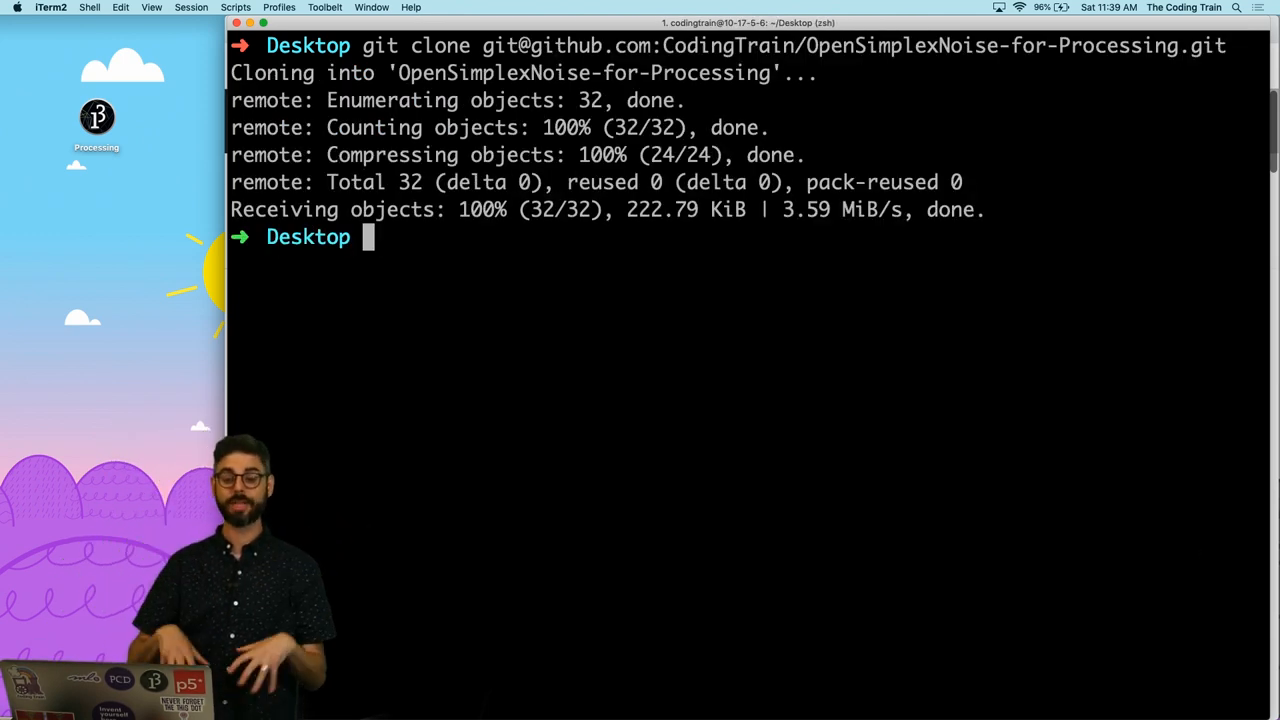
Launch Visual Studio Code on the Desktop folder with 'code .'.
{"action": "type", "text": "code"}
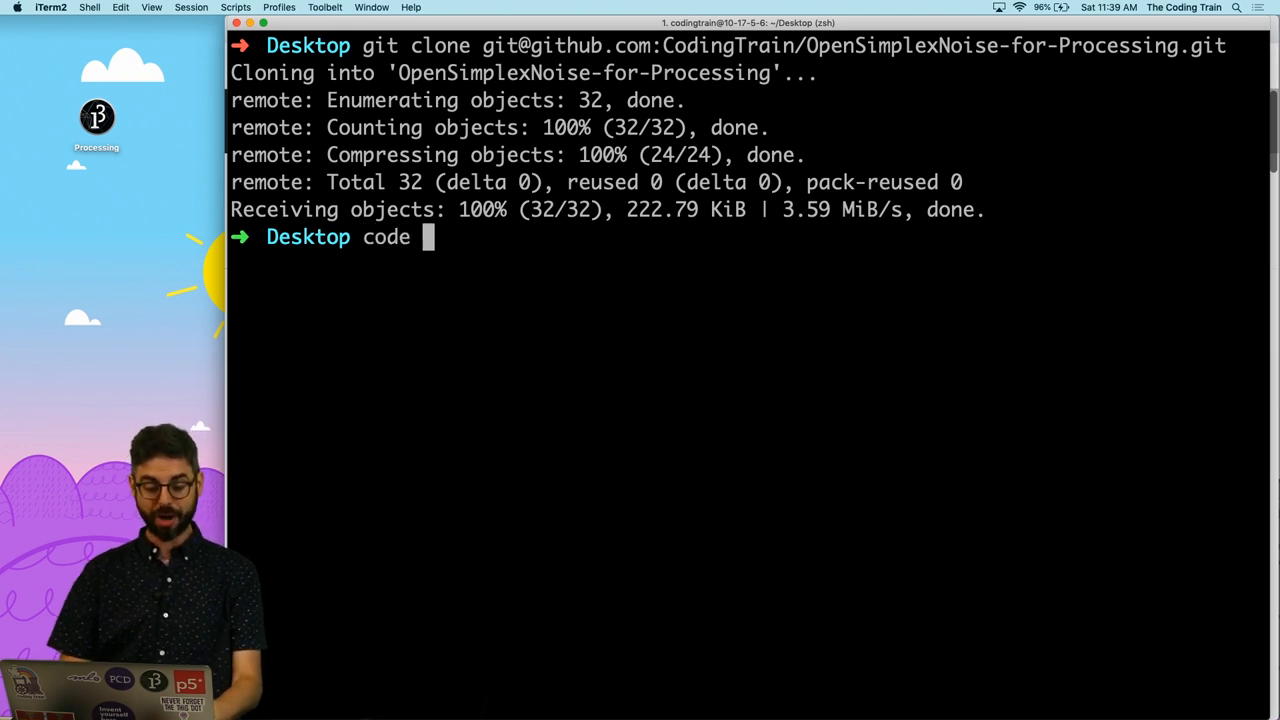
{"action": "type", "text": "."}
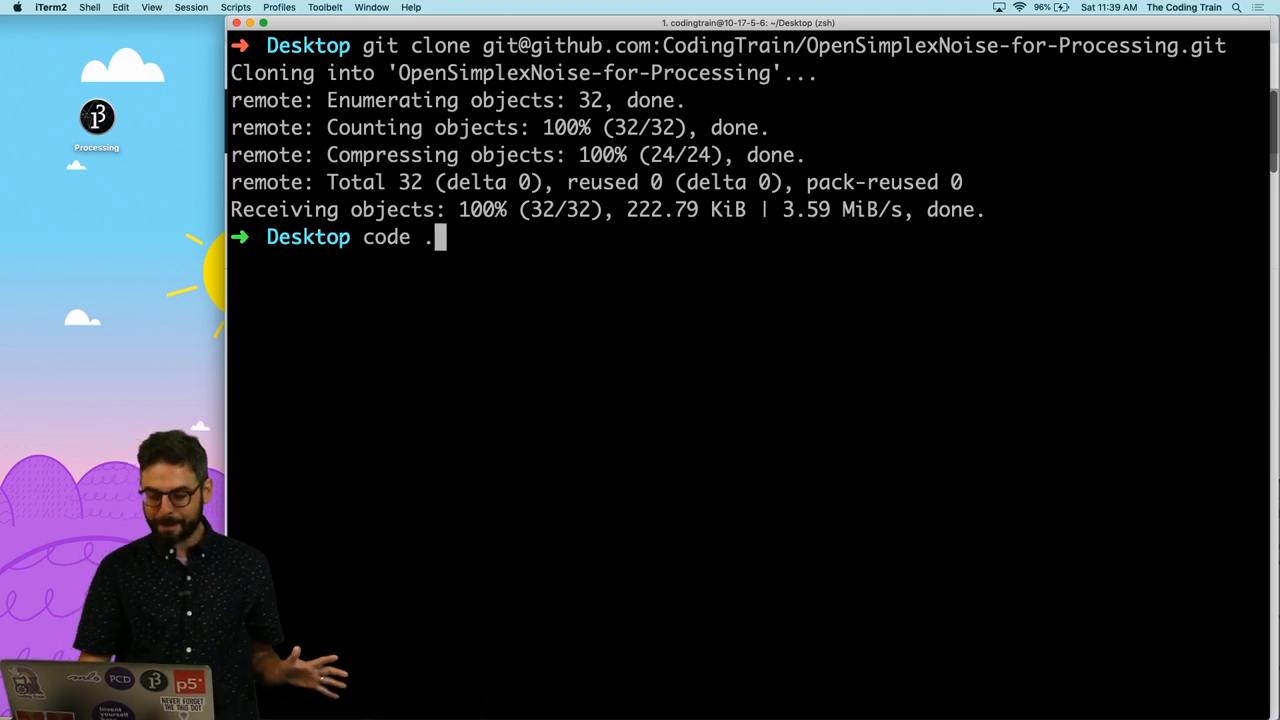
{"action": "key", "text": "Return"}
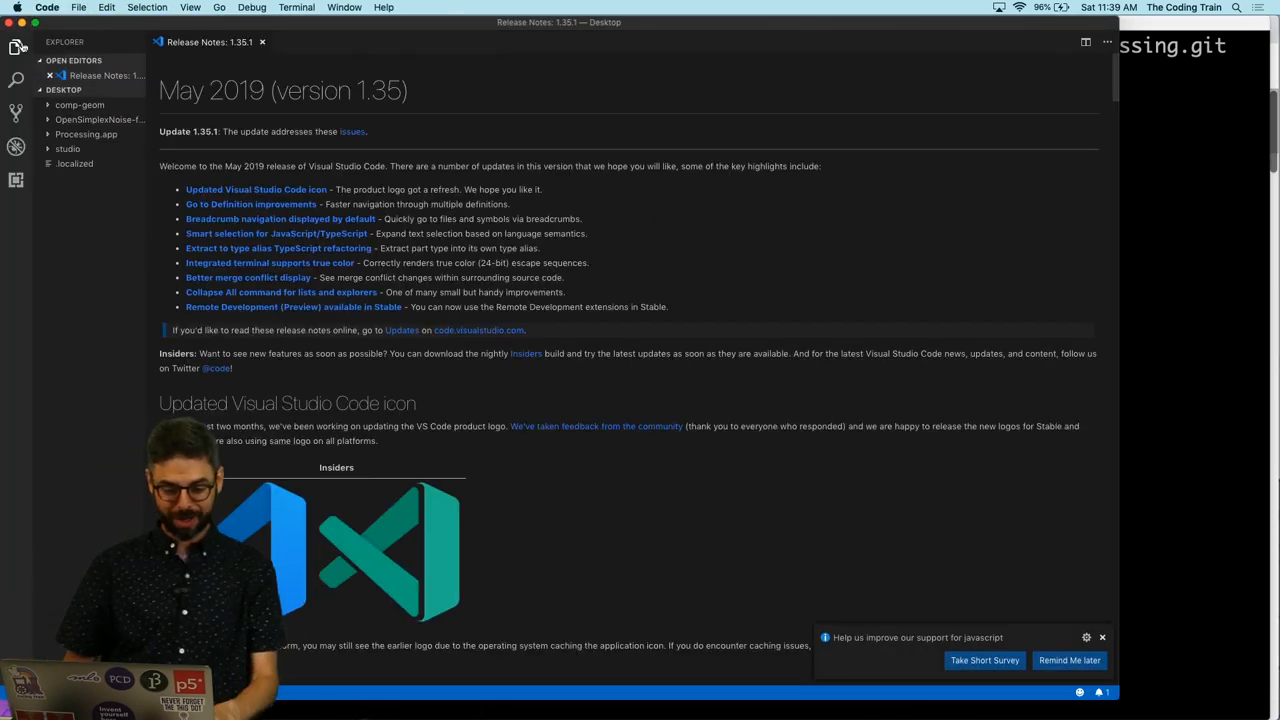
View src/template/library/HelloLibrary.java in the cloned project, then switch to the eclipse.org tab.
{"action": "left_click", "coordinate": [99, 119]}
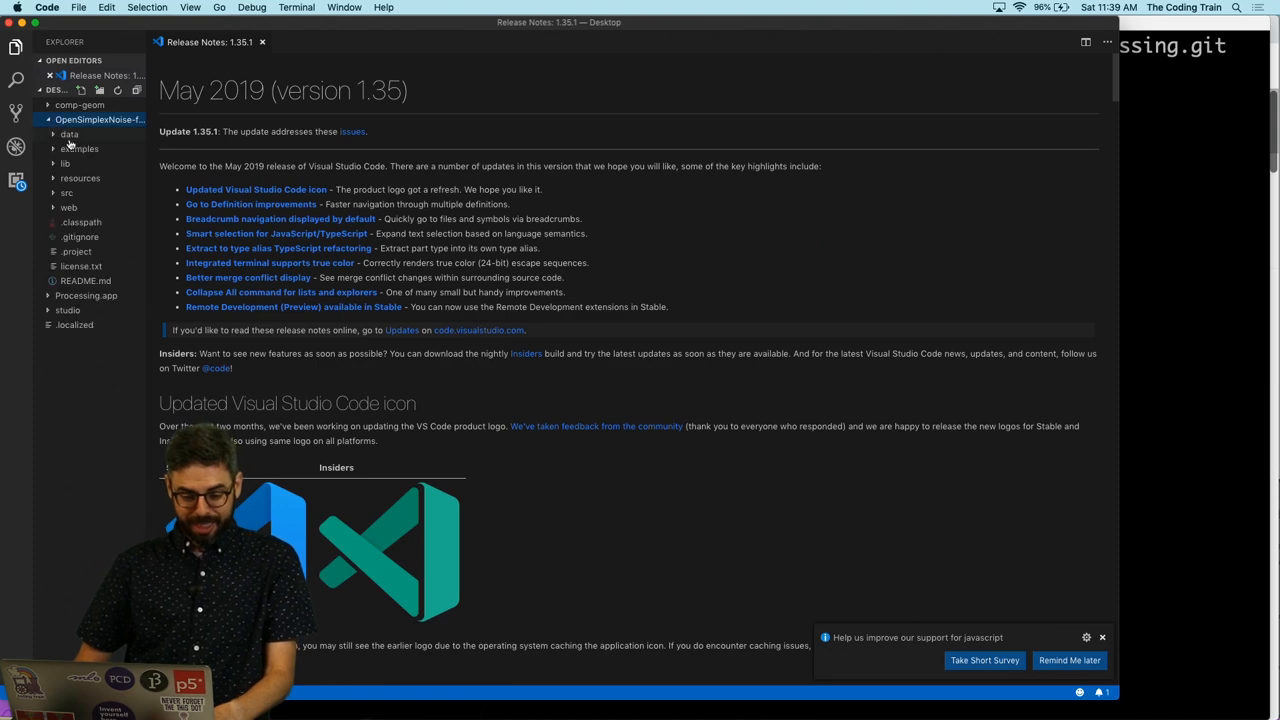
{"action": "left_click", "coordinate": [66, 192]}
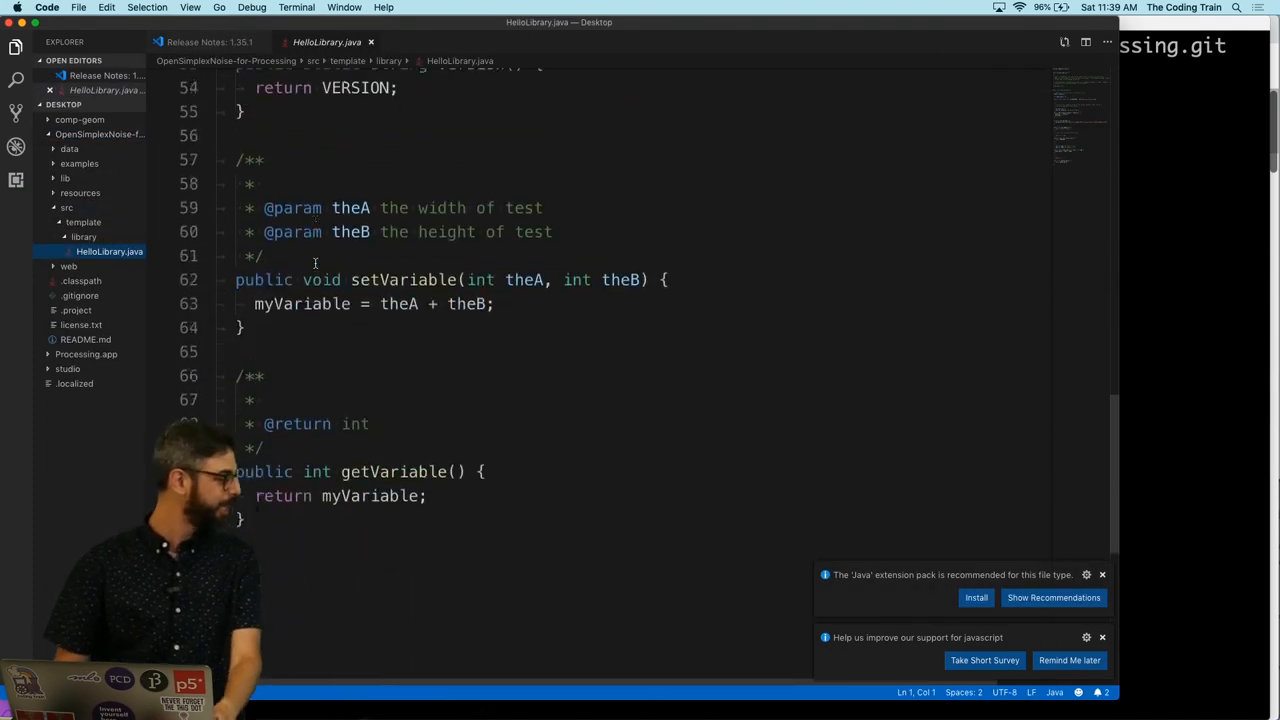
{"action": "left_click", "coordinate": [205, 42]}
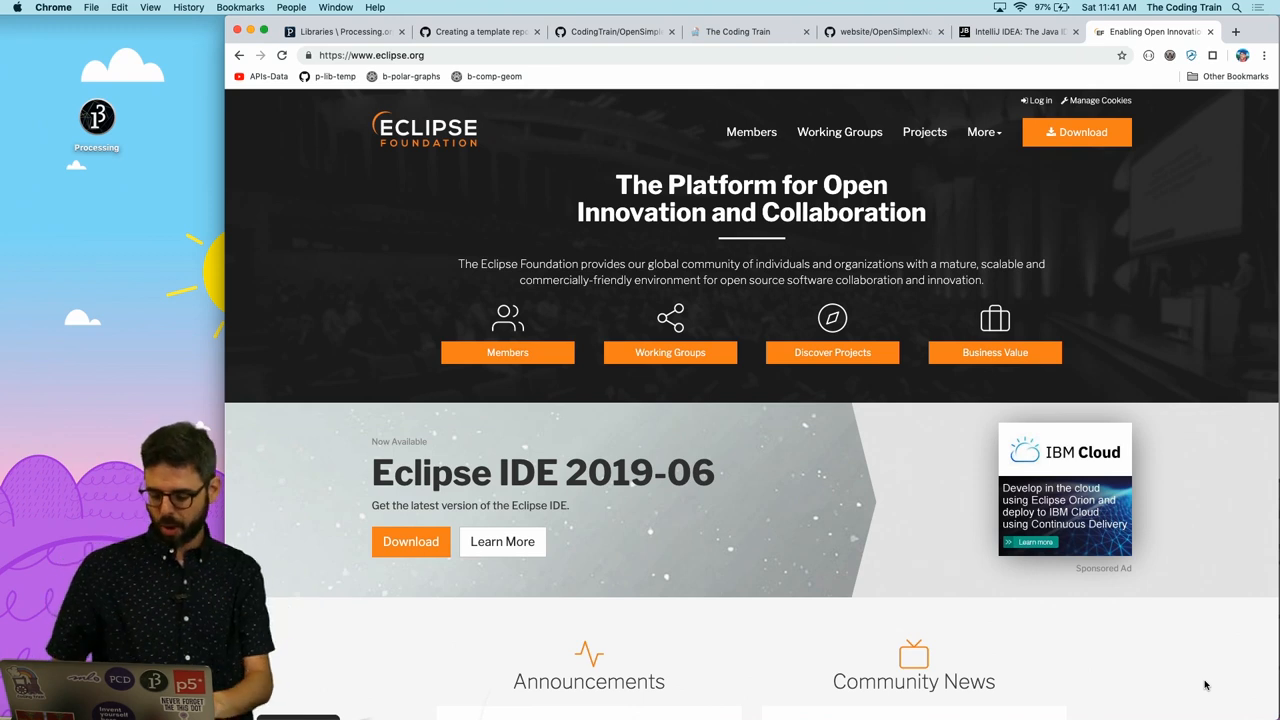
Glance at IntelliJ IDEA, then download the 64-bit Eclipse IDE 2019-06 macOS installer from the mirror.
{"action": "left_click", "coordinate": [1017, 31]}
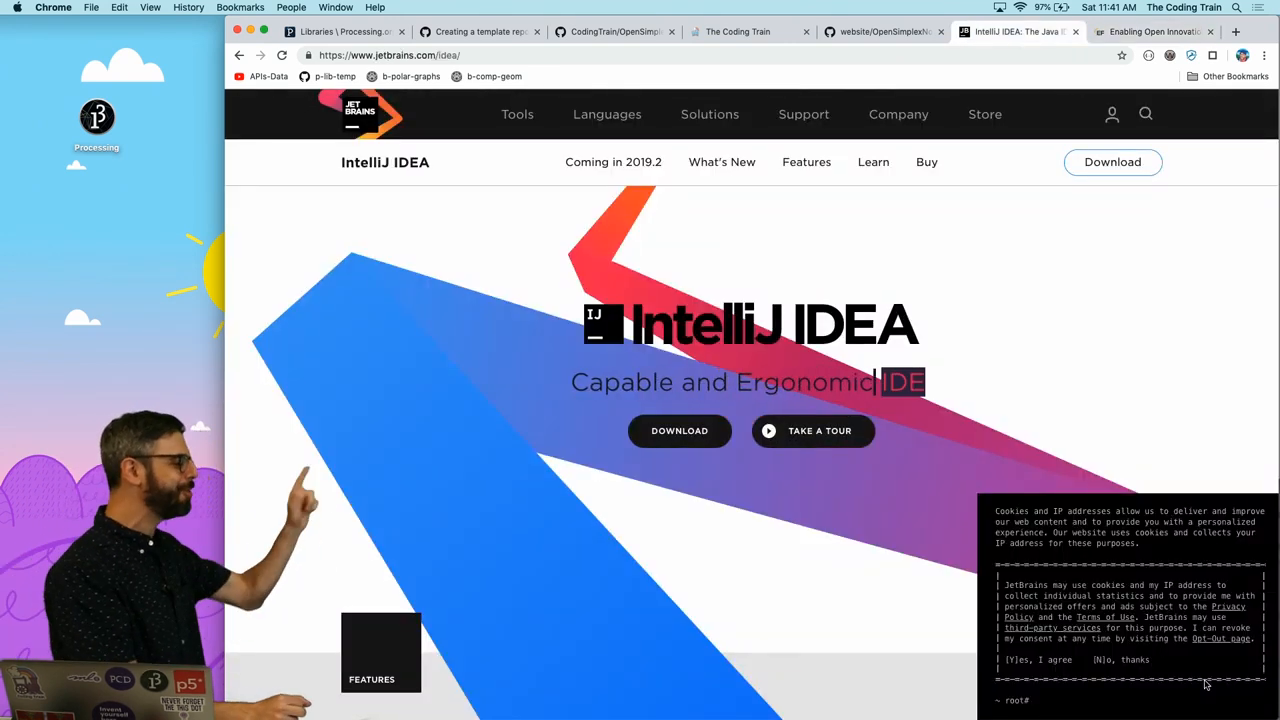
{"action": "left_click", "coordinate": [901, 382]}
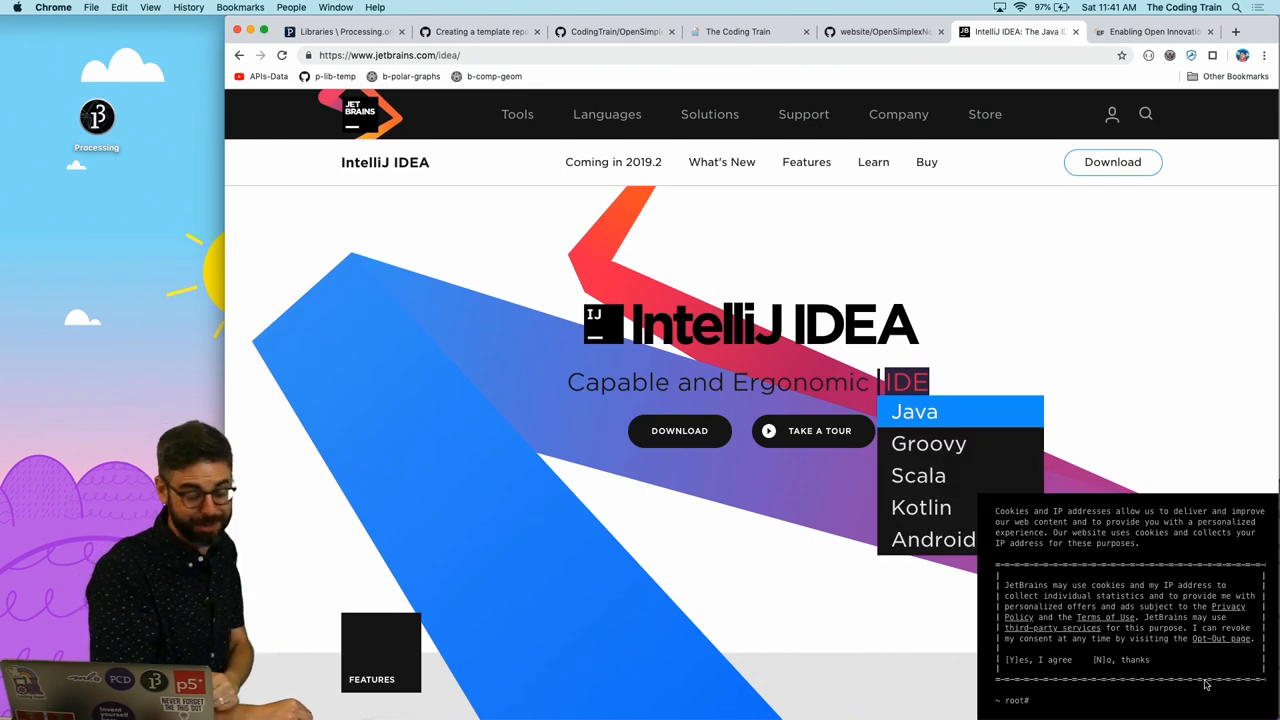
{"action": "mouse_move", "coordinate": [932, 539]}
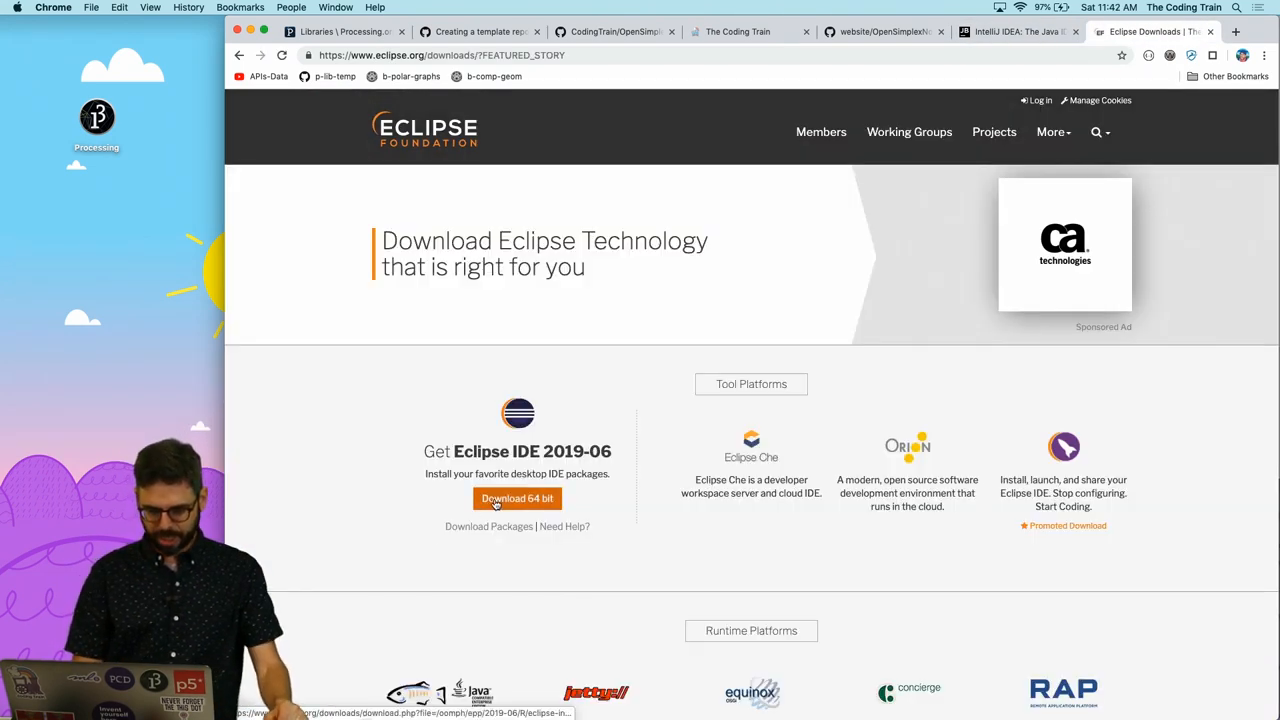
{"action": "left_click", "coordinate": [517, 498]}
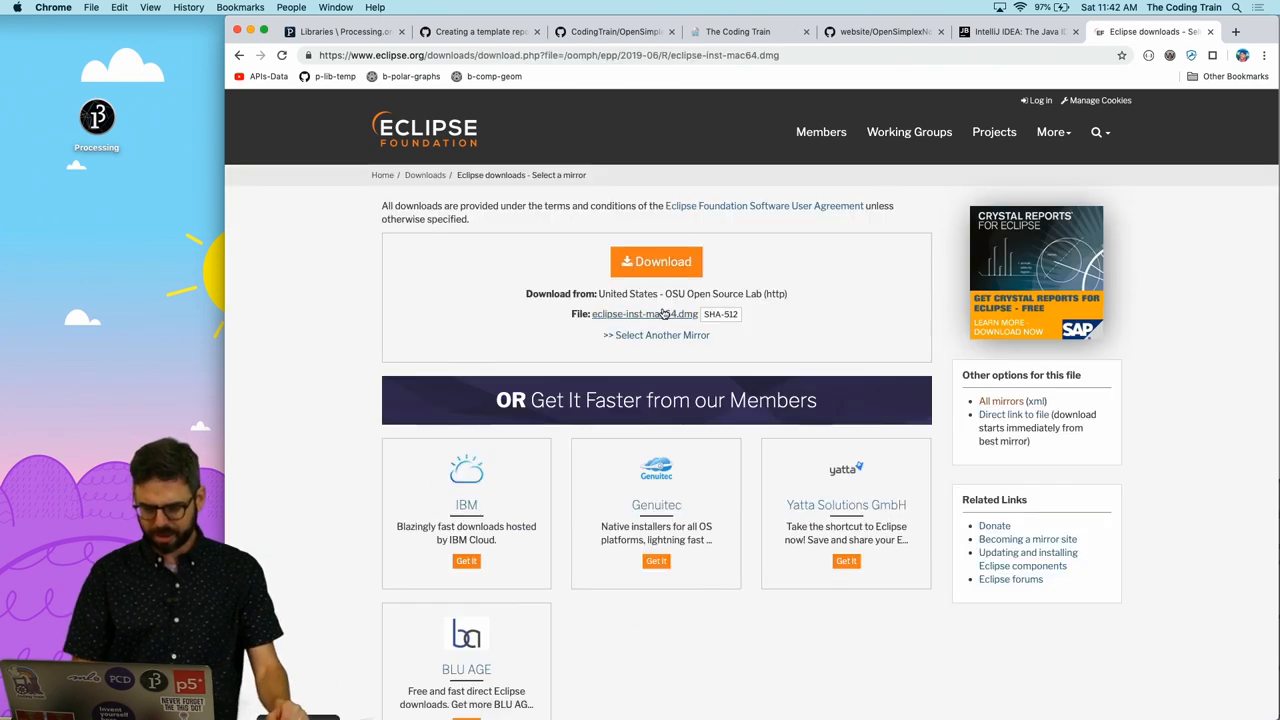
{"action": "left_click", "coordinate": [656, 261]}
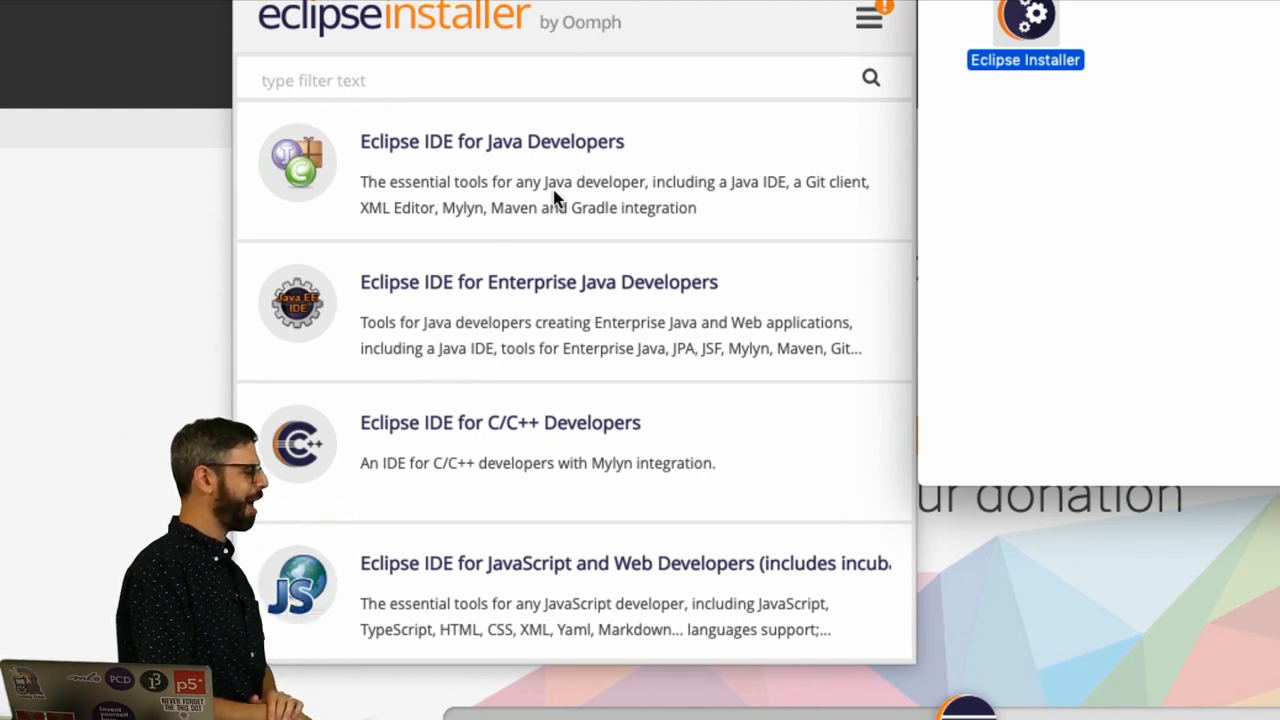
Install Eclipse IDE for Java Developers, accept the license and launch it into the default workspace.
{"action": "left_click", "coordinate": [491, 141]}
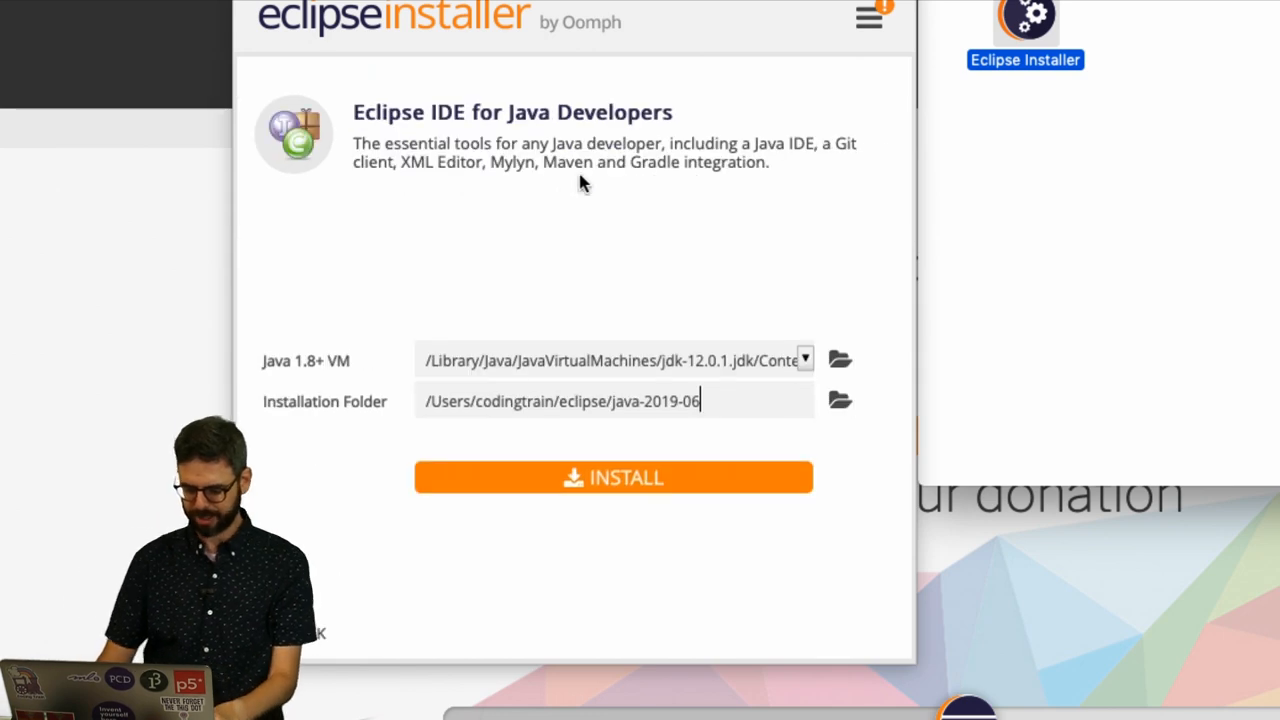
{"action": "mouse_move", "coordinate": [613, 477]}
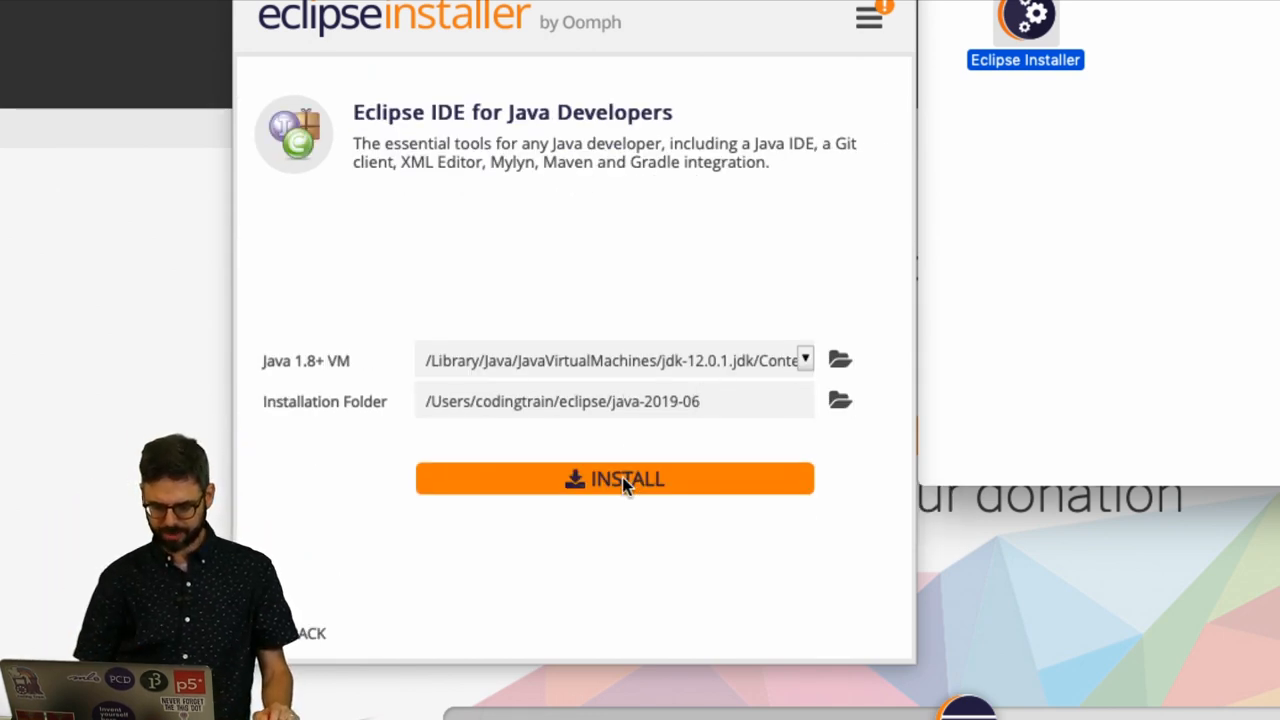
{"action": "left_click", "coordinate": [614, 478]}
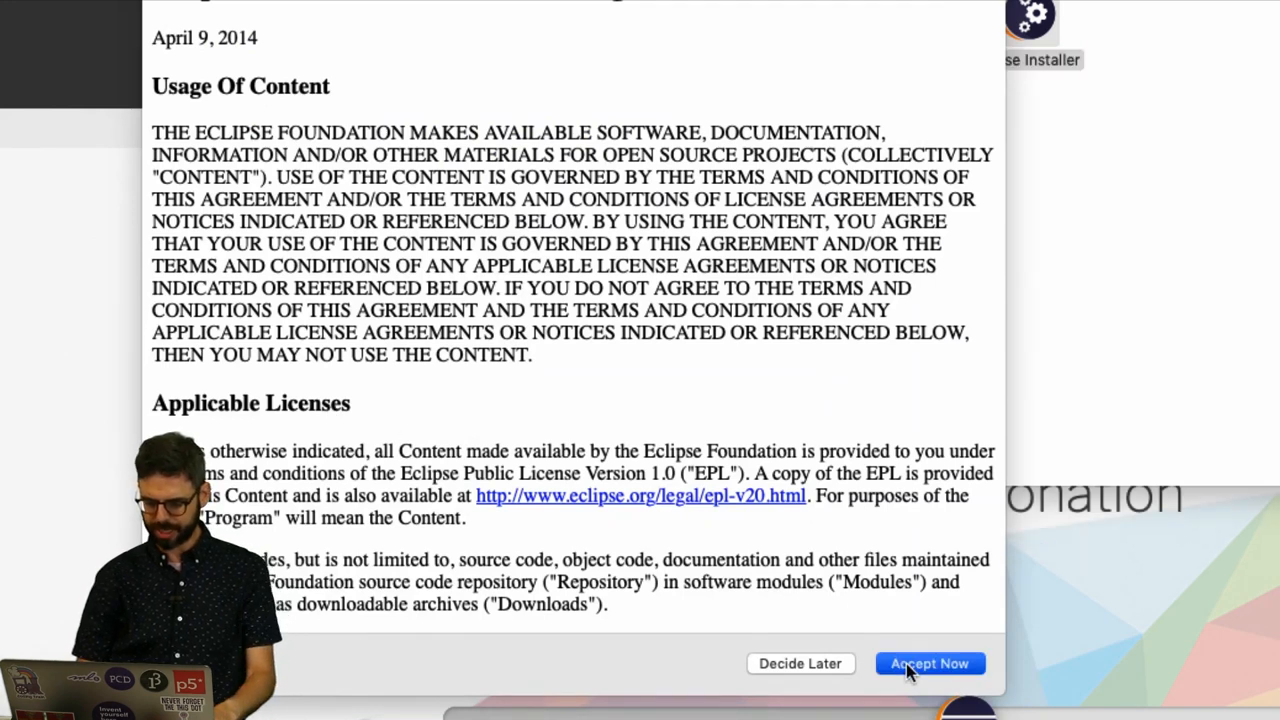
{"action": "left_click", "coordinate": [929, 663]}
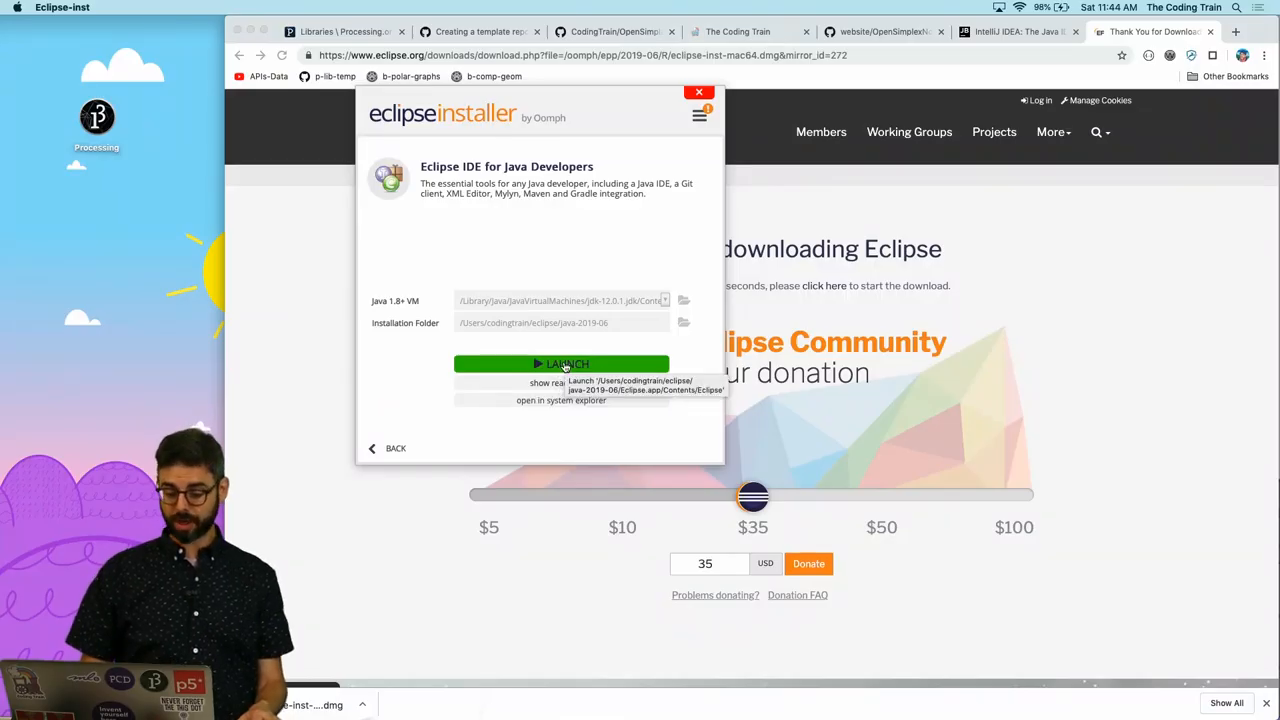
{"action": "left_click", "coordinate": [563, 363]}
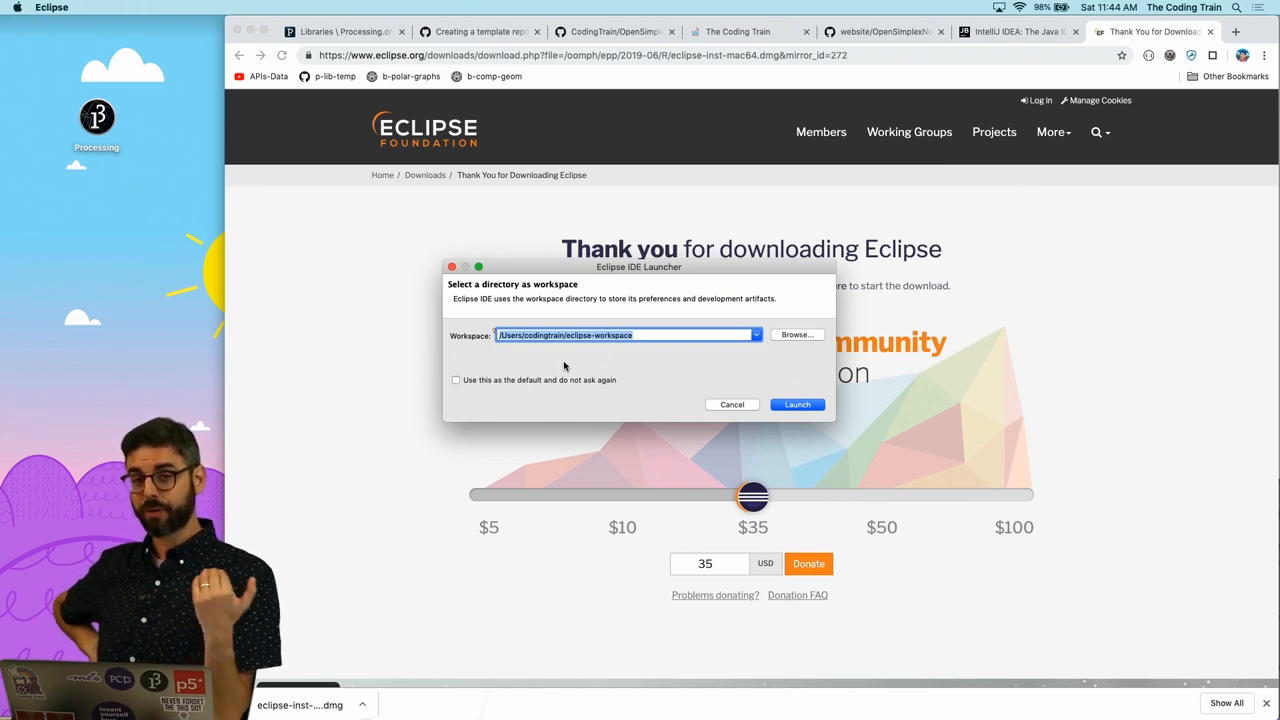
{"action": "left_click", "coordinate": [797, 404]}
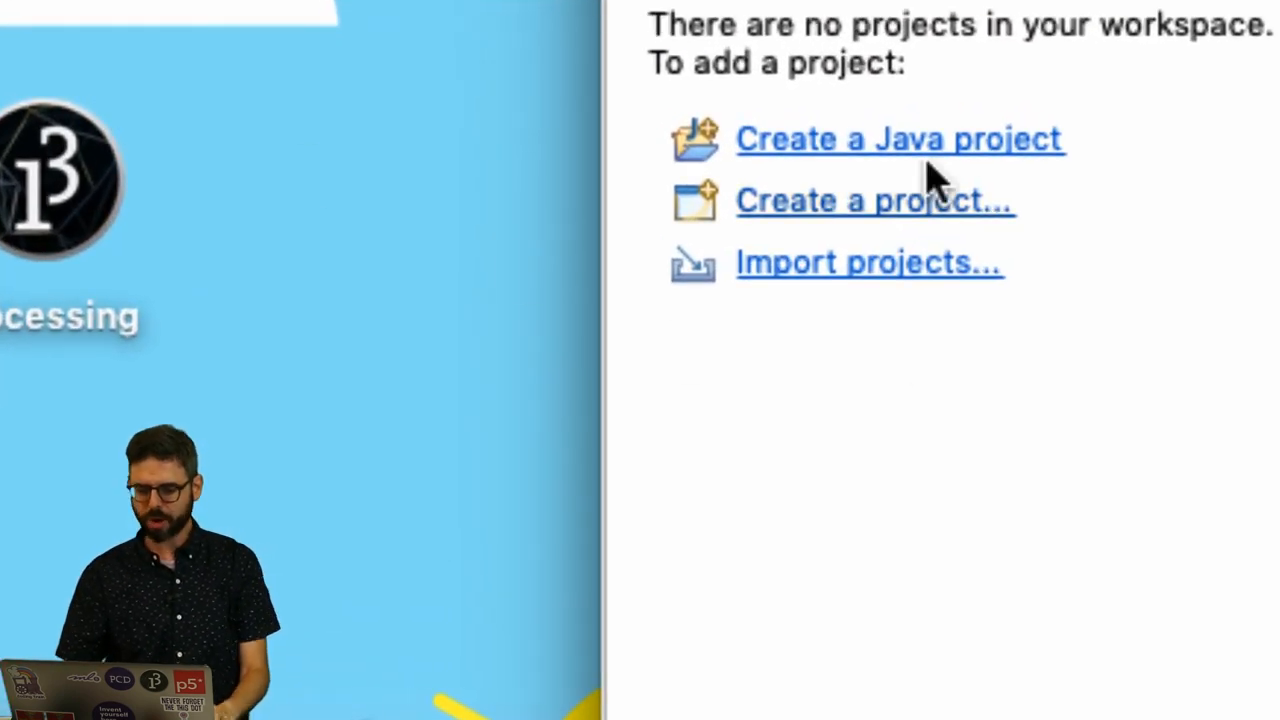
{"action": "mouse_move", "coordinate": [875, 205]}
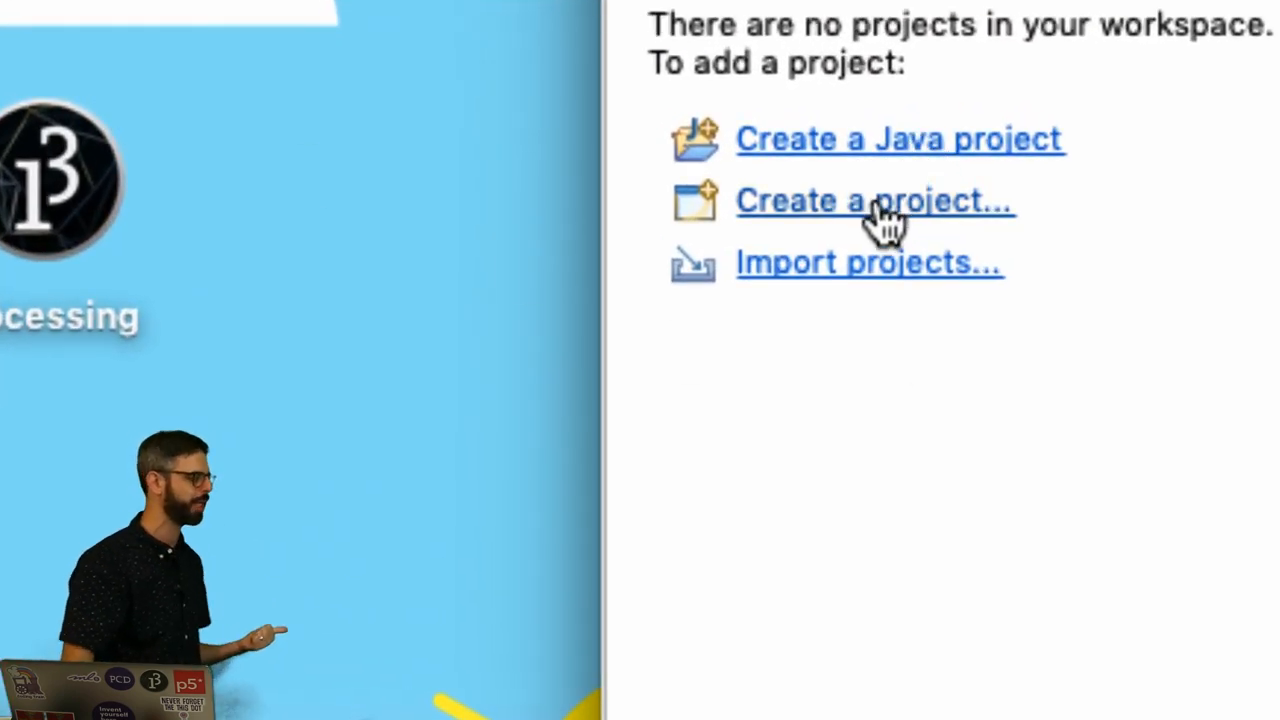
{"action": "mouse_move", "coordinate": [875, 270]}
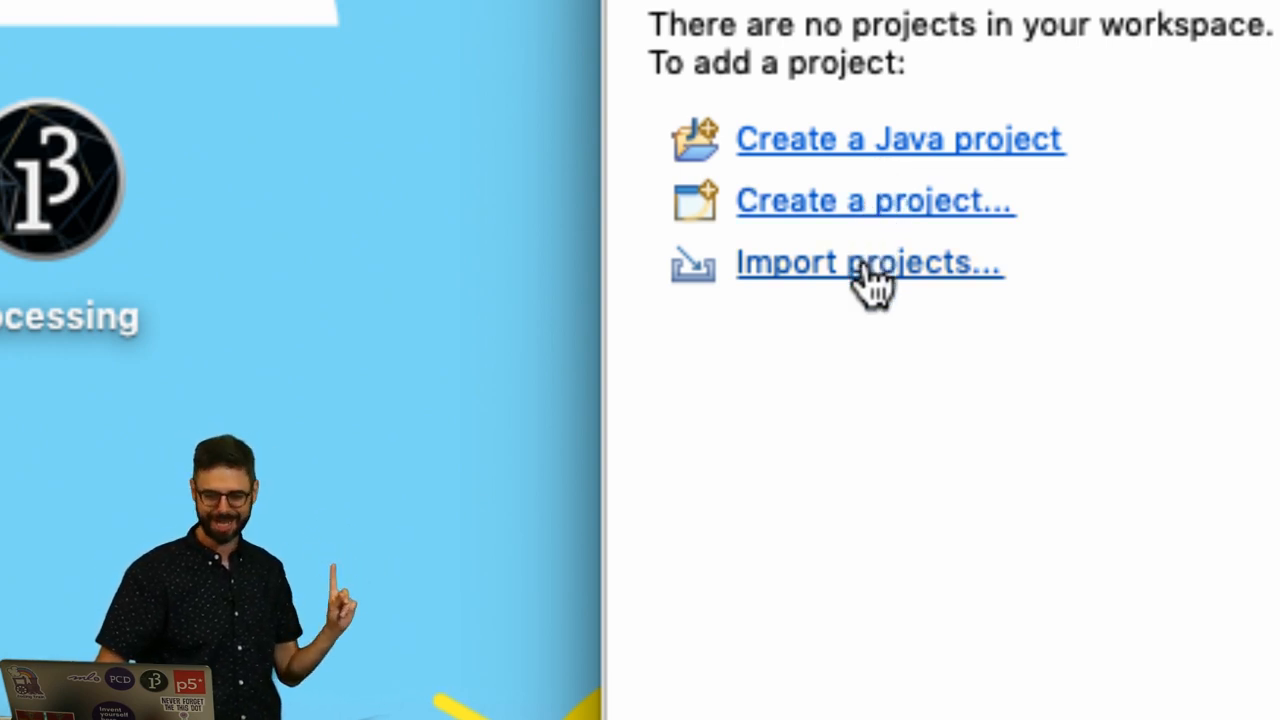
{"action": "mouse_move", "coordinate": [888, 300]}
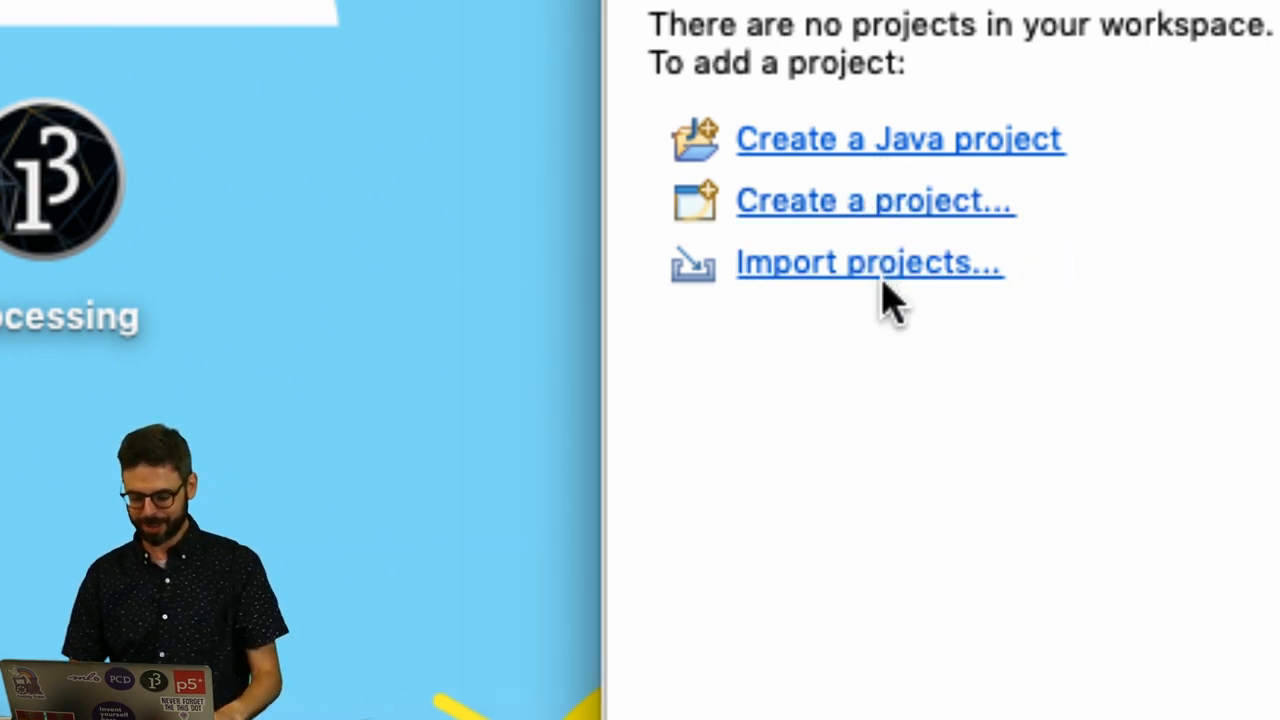
Start the Import wizard, peek at the Git options and expand General for Existing Projects into Workspace.
{"action": "left_click", "coordinate": [869, 262]}
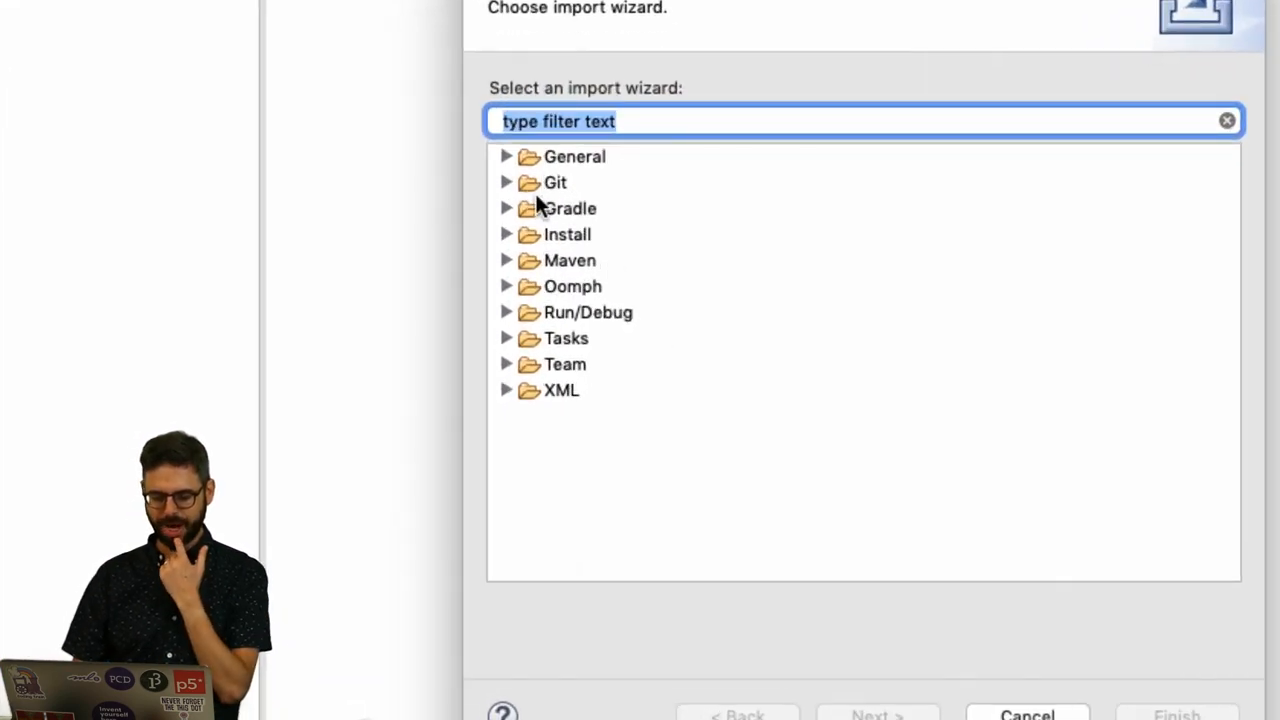
{"action": "left_click", "coordinate": [506, 182]}
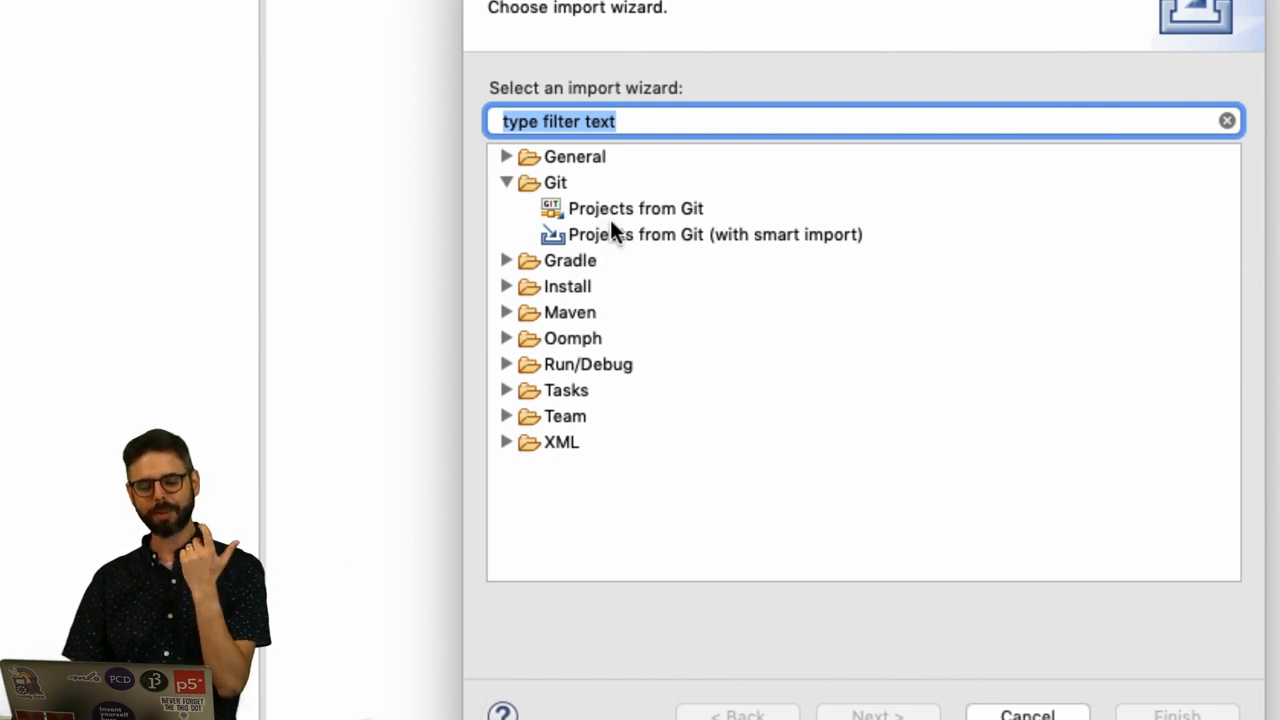
{"action": "mouse_move", "coordinate": [635, 240]}
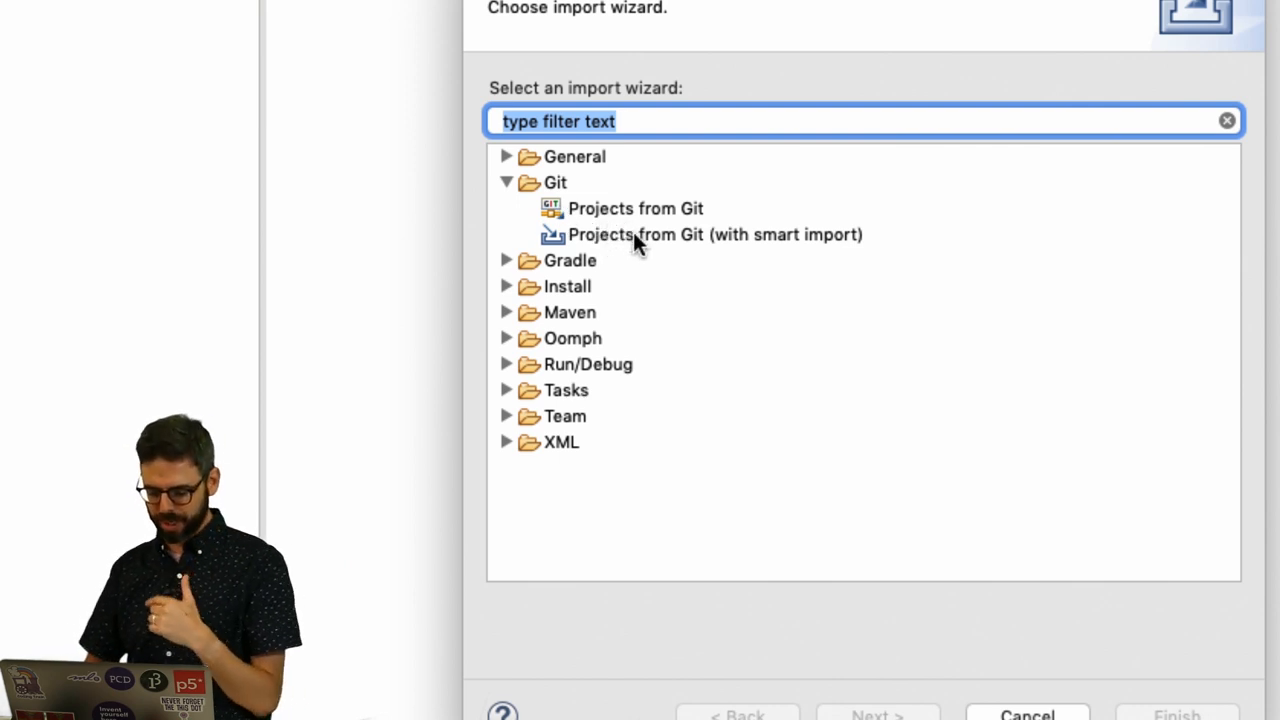
{"action": "left_click", "coordinate": [506, 182]}
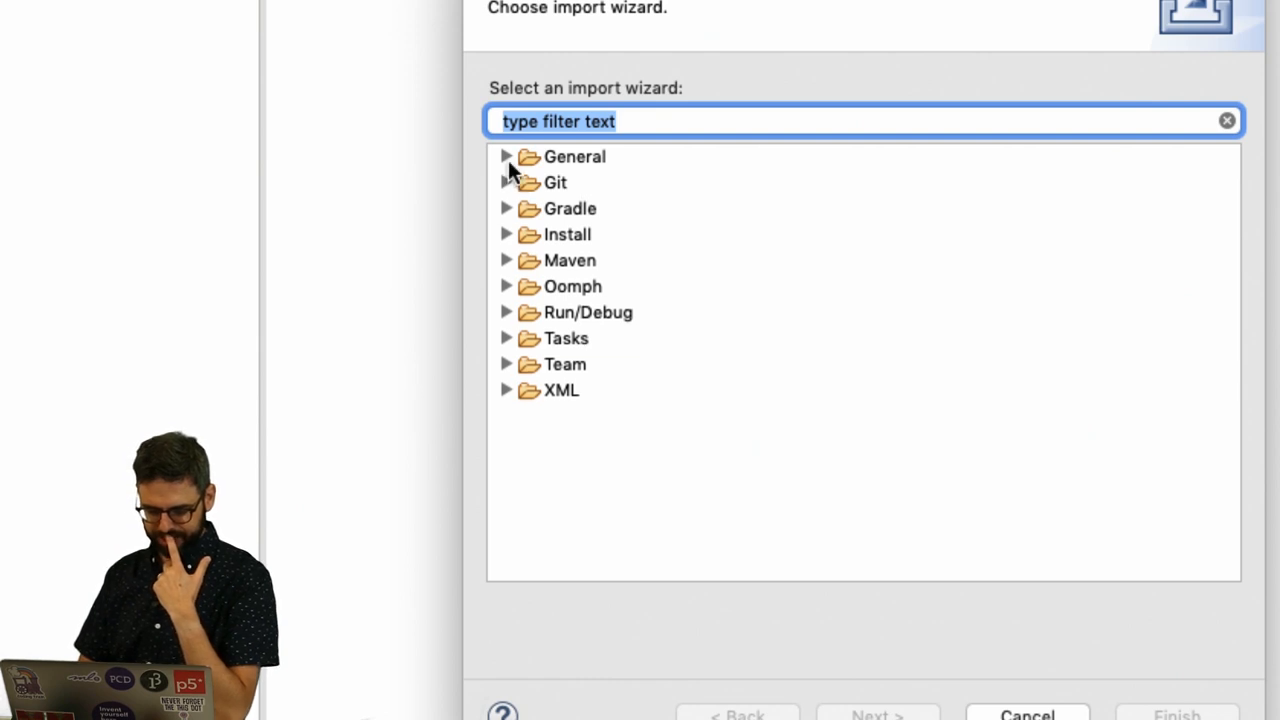
{"action": "left_click", "coordinate": [506, 156]}
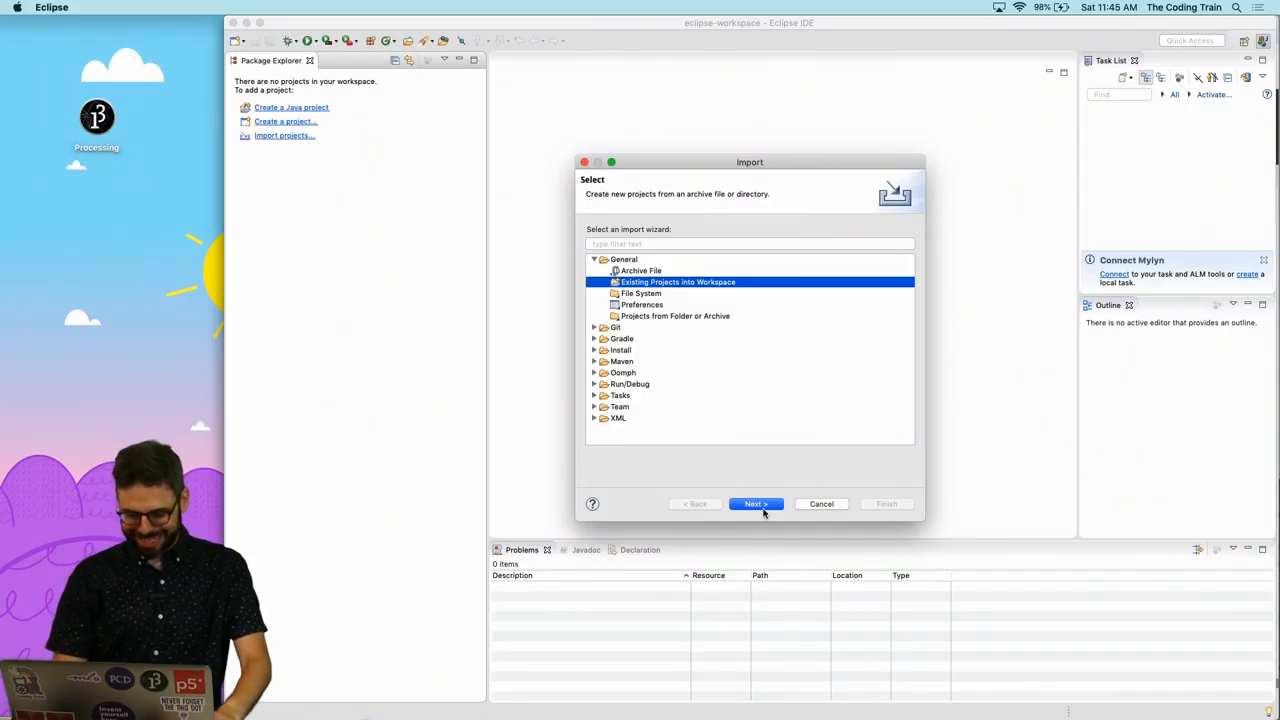
Select the Desktop OpenSimplexNoise folder as root directory and finish importing the template project.
{"action": "left_click", "coordinate": [755, 503]}
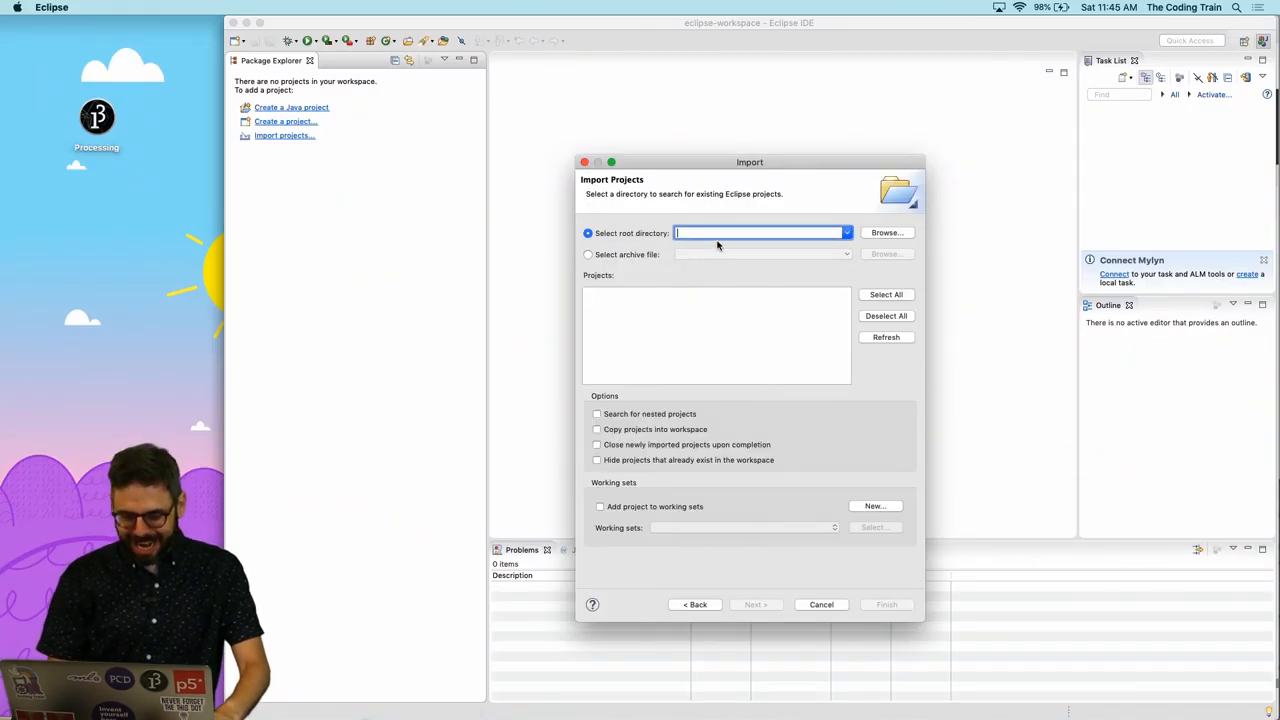
{"action": "left_click", "coordinate": [886, 232]}
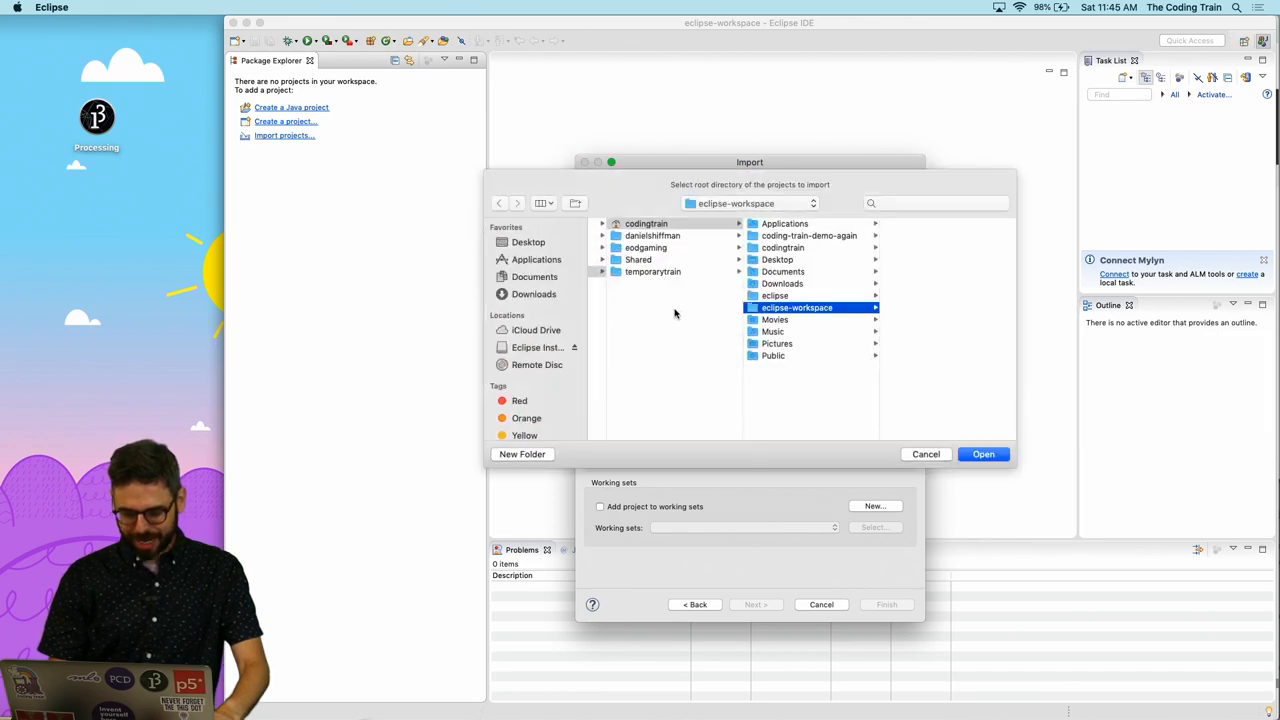
{"action": "left_click", "coordinate": [528, 242]}
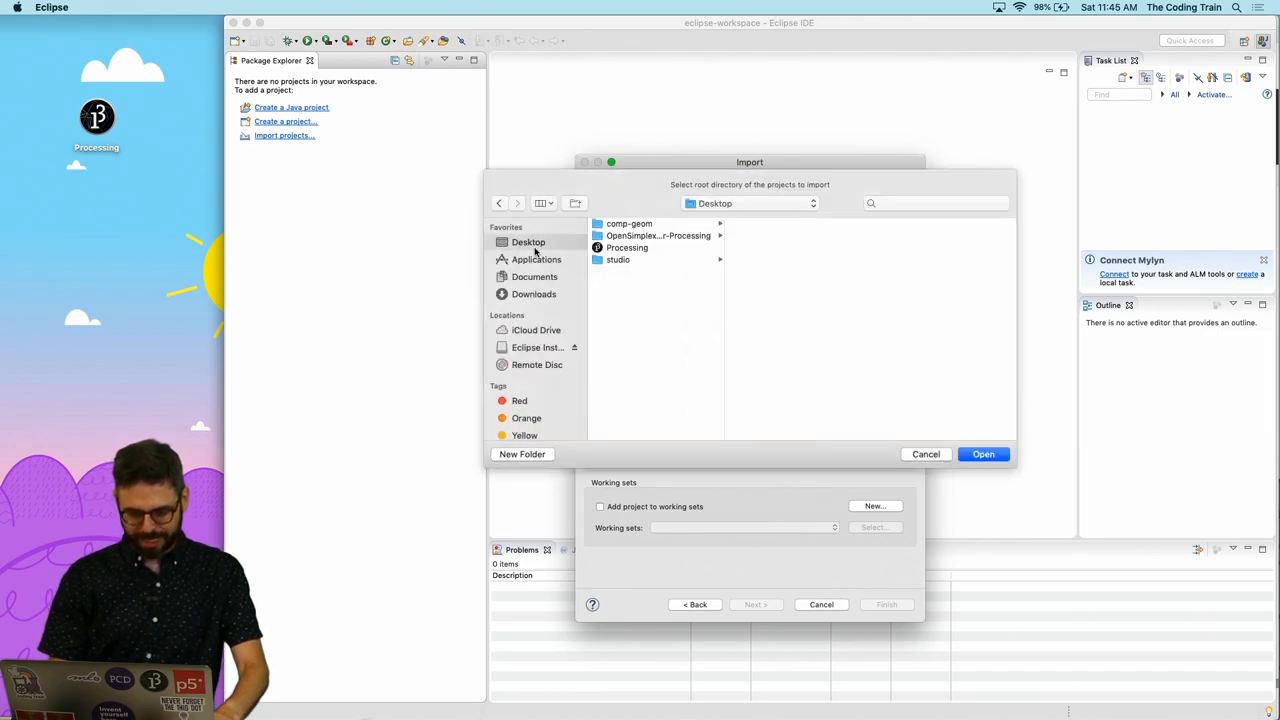
{"action": "left_click", "coordinate": [658, 235]}
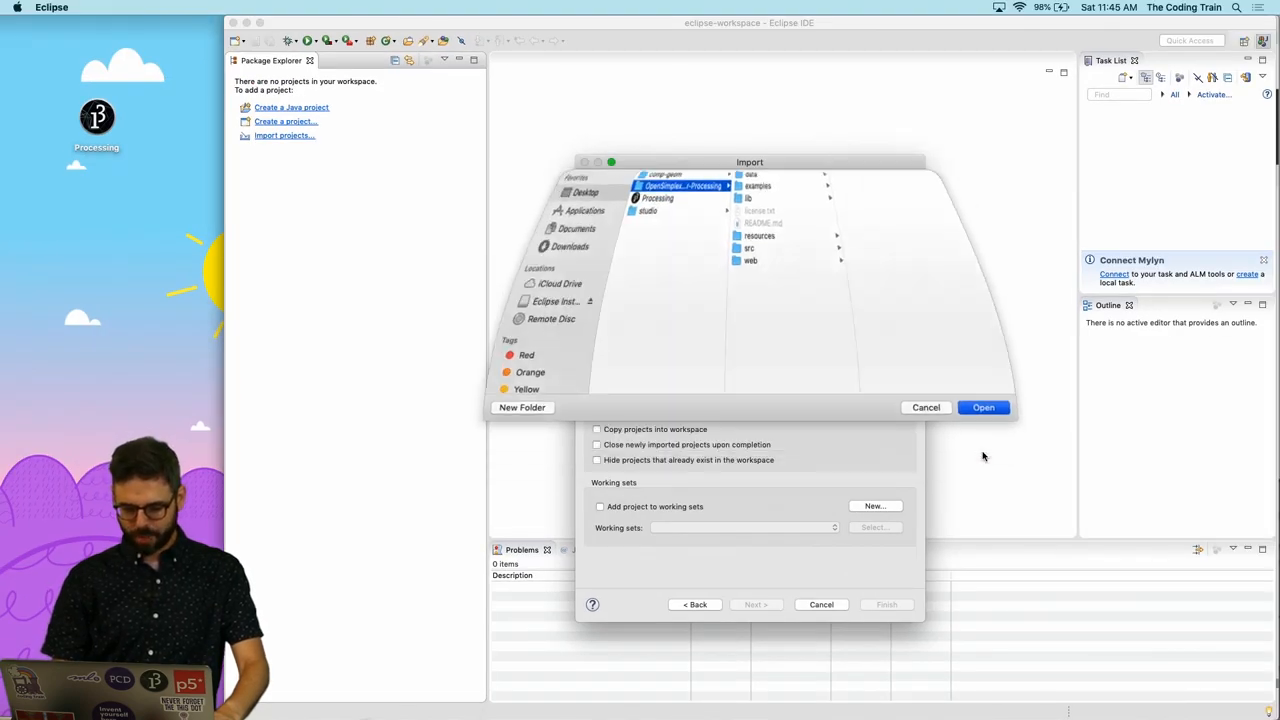
{"action": "left_click", "coordinate": [983, 407]}
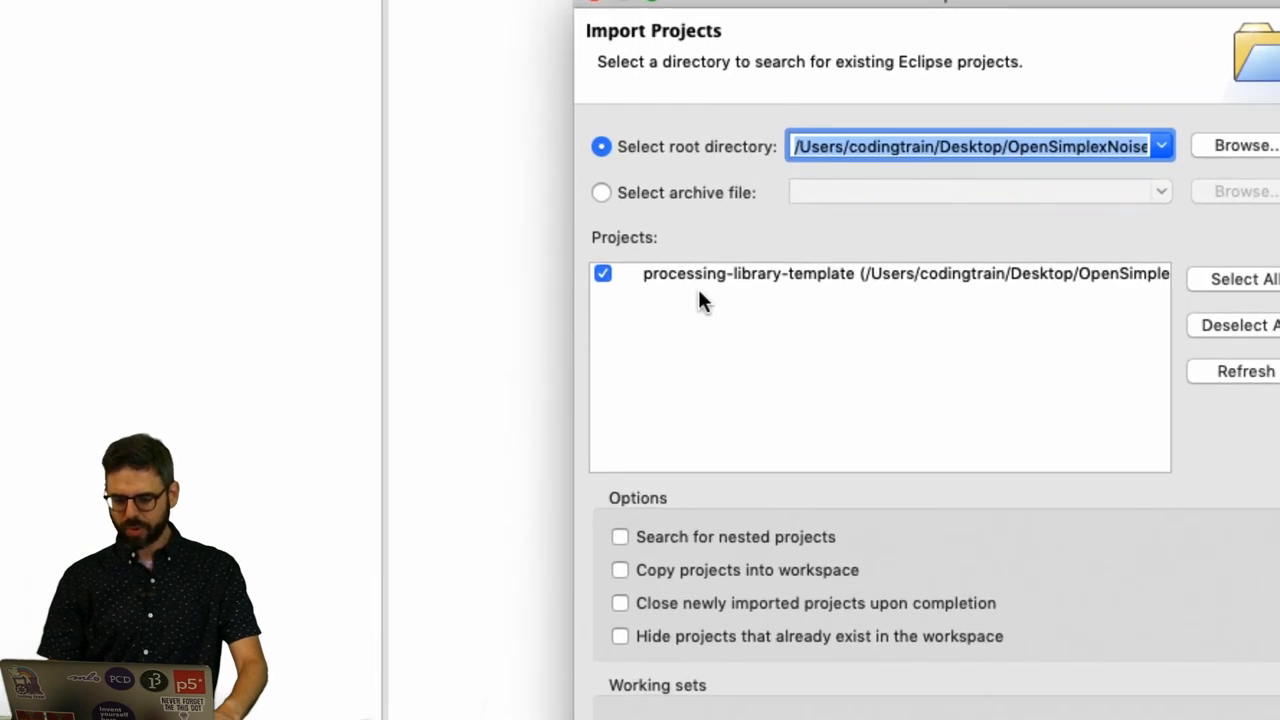
{"action": "mouse_move", "coordinate": [659, 299]}
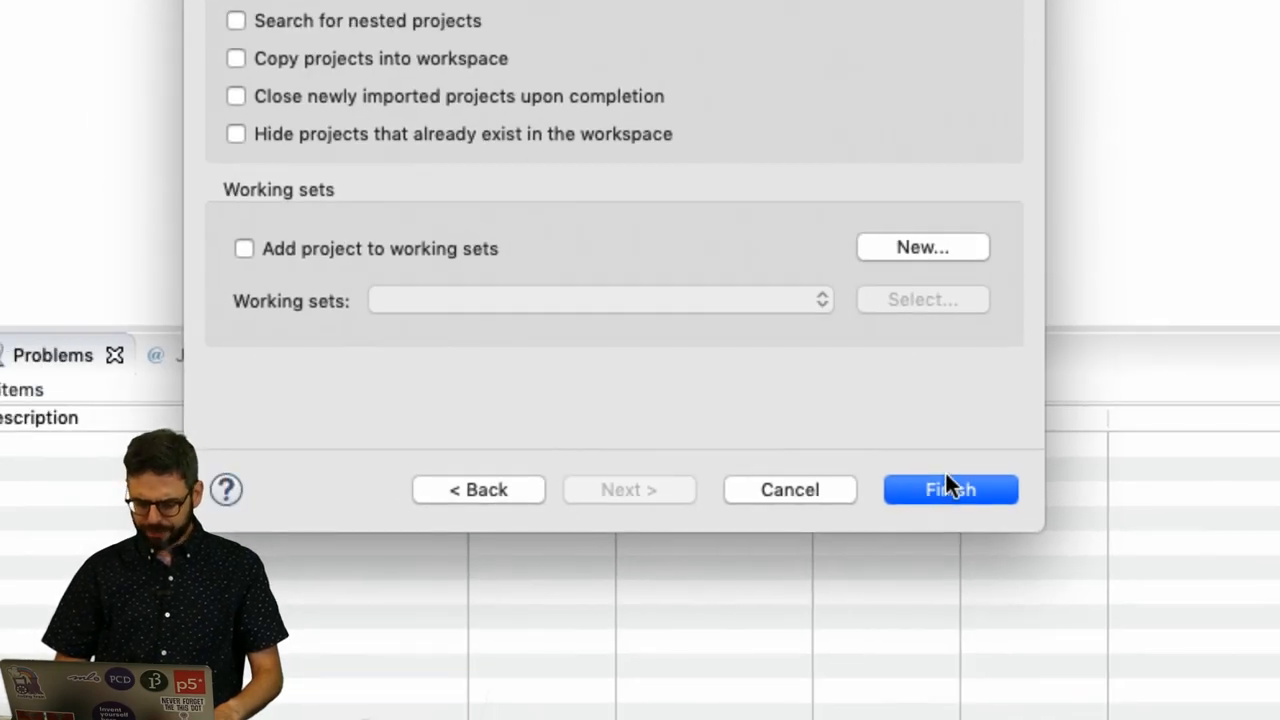
{"action": "left_click", "coordinate": [949, 489]}
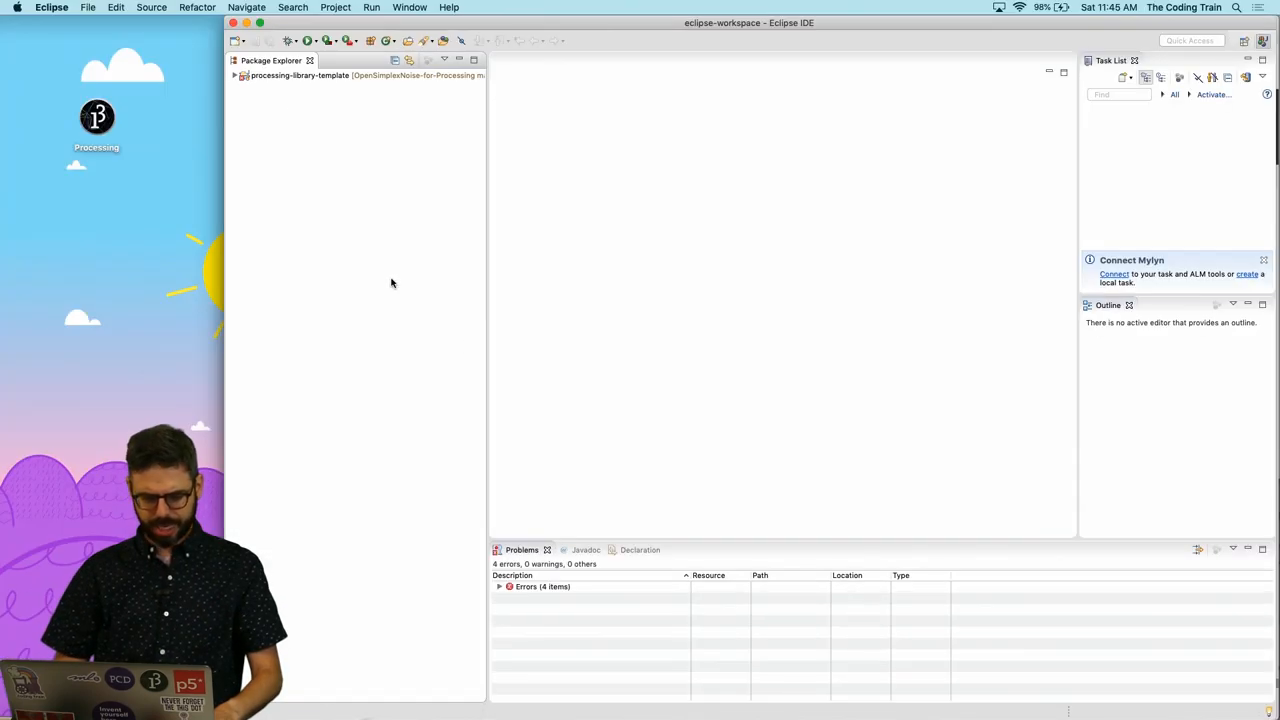
Expand the project's src > template.library to reveal HelloLibrary.java and its unresolved-Processing errors.
{"action": "left_click", "coordinate": [234, 75]}
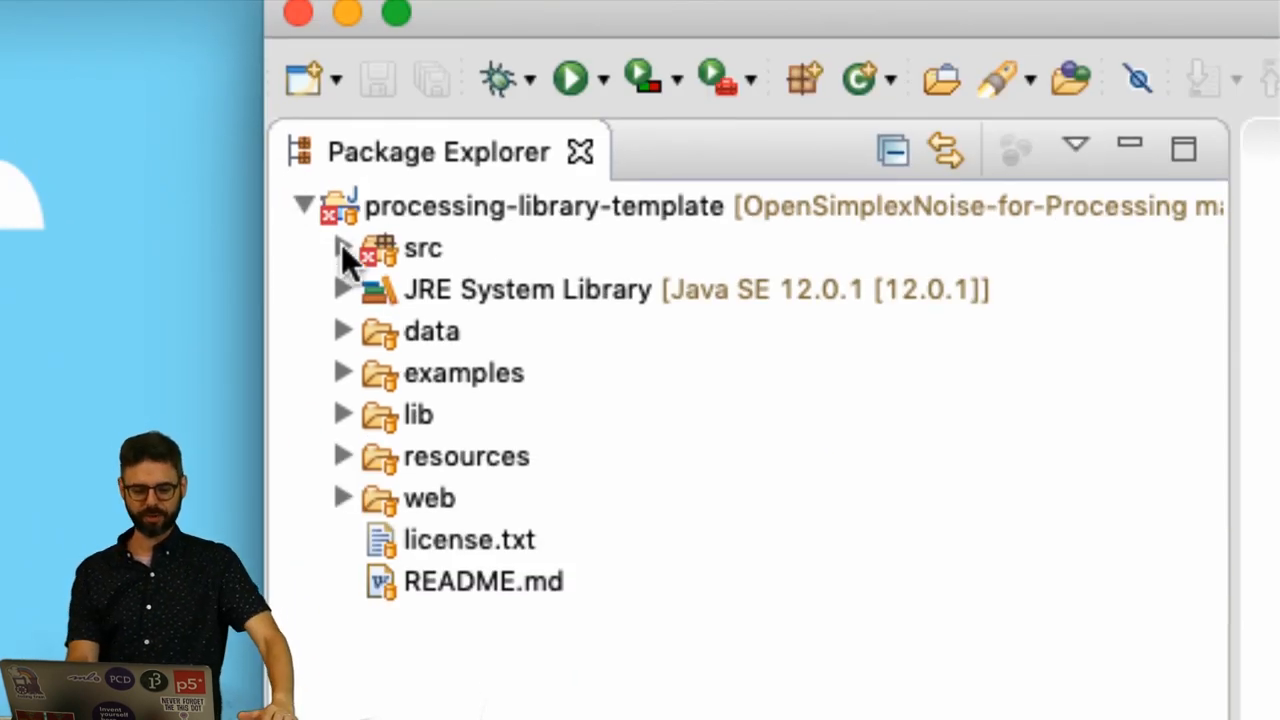
{"action": "left_click", "coordinate": [342, 248]}
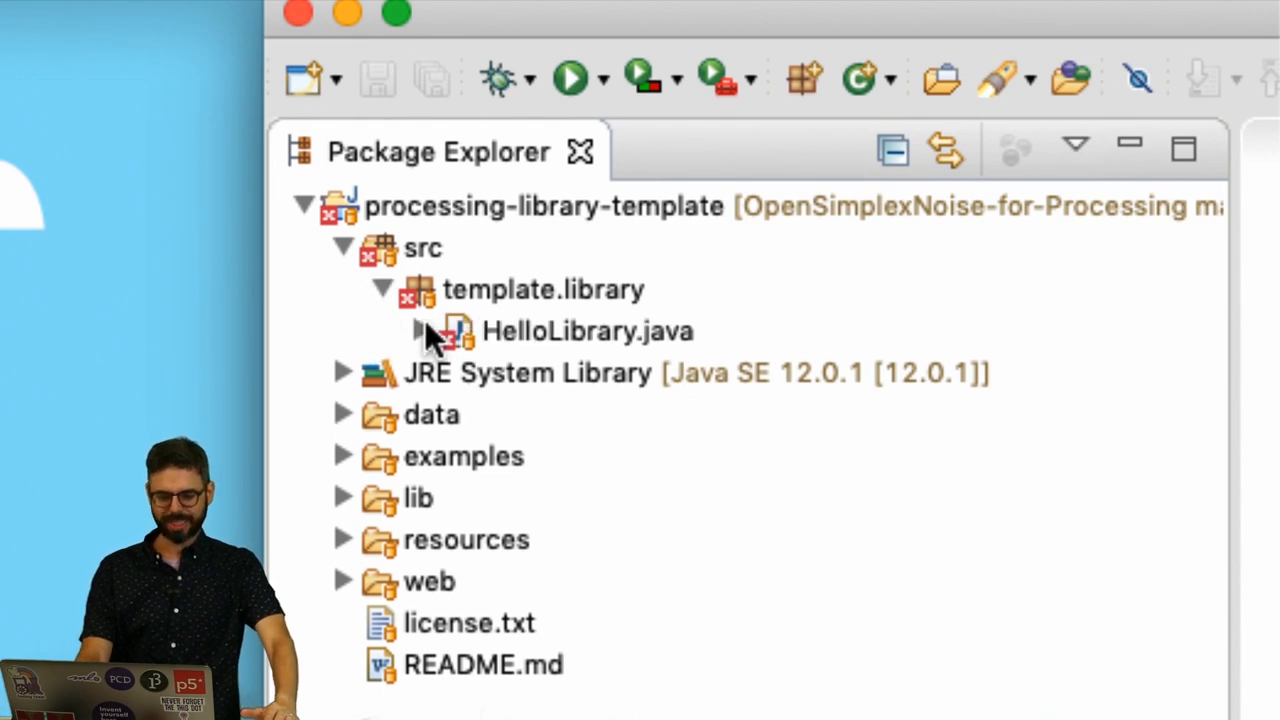
{"action": "left_click", "coordinate": [586, 330]}
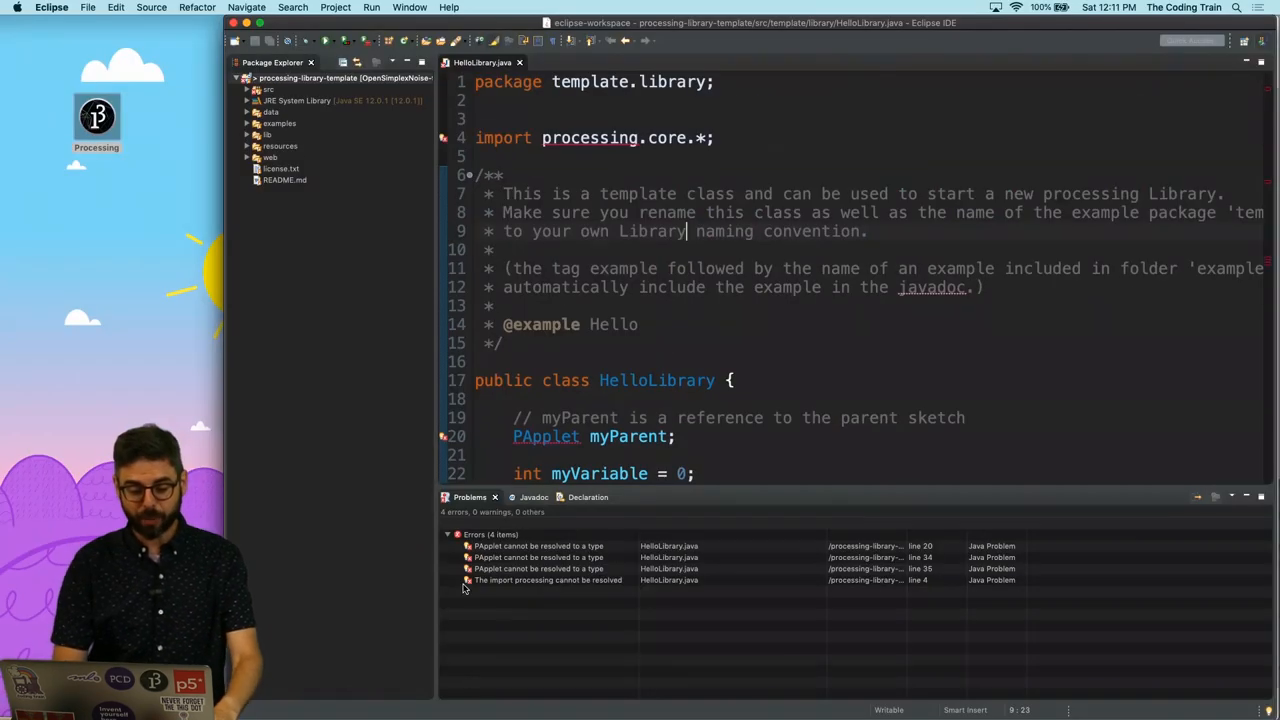
{"action": "mouse_move", "coordinate": [308, 223]}
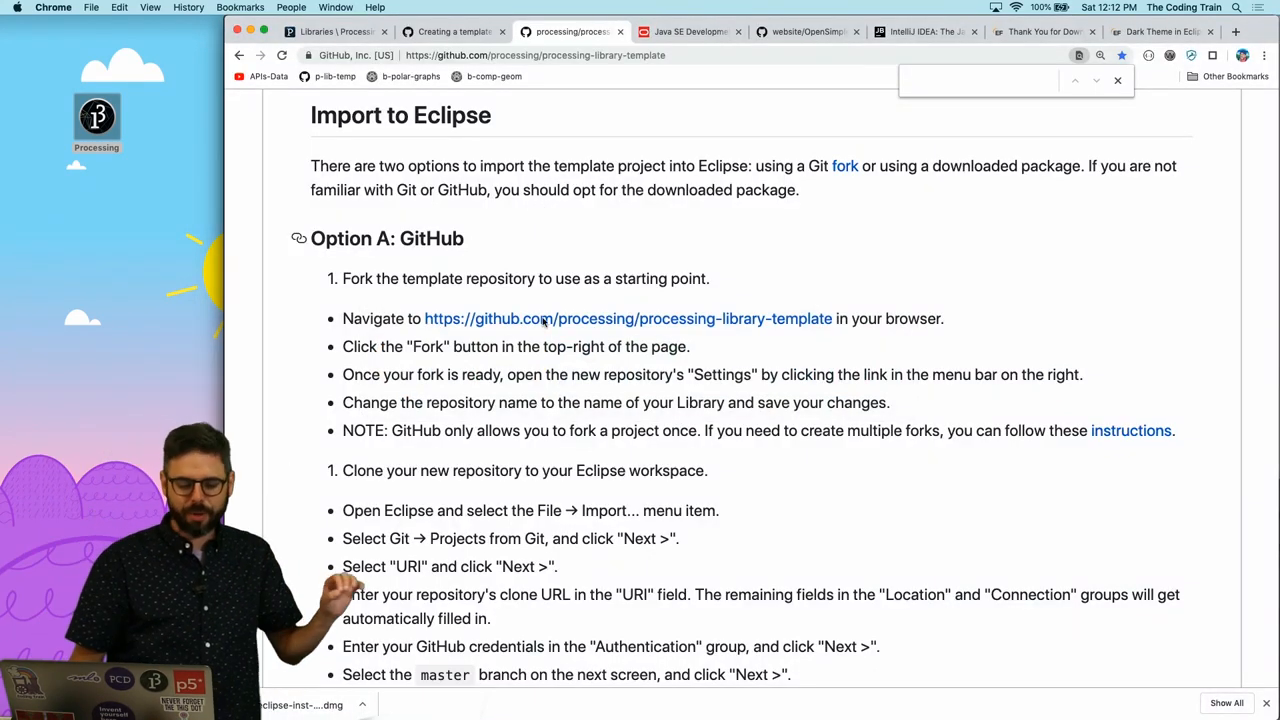
Scroll the template README to the 'Adding core.jar and other .jar files to your classpath' section.
{"action": "scroll", "scroll_direction": "down", "scroll_amount": 3}
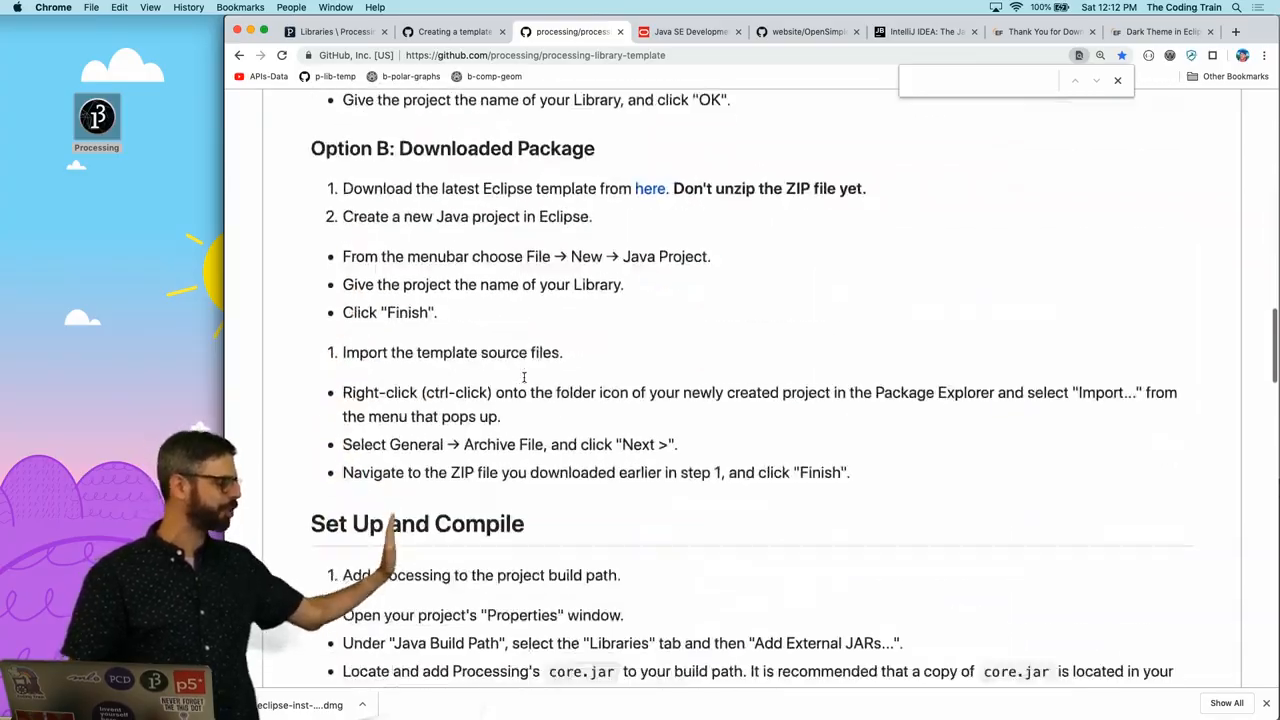
{"action": "scroll", "scroll_direction": "down", "scroll_amount": 3}
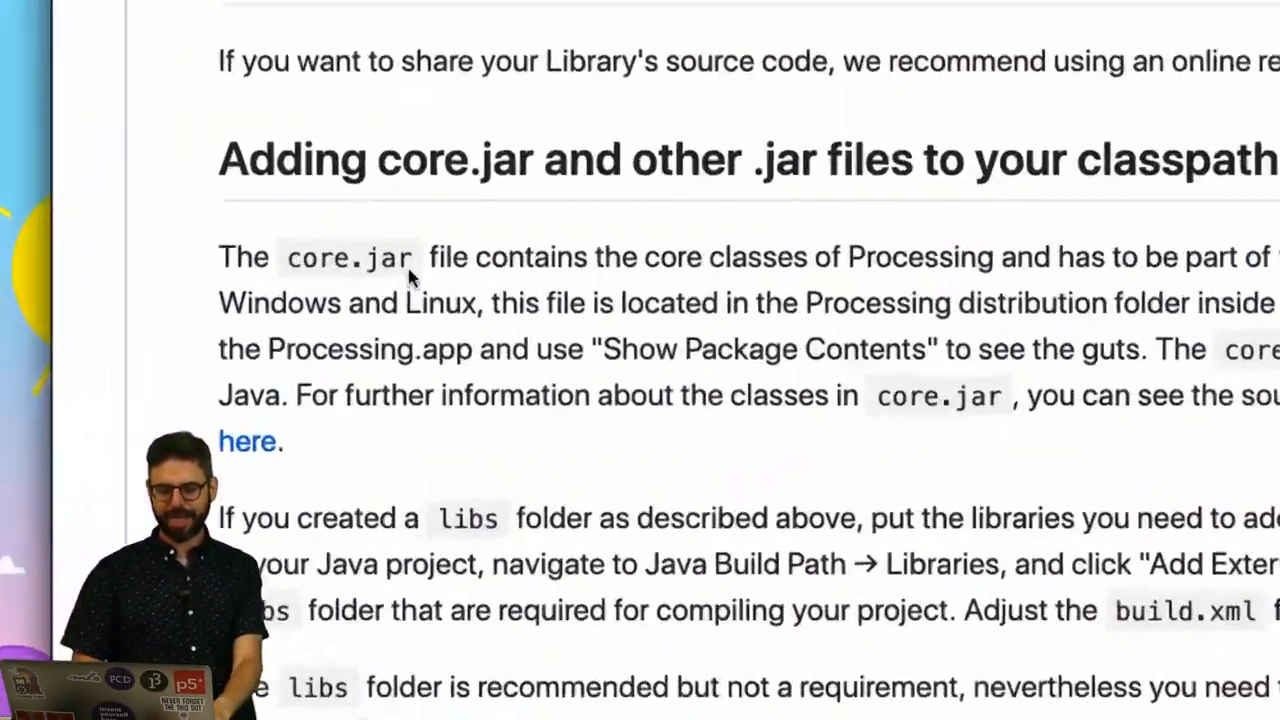
{"action": "scroll", "scroll_direction": "up", "scroll_amount": 3}
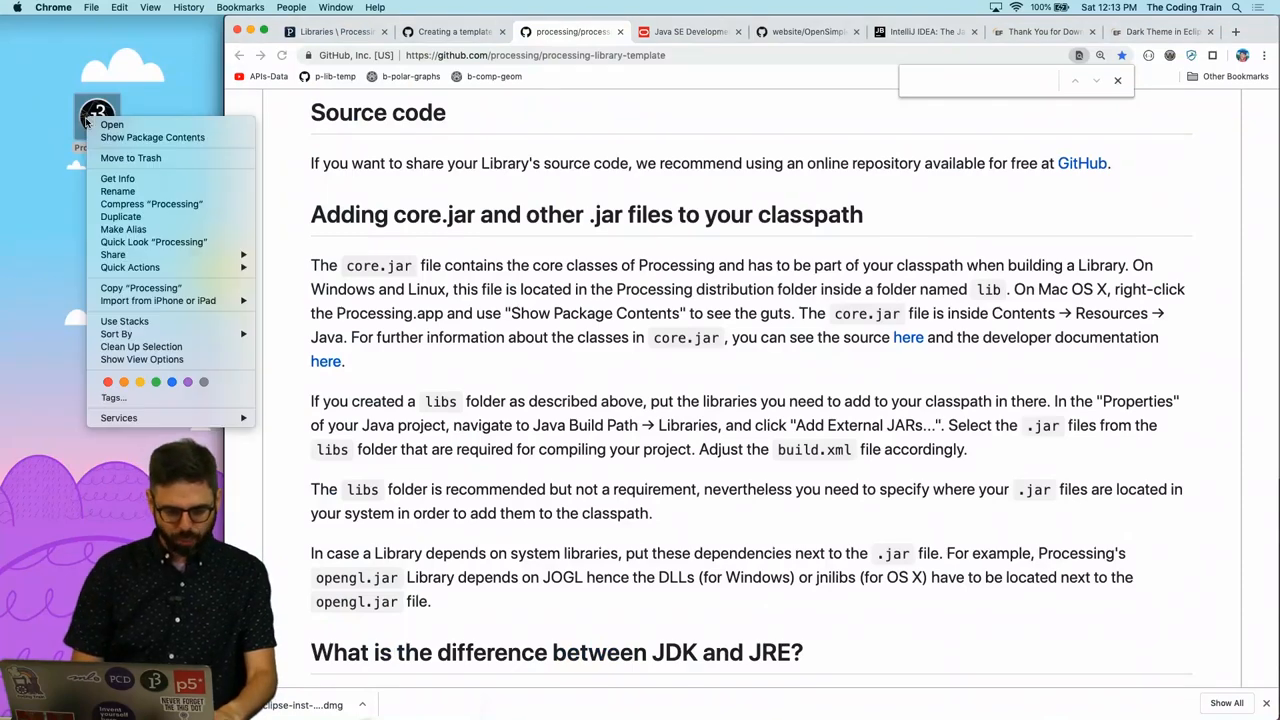
Show the Processing app's package contents and locate core.jar in Contents/Java.
{"action": "left_click", "coordinate": [419, 225]}
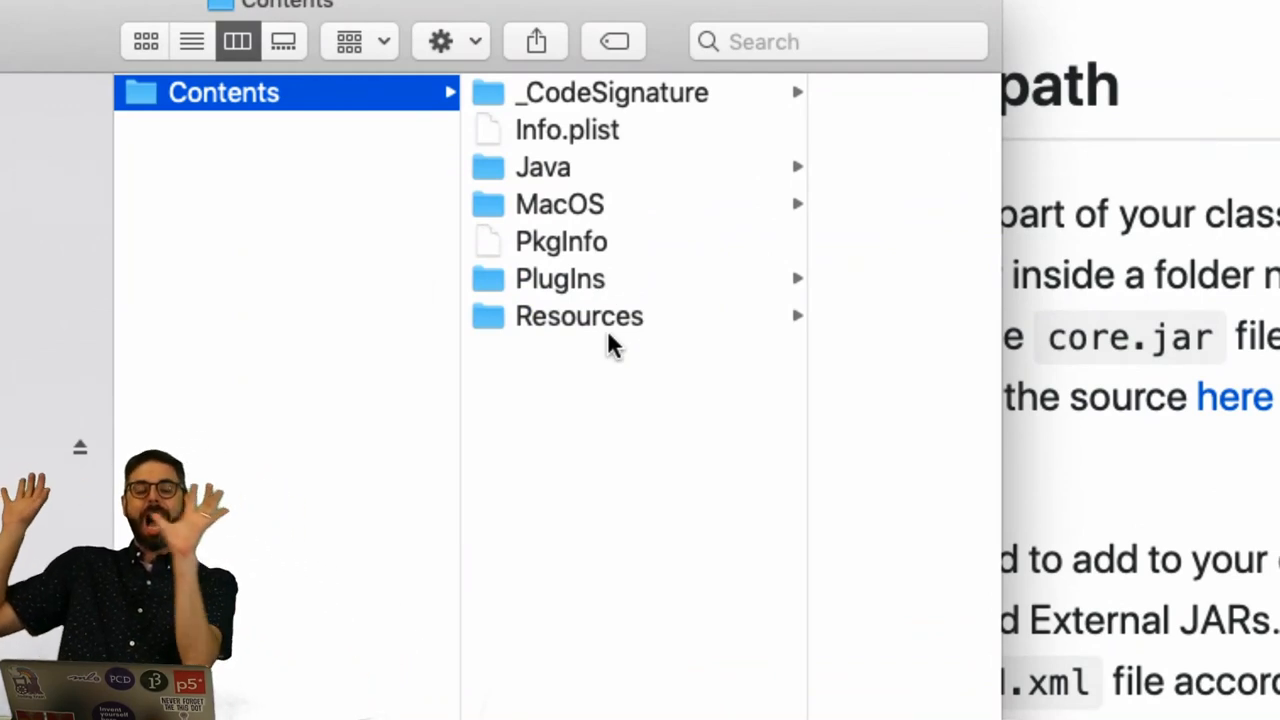
{"action": "mouse_move", "coordinate": [618, 185]}
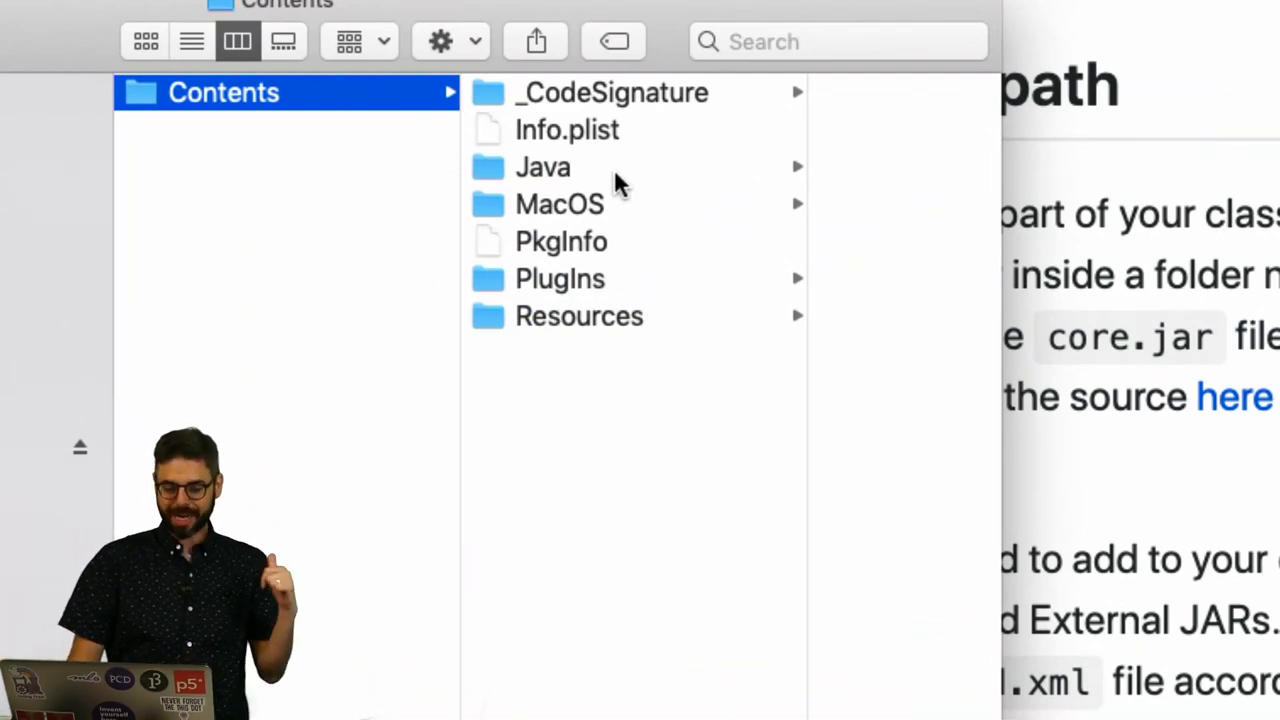
{"action": "left_click", "coordinate": [543, 167]}
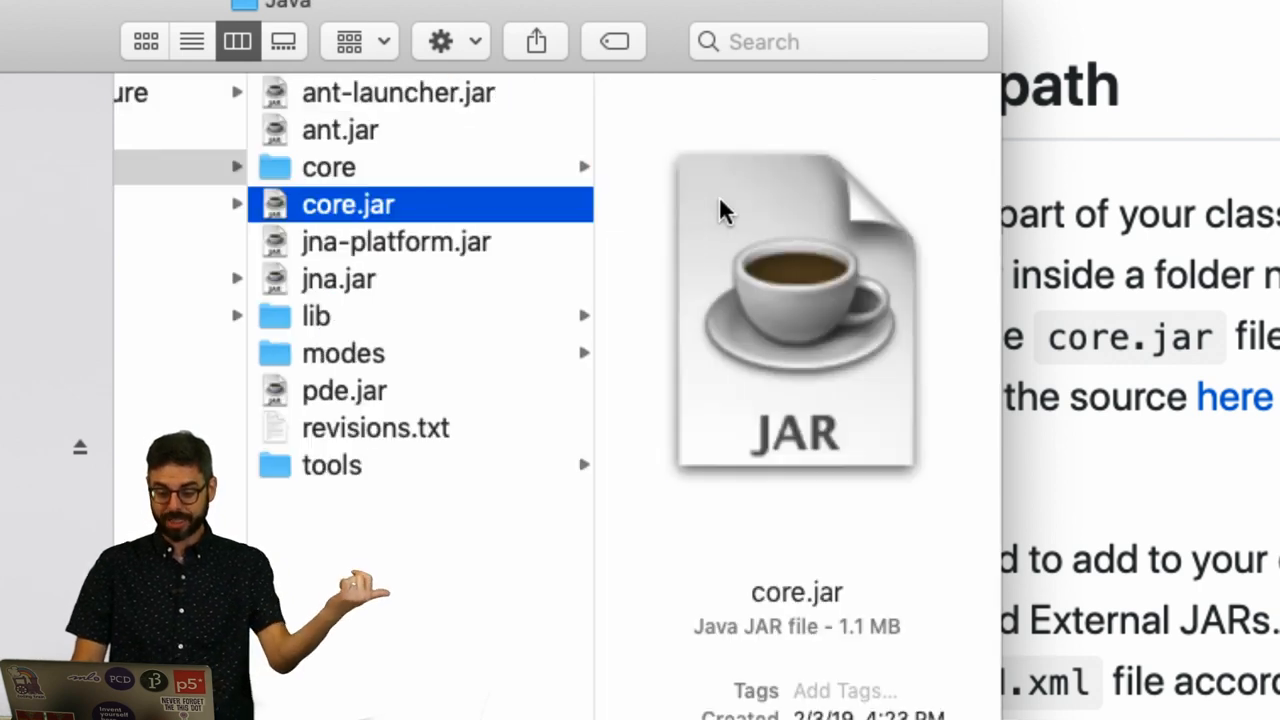
{"action": "mouse_move", "coordinate": [330, 375]}
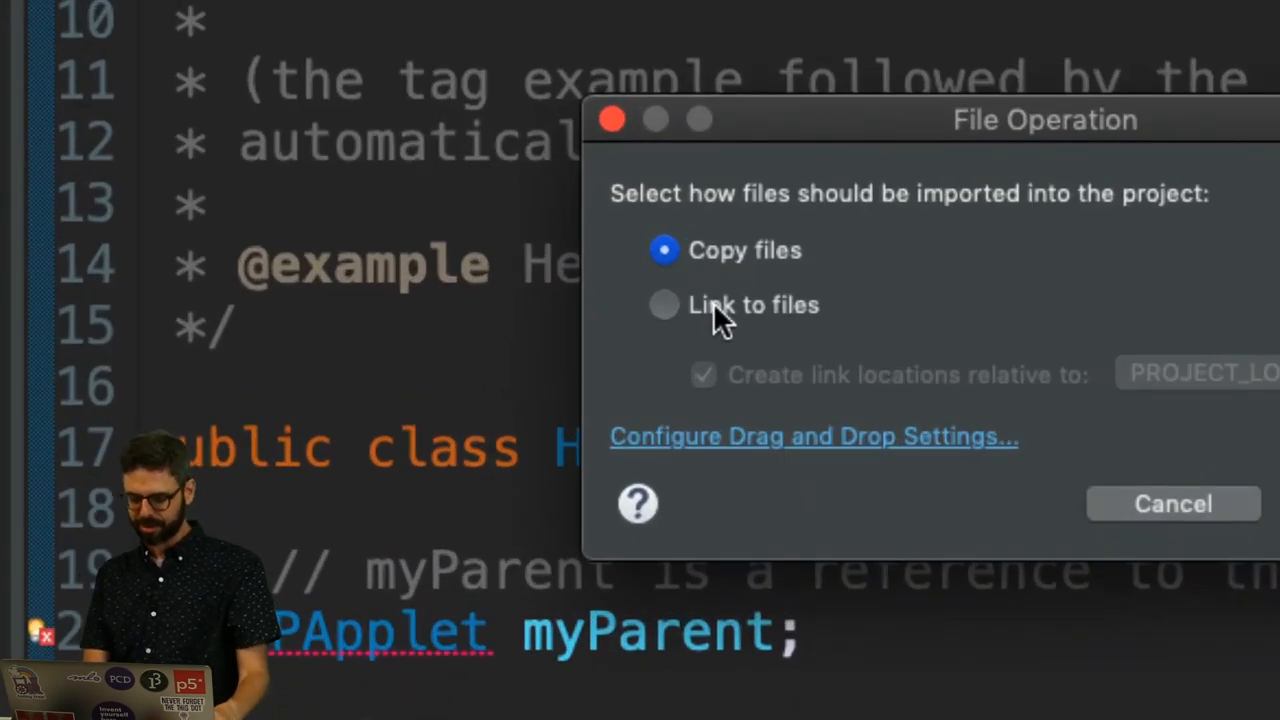
Copy core.jar into the project and select the copied file.
{"action": "left_click", "coordinate": [663, 305]}
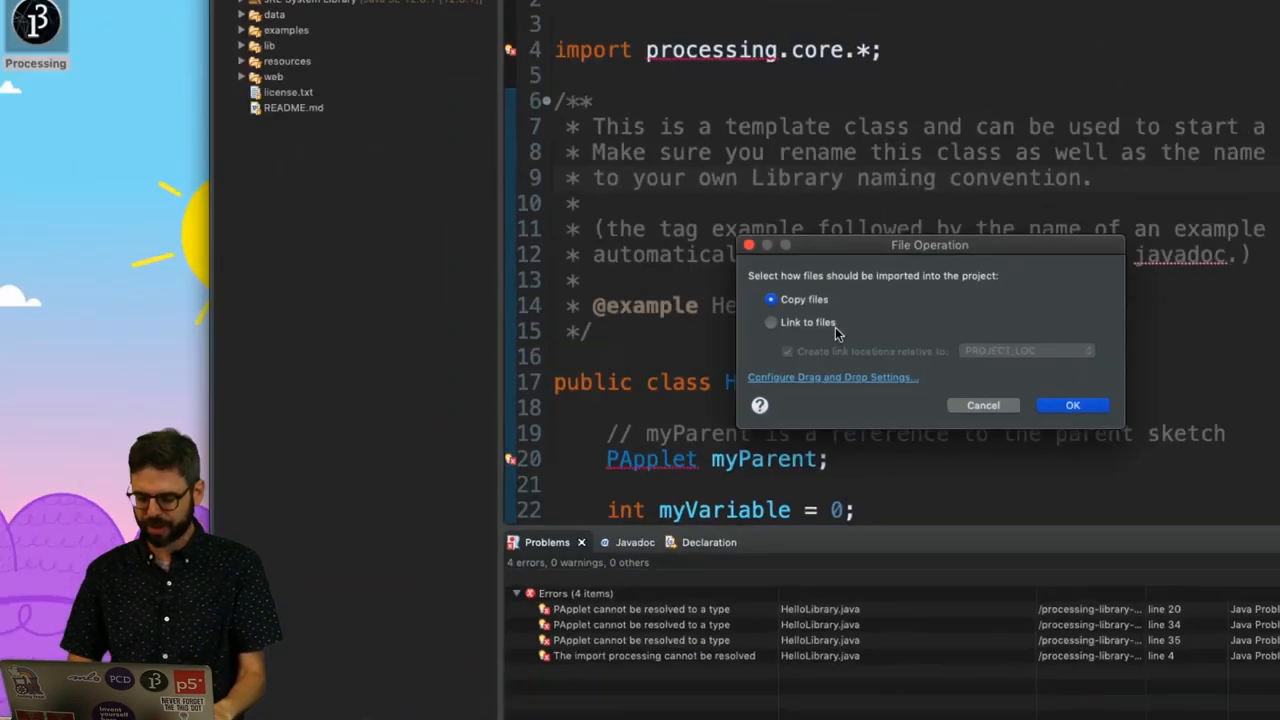
{"action": "left_click", "coordinate": [1072, 405]}
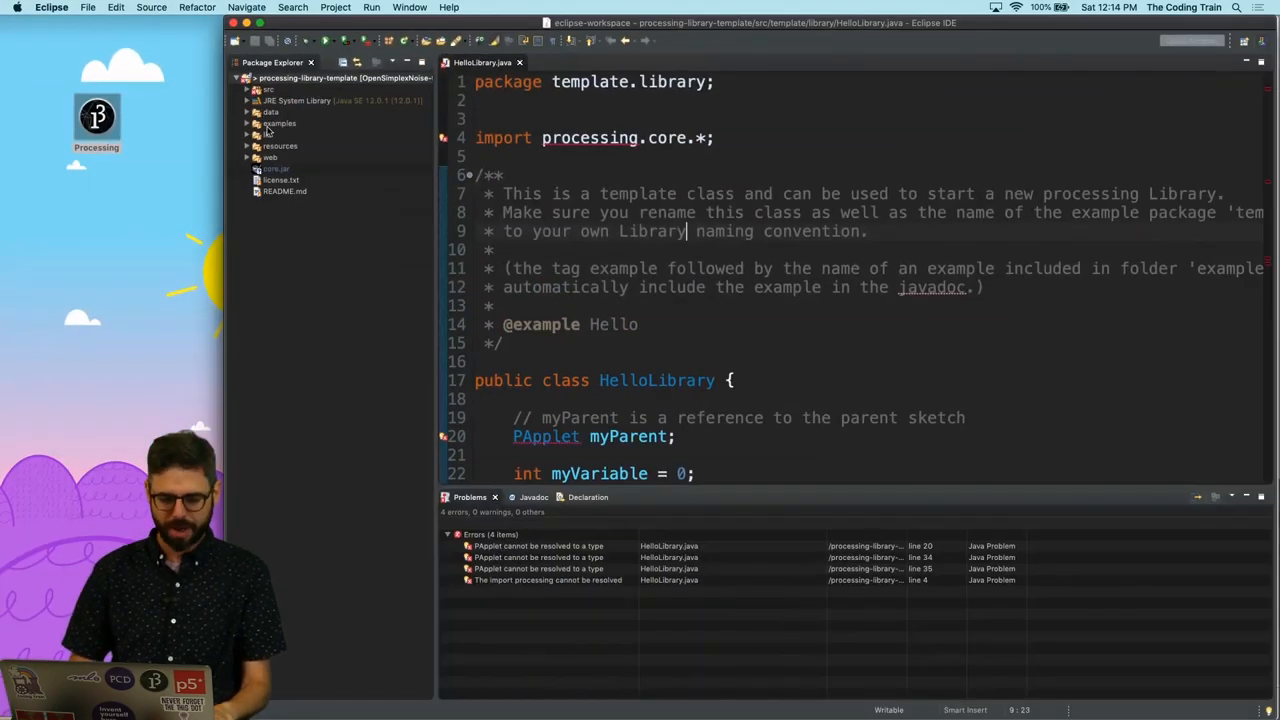
{"action": "left_click", "coordinate": [276, 168]}
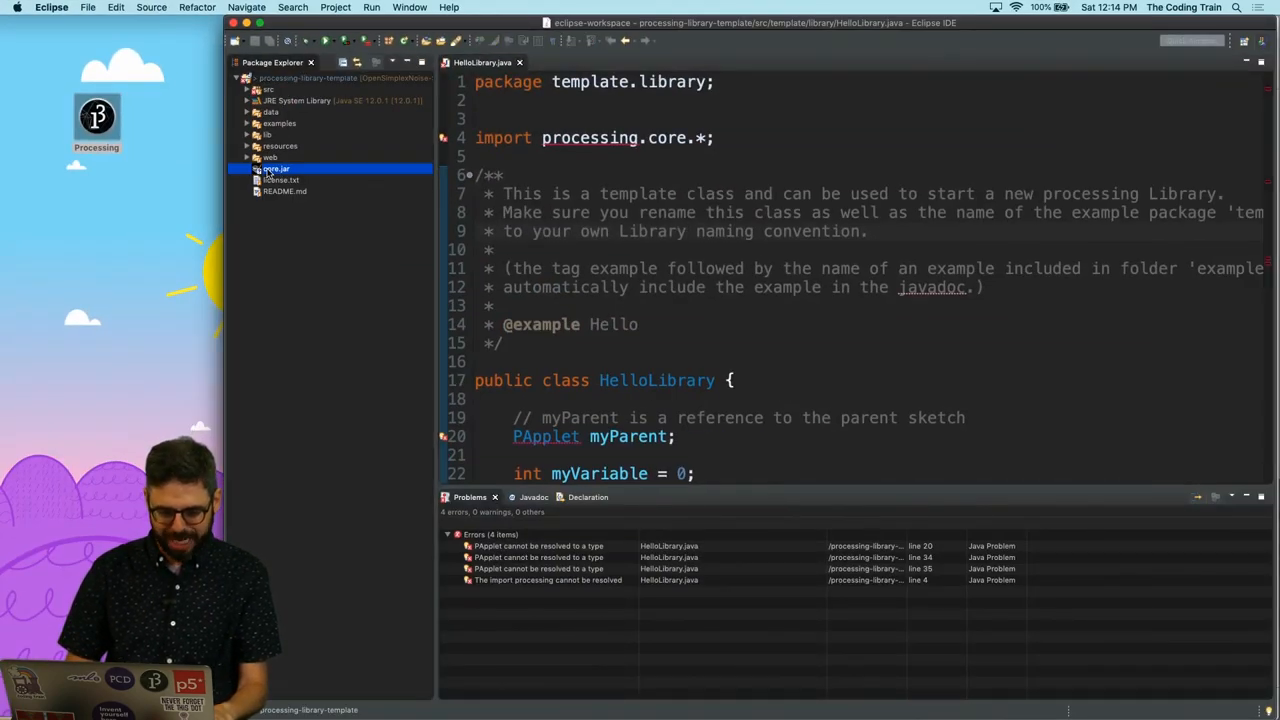
Add core.jar to the project's build path so it sits under Referenced Libraries.
{"action": "right_click", "coordinate": [274, 168]}
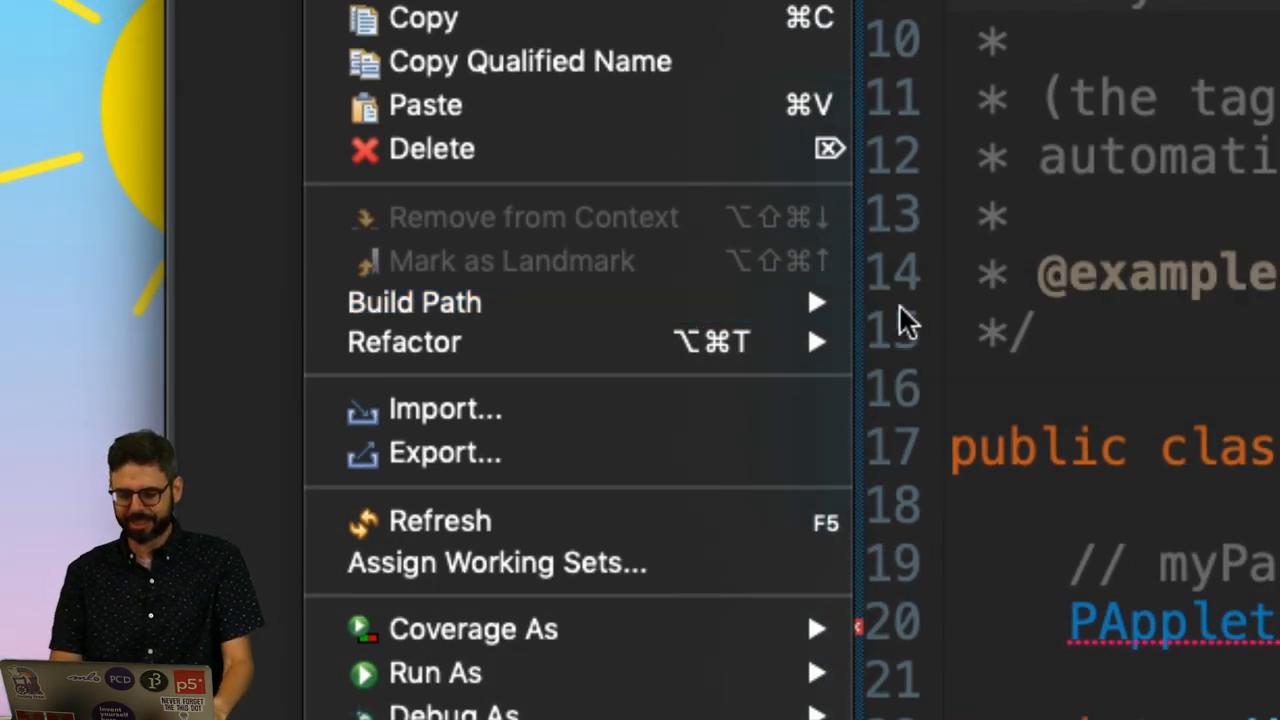
{"action": "left_click", "coordinate": [414, 302]}
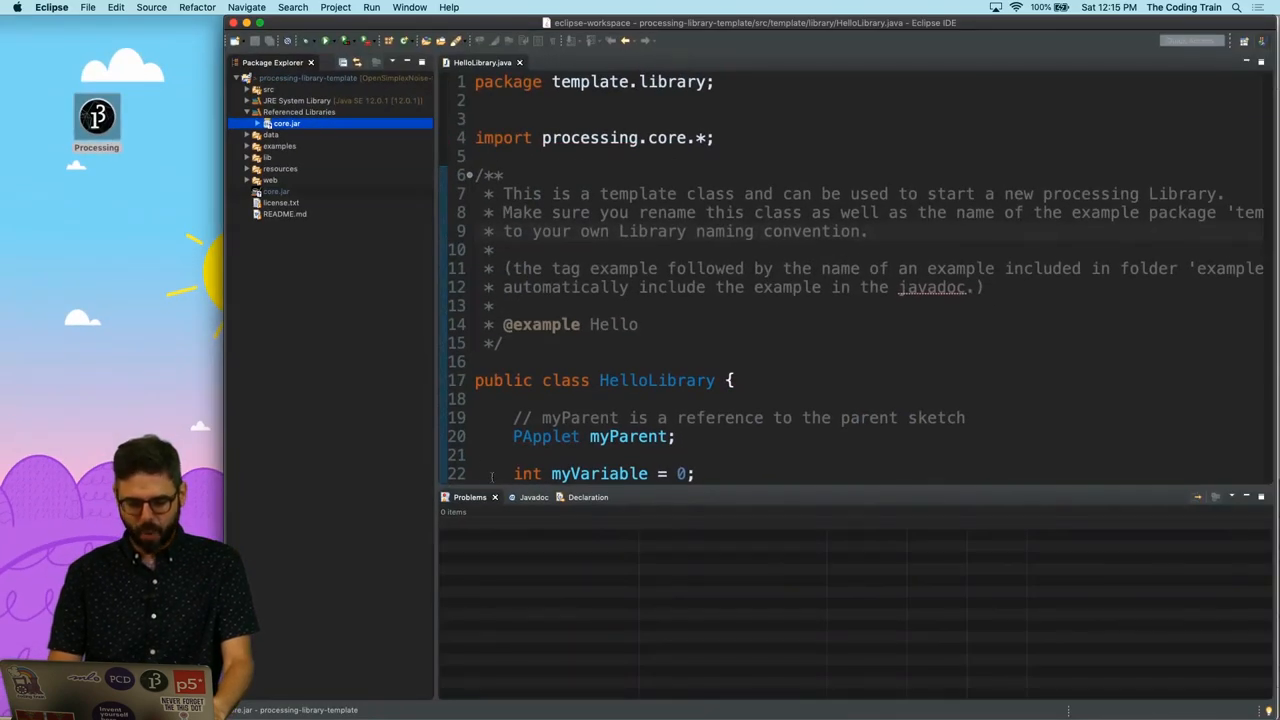
{"action": "scroll", "scroll_direction": "down", "scroll_amount": 3}
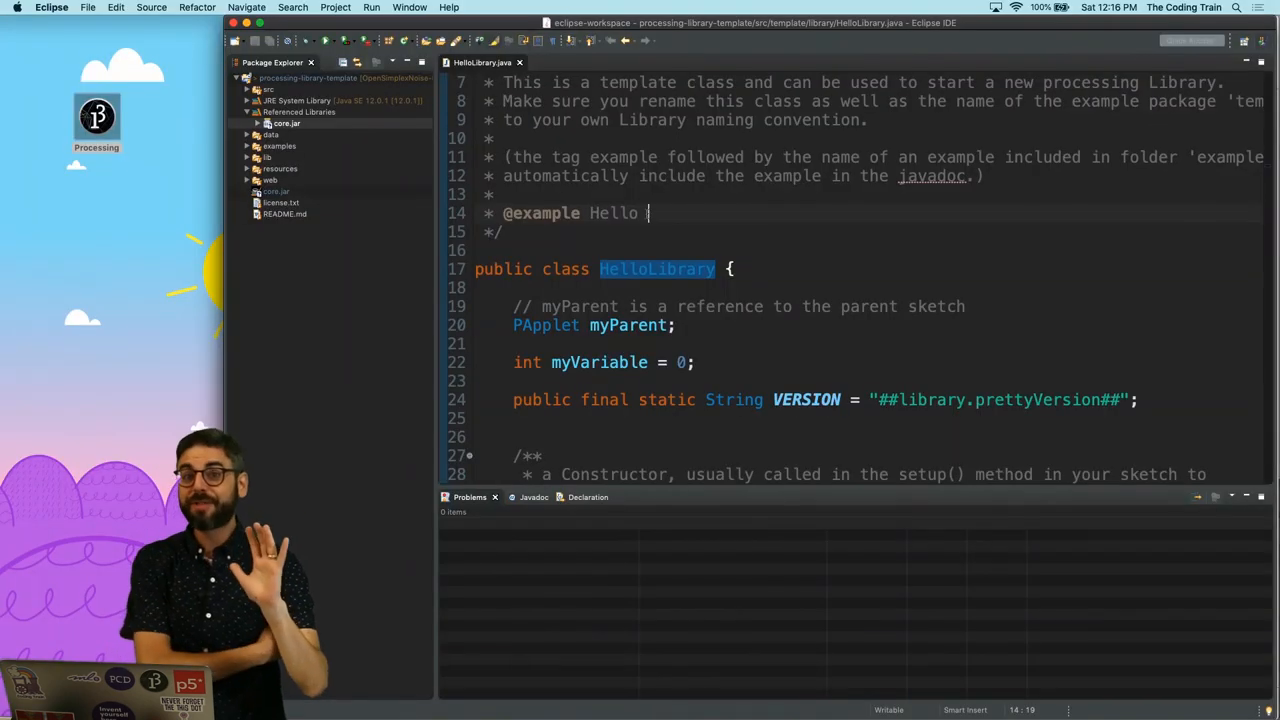
Rename the project to opensimplexnoise-for-processing via Refactor > Rename.
{"action": "type", "text": "{"}
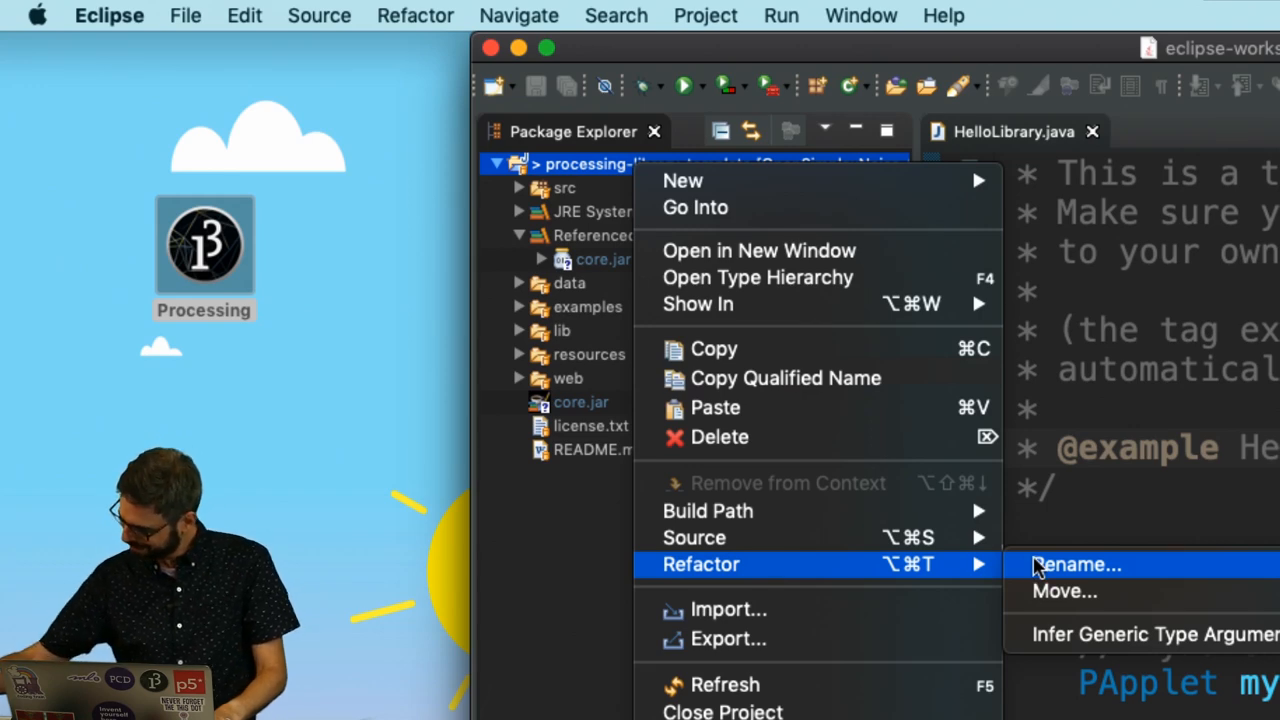
{"action": "left_click", "coordinate": [1076, 564]}
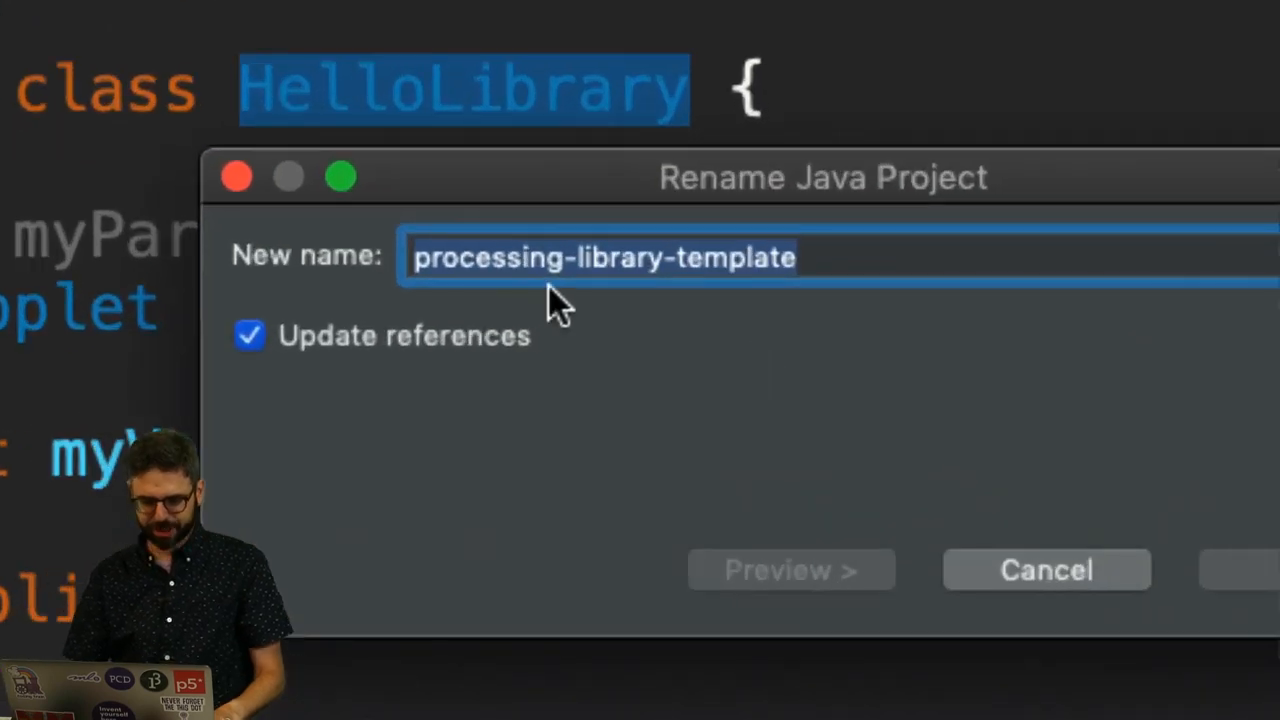
{"action": "type", "text": "open"}
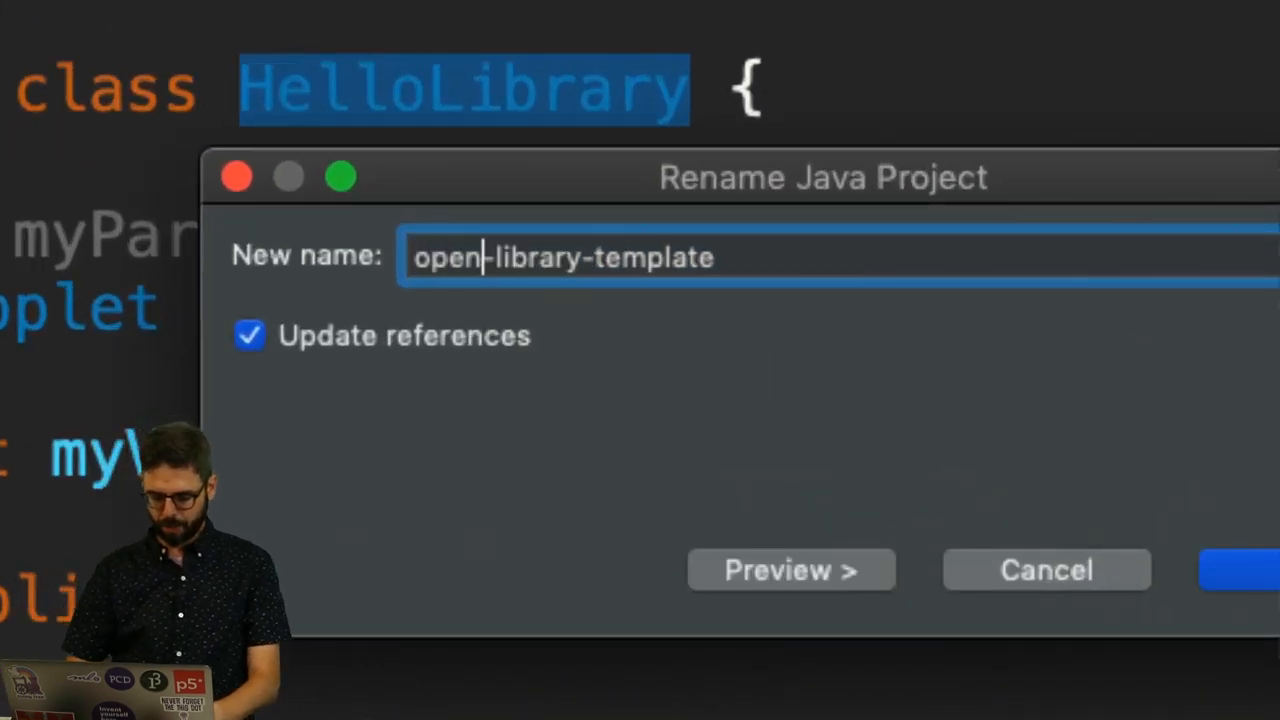
{"action": "type", "text": "simplexnoise-for-processing"}
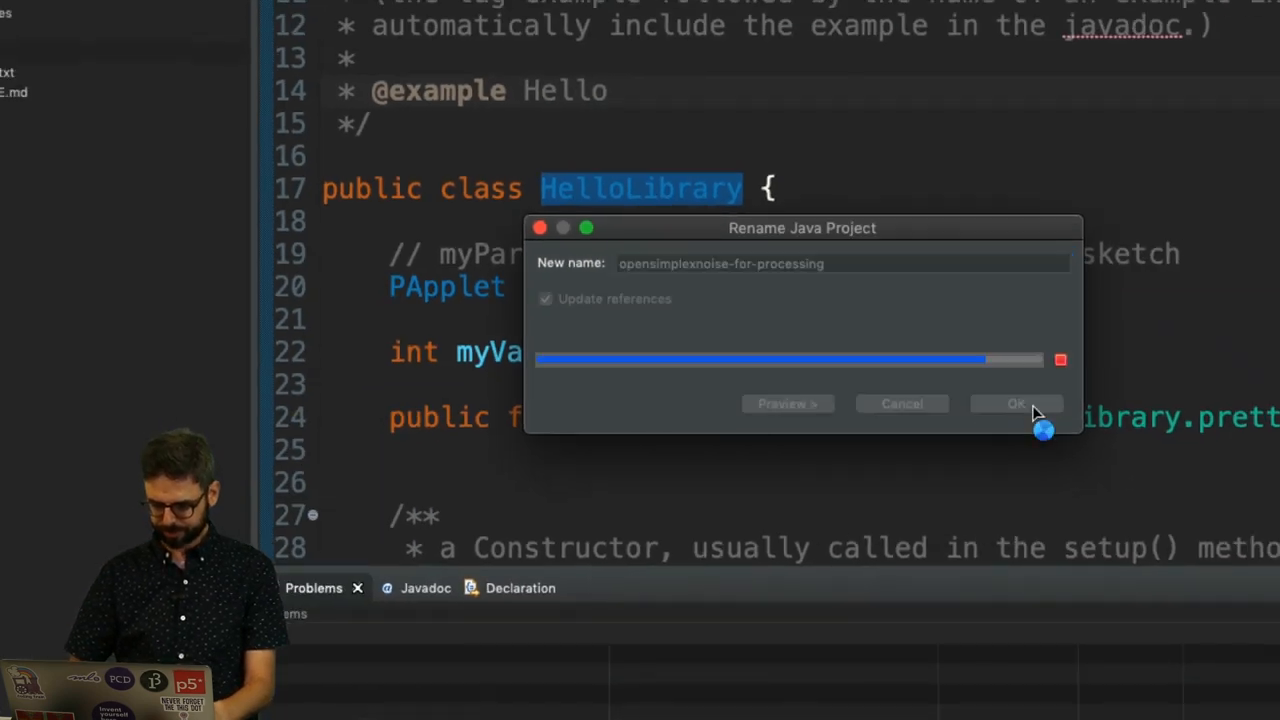
{"action": "left_click", "coordinate": [1015, 403]}
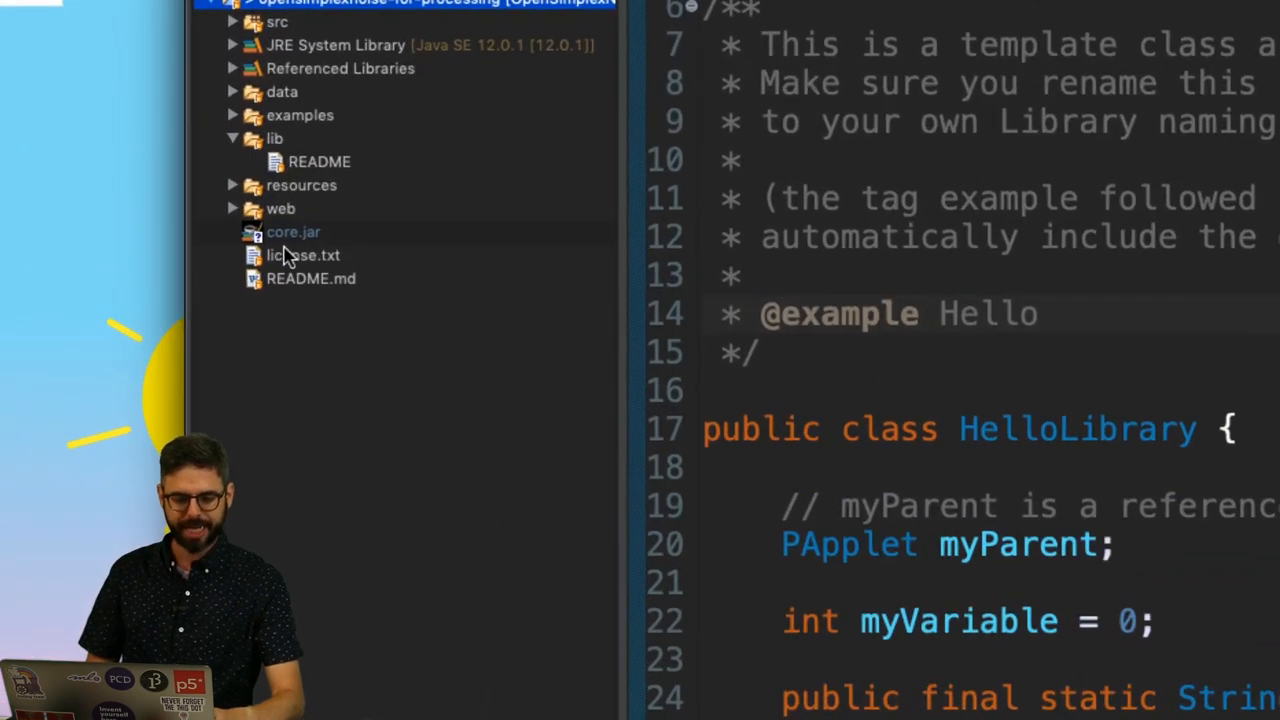
{"action": "mouse_move", "coordinate": [285, 175]}
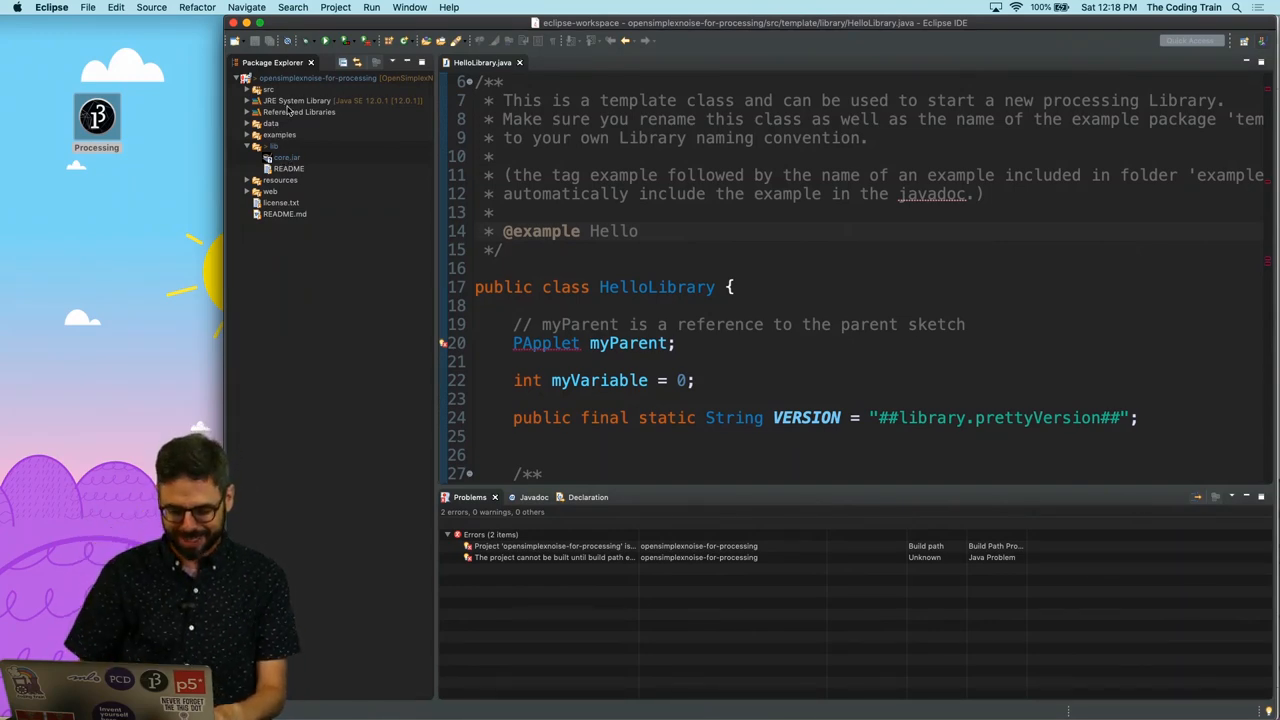
Bring up the renamed project's context menu after moving core.jar into lib.
{"action": "right_click", "coordinate": [272, 157]}
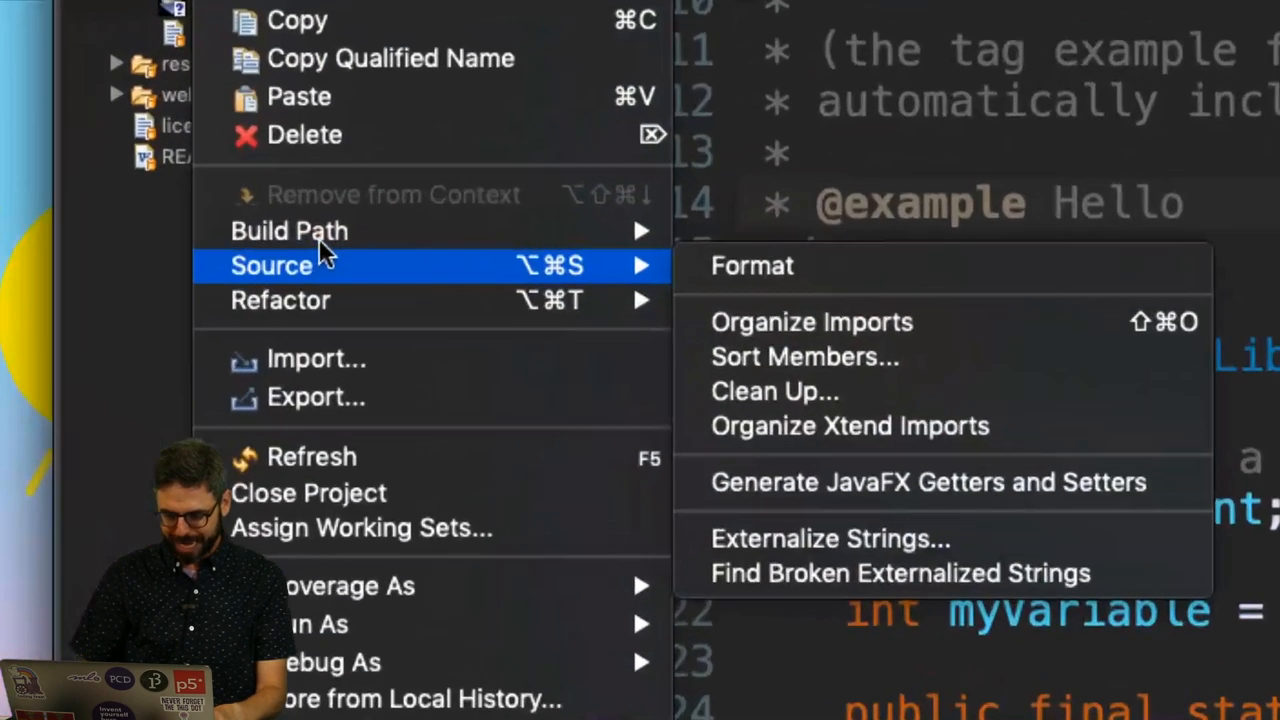
{"action": "mouse_move", "coordinate": [289, 231]}
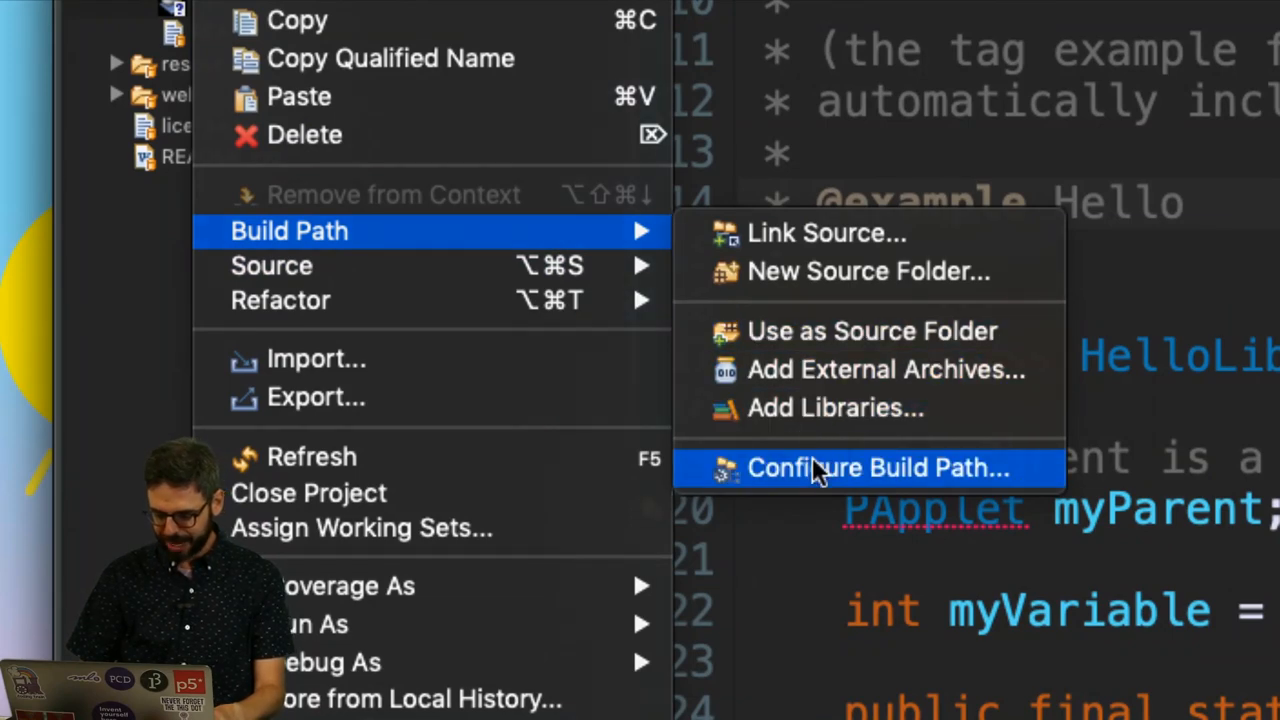
Show the project's build path Libraries, where core.jar is listed as missing.
{"action": "left_click", "coordinate": [871, 467]}
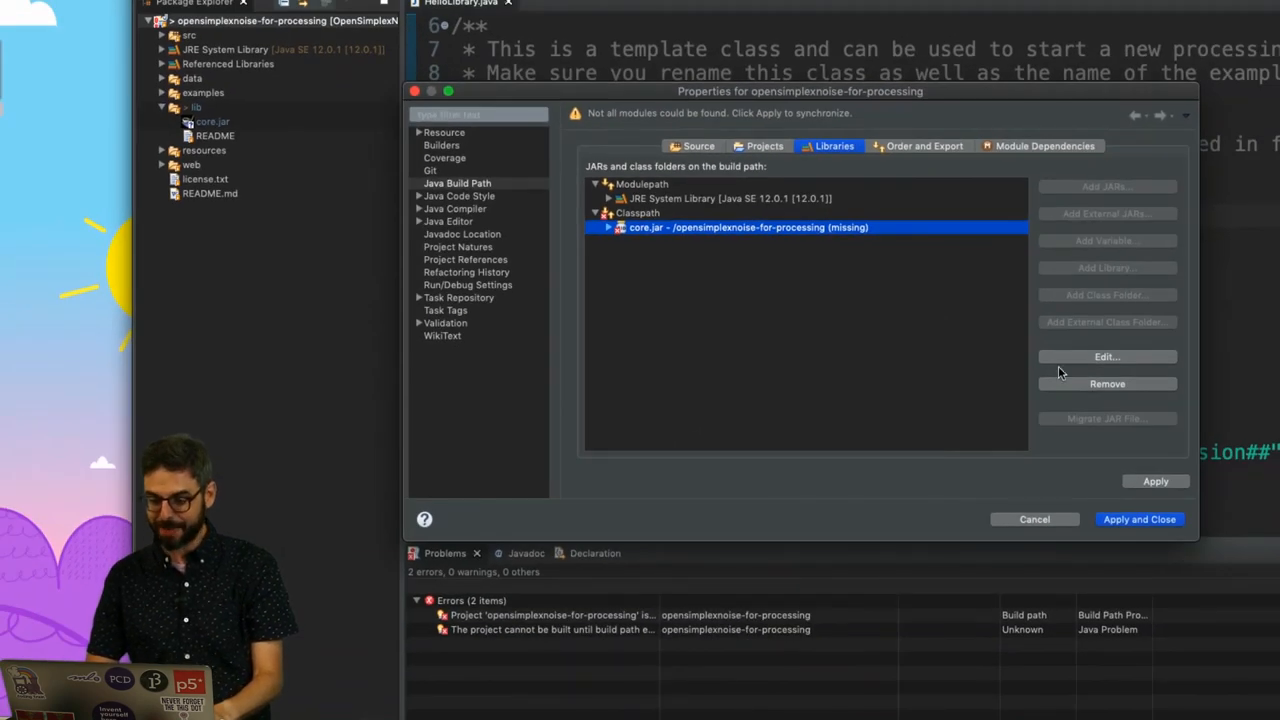
{"action": "left_click", "coordinate": [1107, 383]}
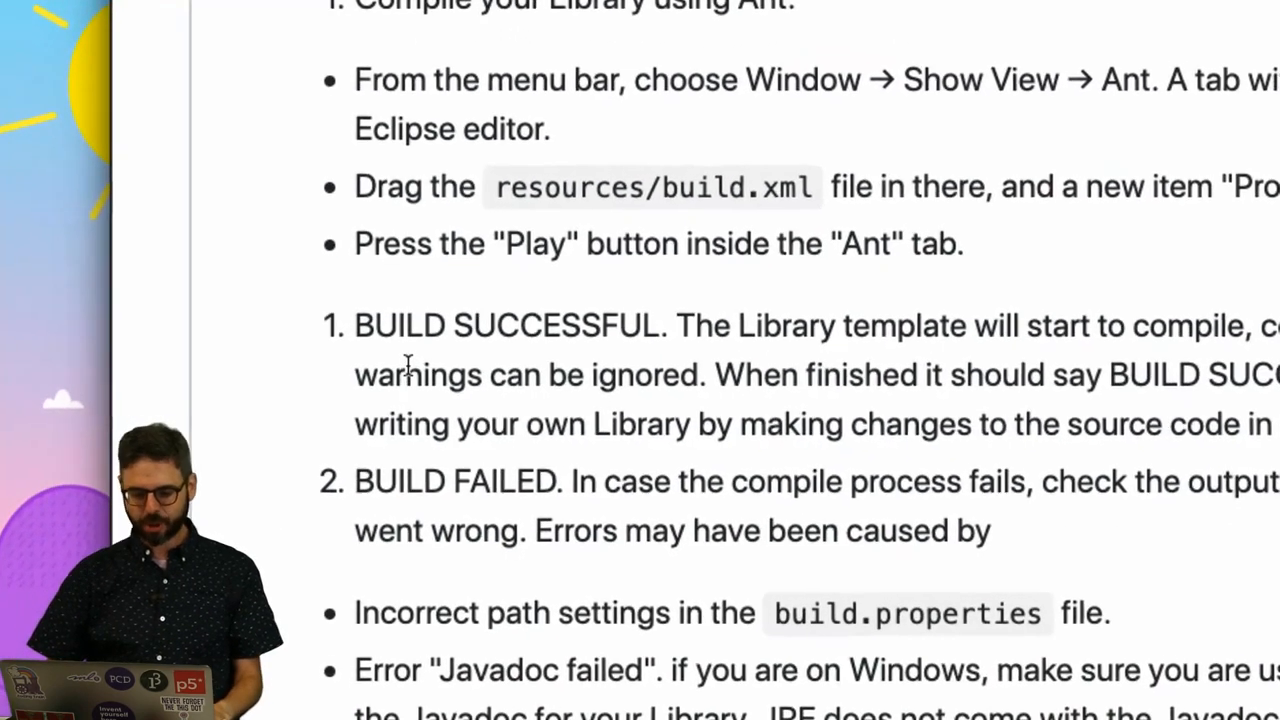
Scroll the README to the Set Up and Compile section.
{"action": "scroll", "scroll_direction": "up", "scroll_amount": 3}
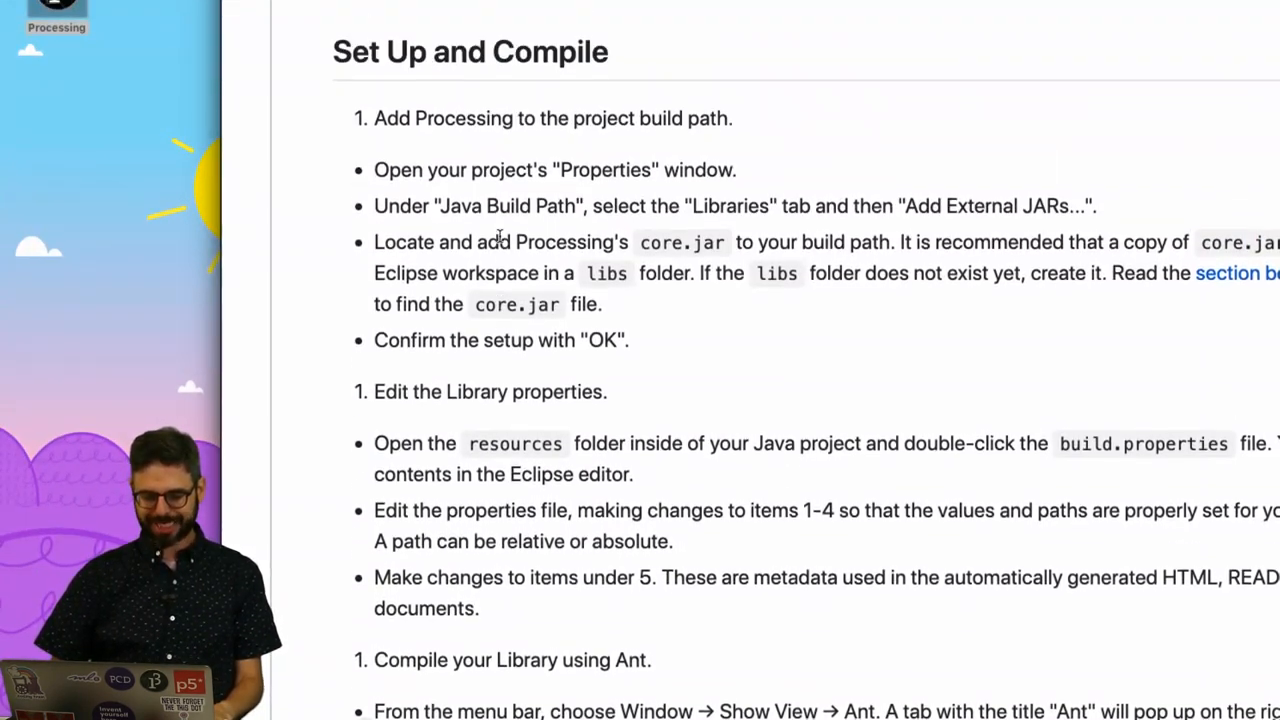
{"action": "scroll", "scroll_direction": "down", "scroll_amount": 3}
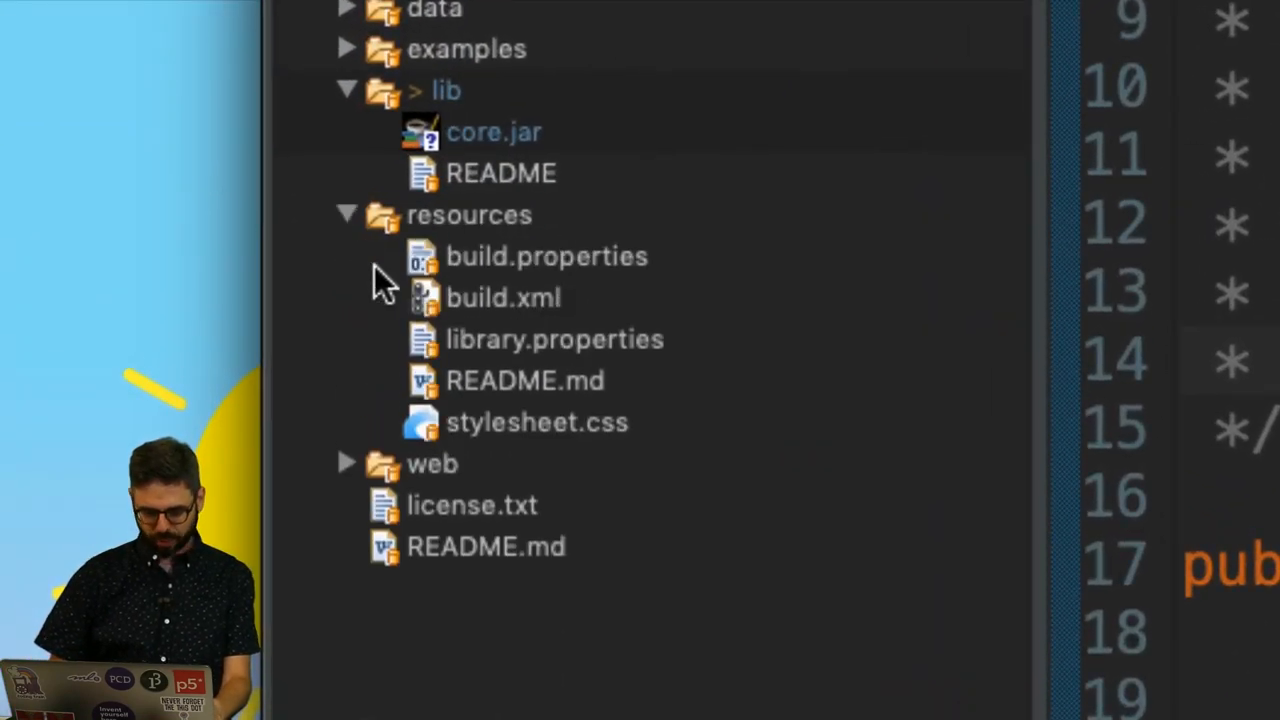
Review build.properties' sketchbook and classpath settings from the resources folder.
{"action": "left_click", "coordinate": [547, 256]}
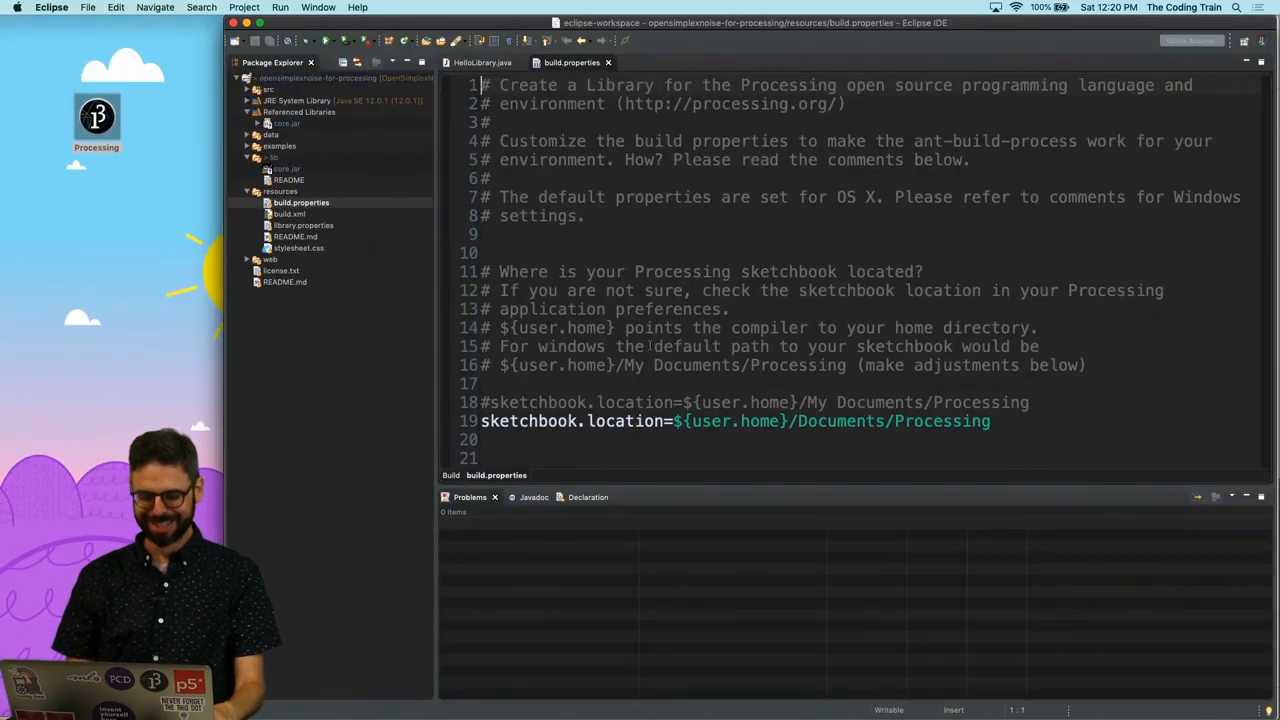
{"action": "scroll", "scroll_direction": "down", "scroll_amount": 3}
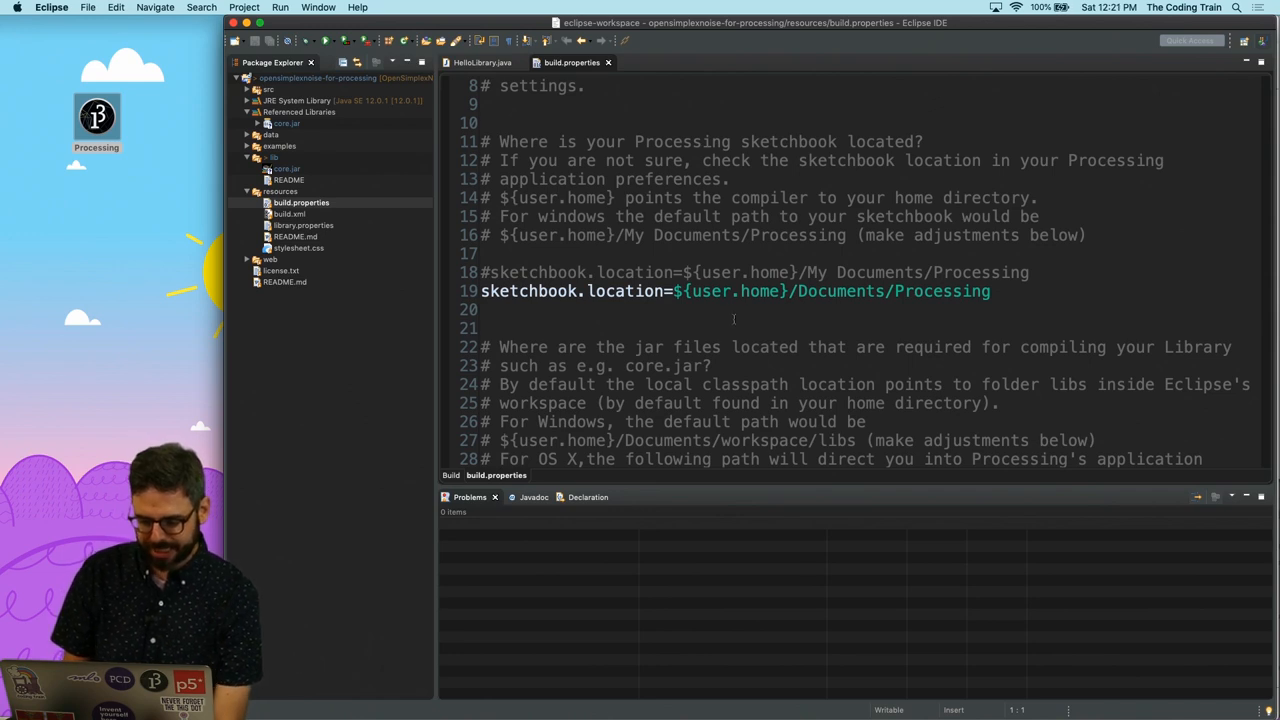
{"action": "scroll", "scroll_direction": "down", "scroll_amount": 3}
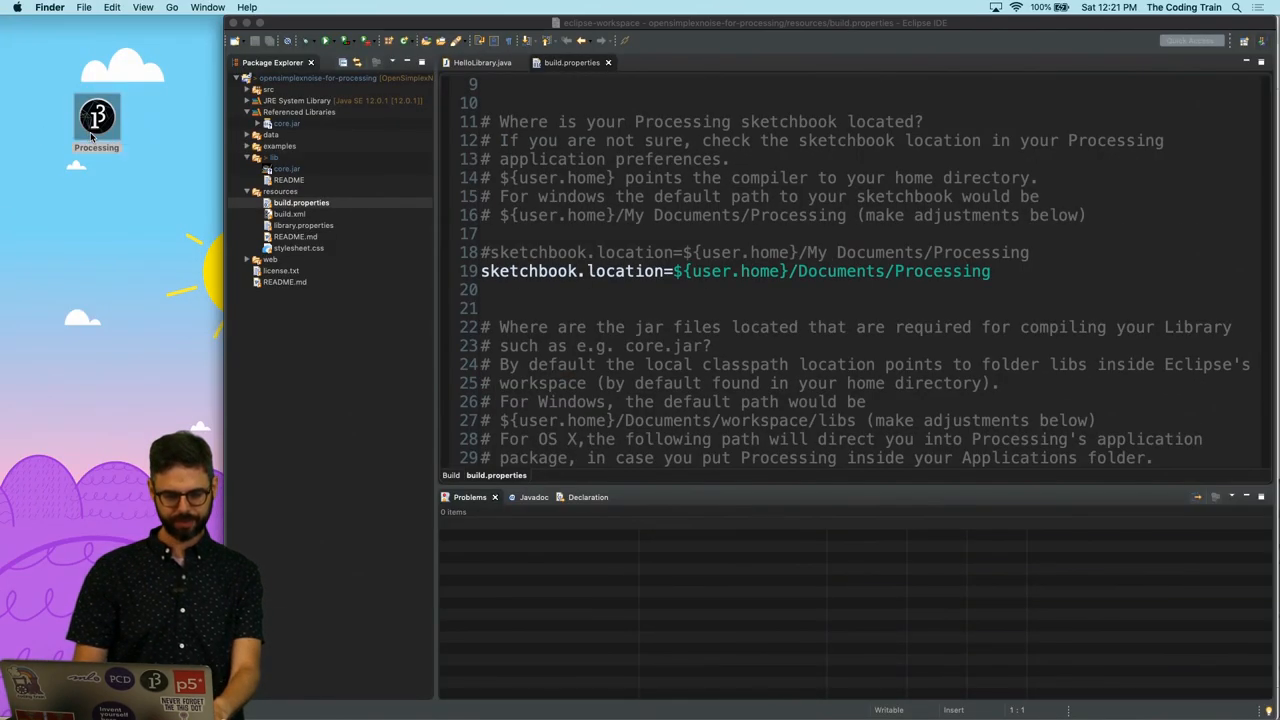
{"action": "left_click", "coordinate": [97, 115]}
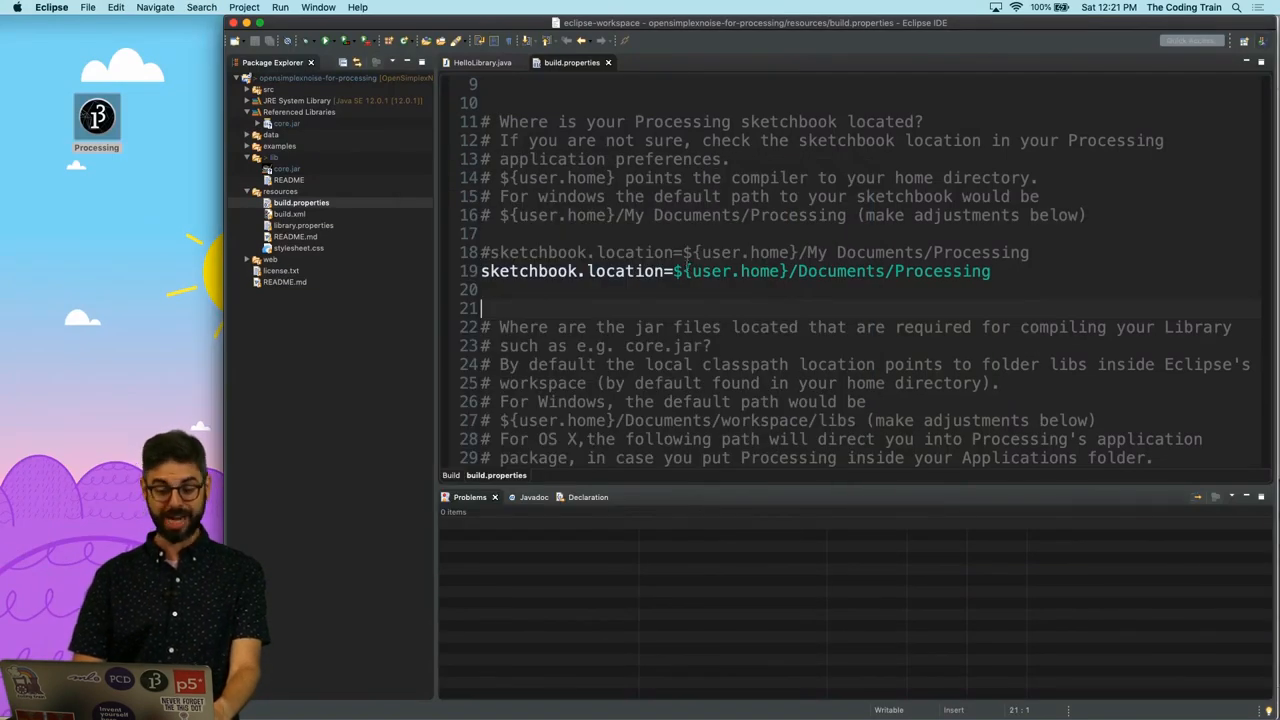
{"action": "scroll", "scroll_direction": "down", "scroll_amount": 3}
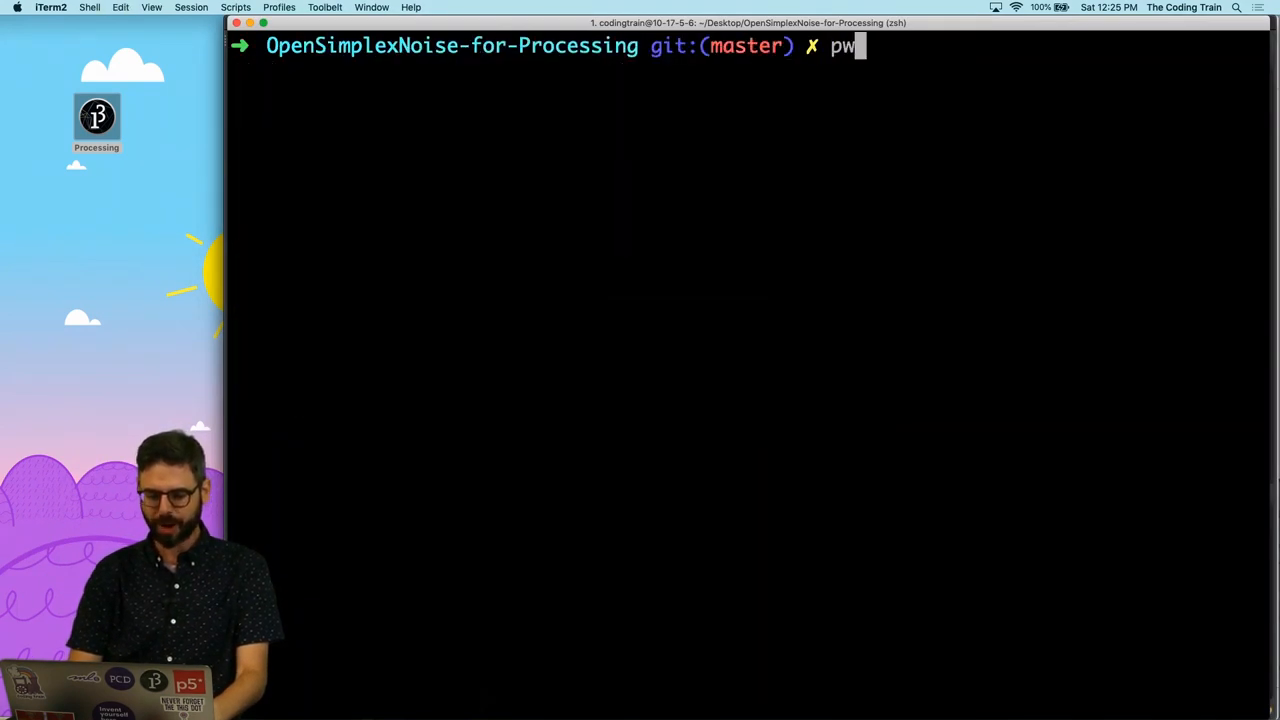
Run pwd to print the OpenSimplexNoise-for-Processing folder's full path.
{"action": "key", "text": "Return"}
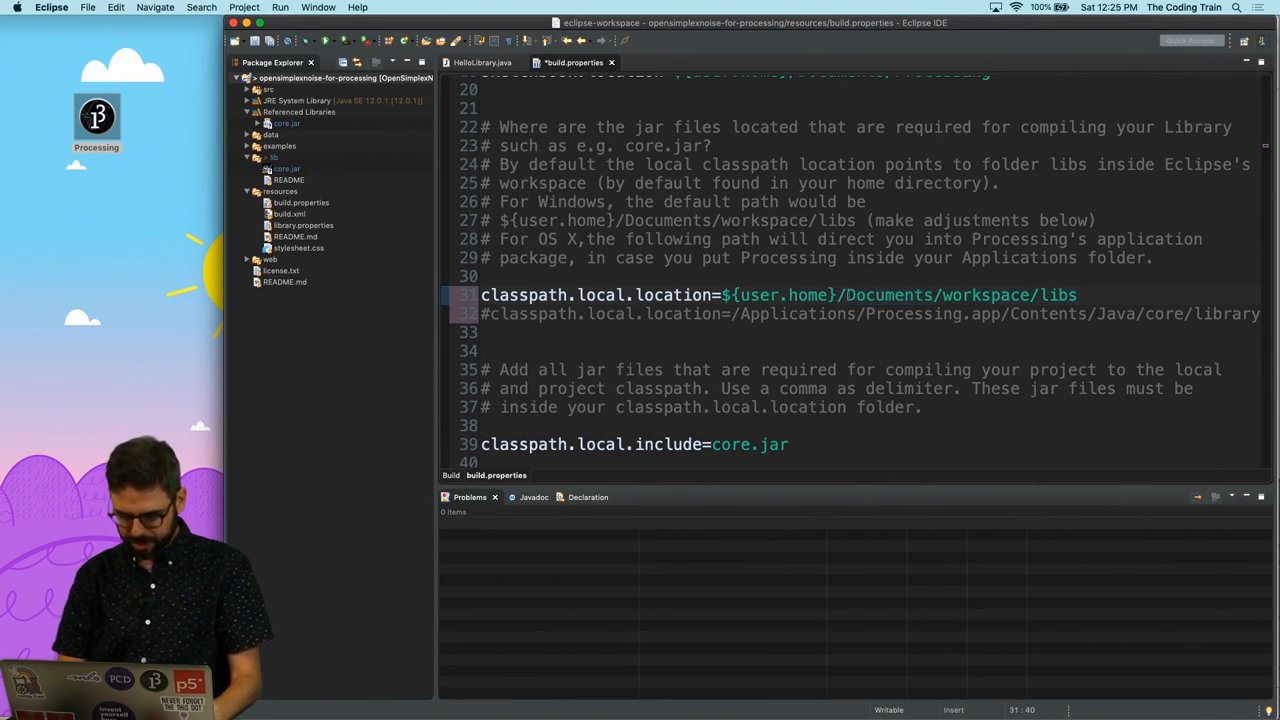
Set classpath.local.location to ${user.home}/Desktop/OpenSimplexNoise-for-Processing/lib and review the settings down to project.name.
{"action": "type", "text": "Desktop/OpenSimplexNoise-for-Processing"}
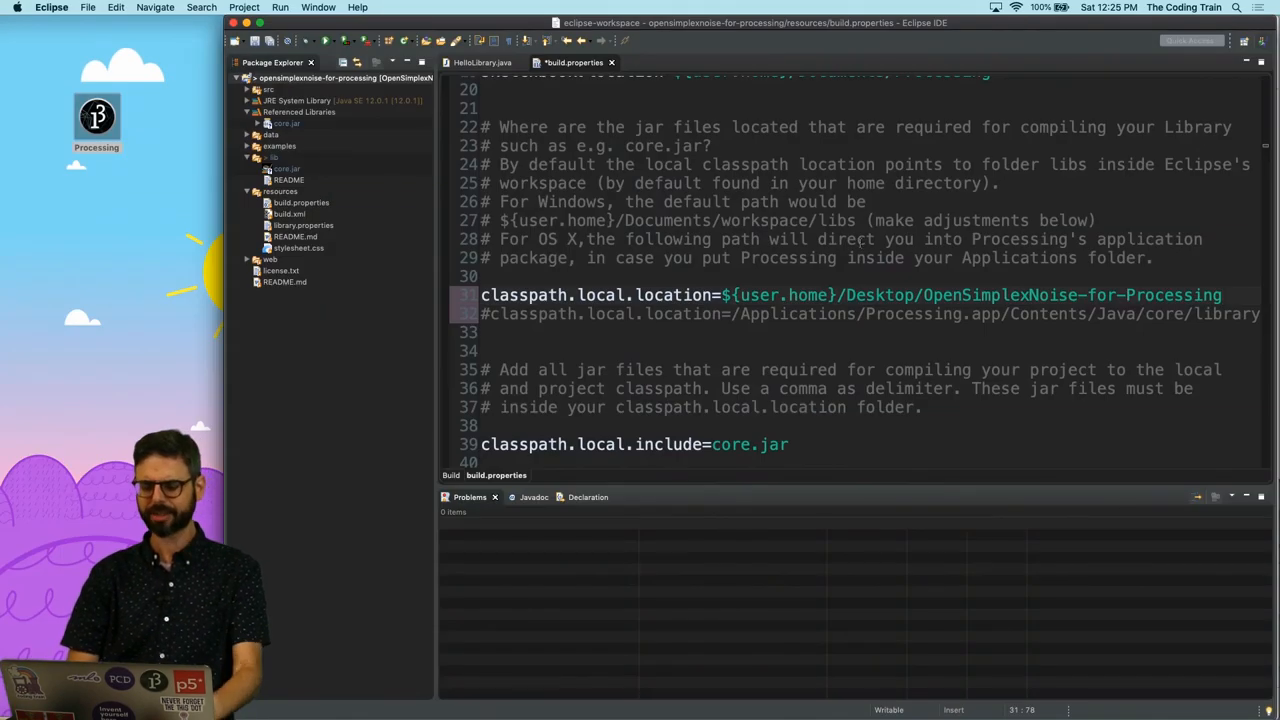
{"action": "type", "text": "/lib"}
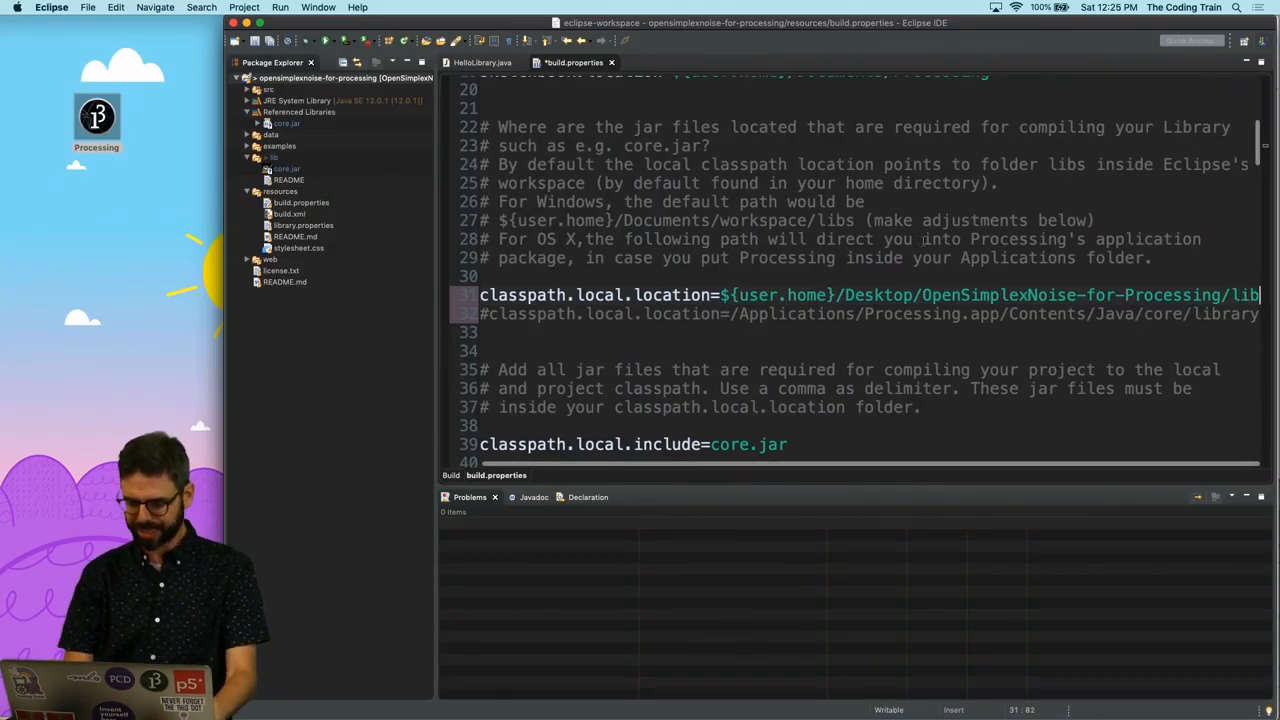
{"action": "scroll", "scroll_direction": "down", "scroll_amount": 3}
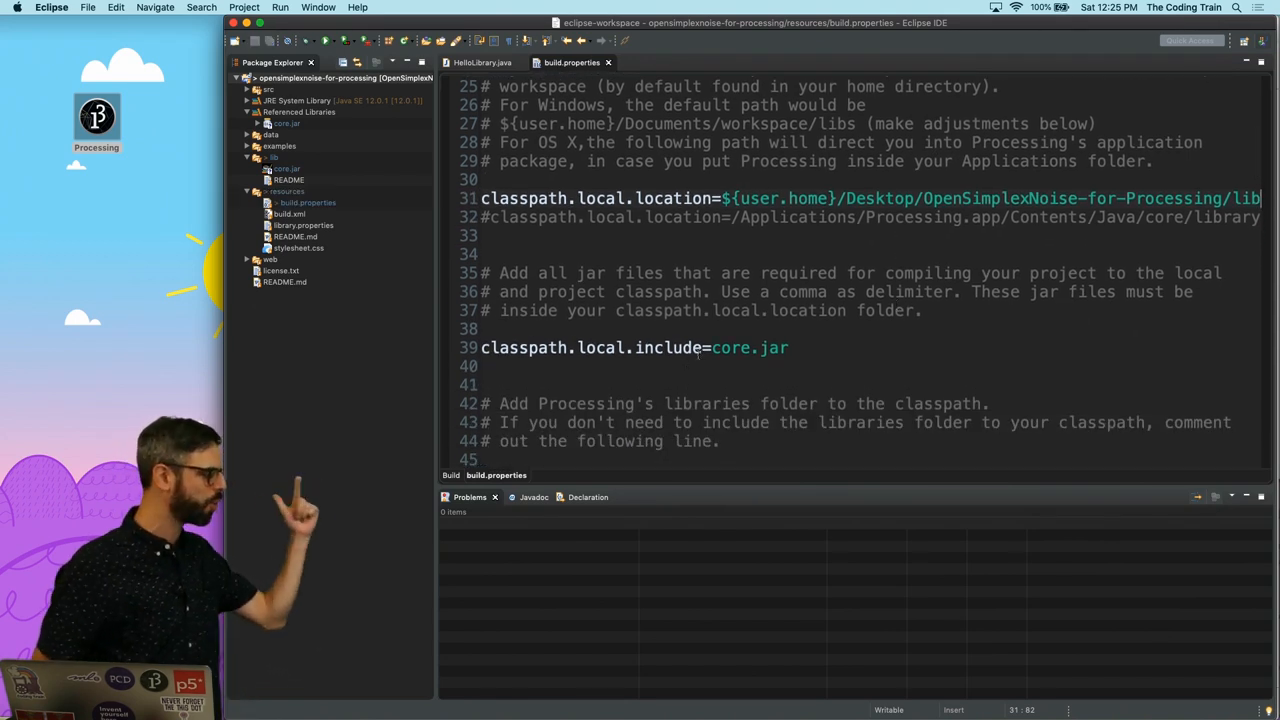
{"action": "scroll", "scroll_direction": "down", "scroll_amount": 3}
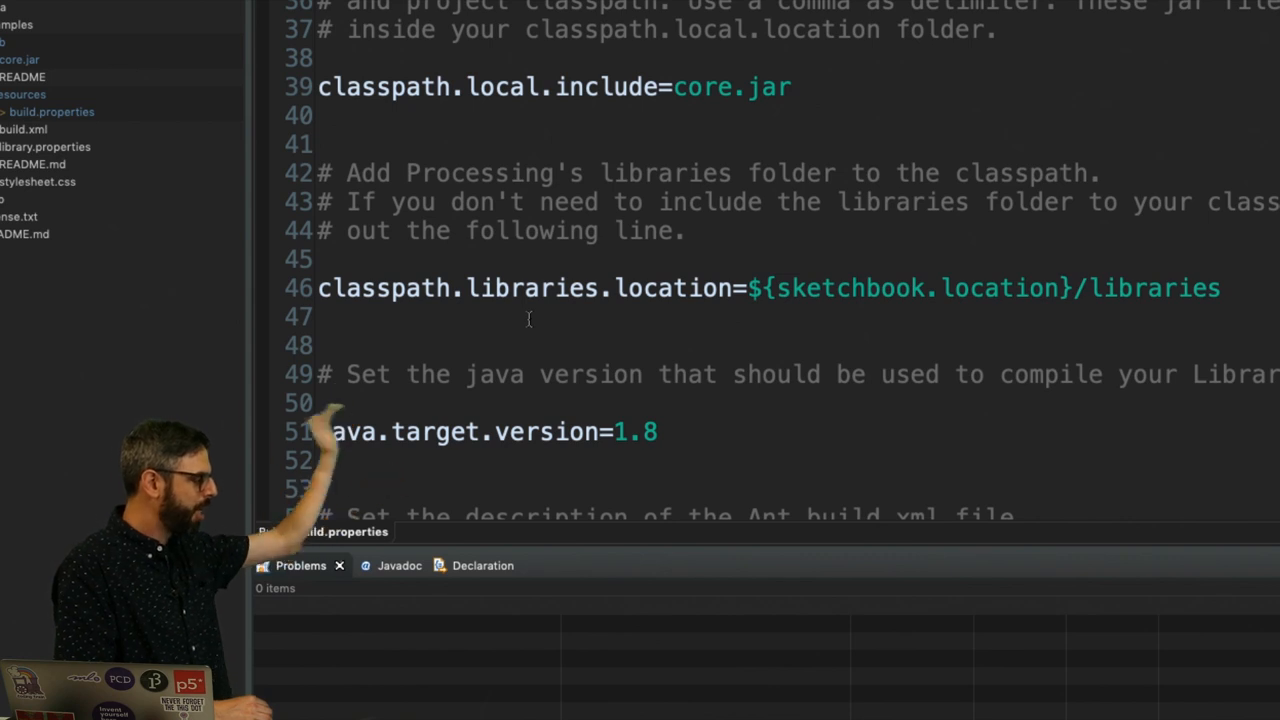
{"action": "scroll", "scroll_direction": "down", "scroll_amount": 3}
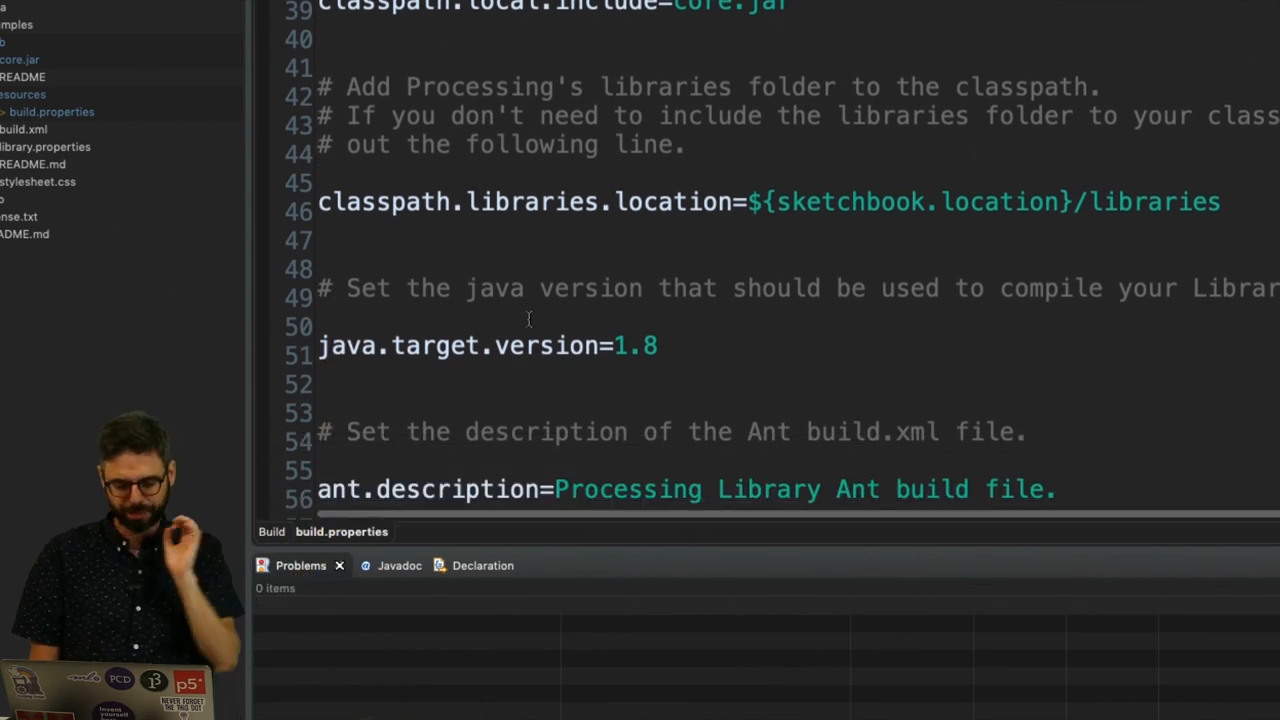
{"action": "scroll", "scroll_direction": "down", "scroll_amount": 3}
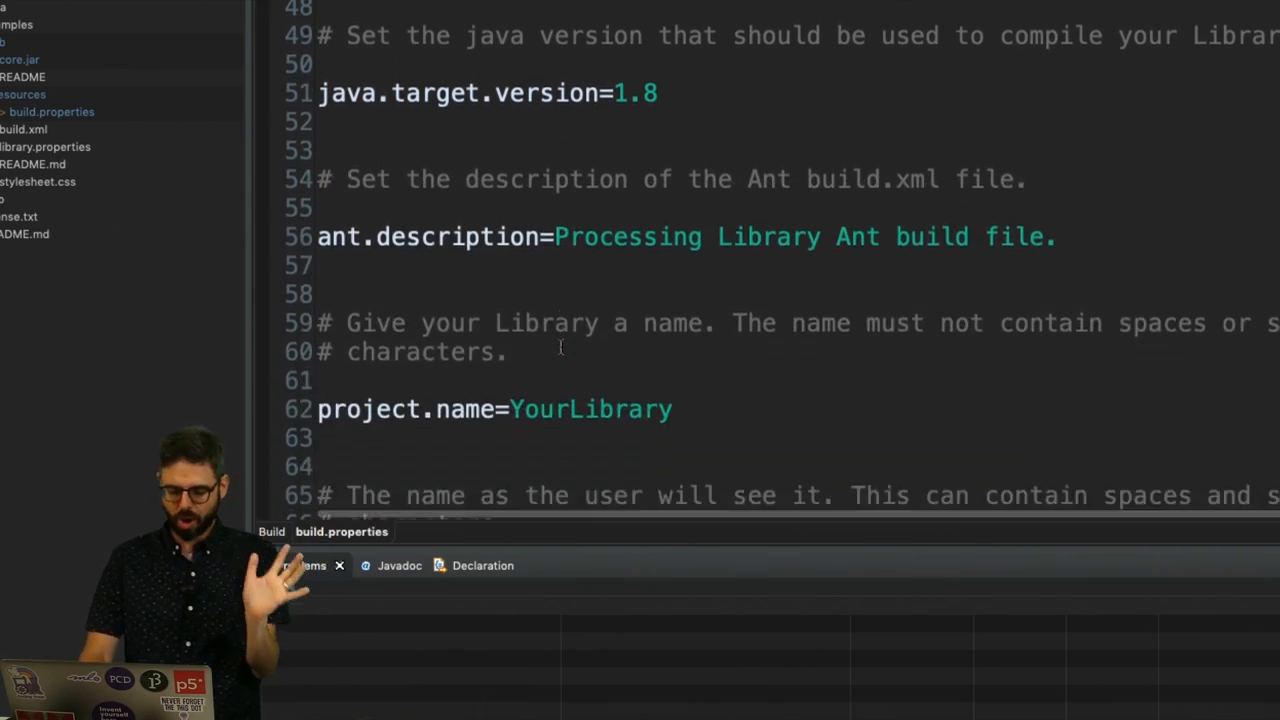
Replace the YourLibrary placeholders so project.name and prettyName read OpenSimplexNoise.
{"action": "double_click", "coordinate": [590, 409]}
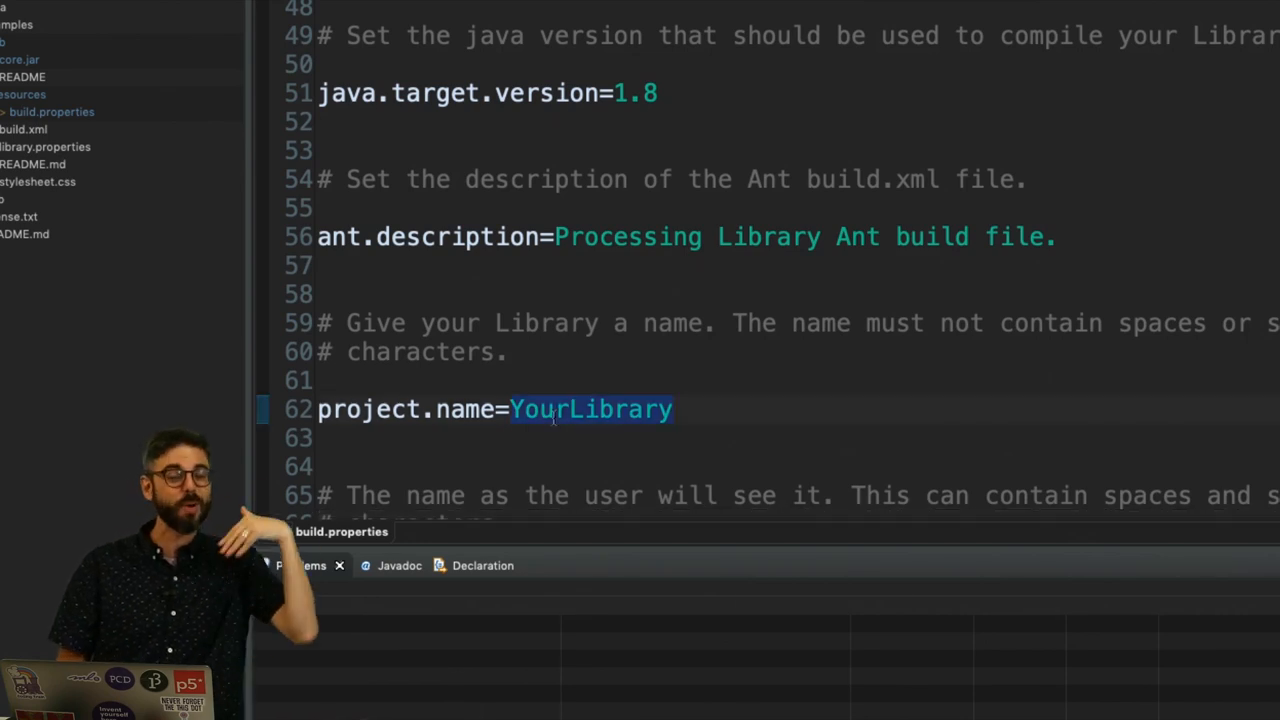
{"action": "type", "text": "OpenSimpl"}
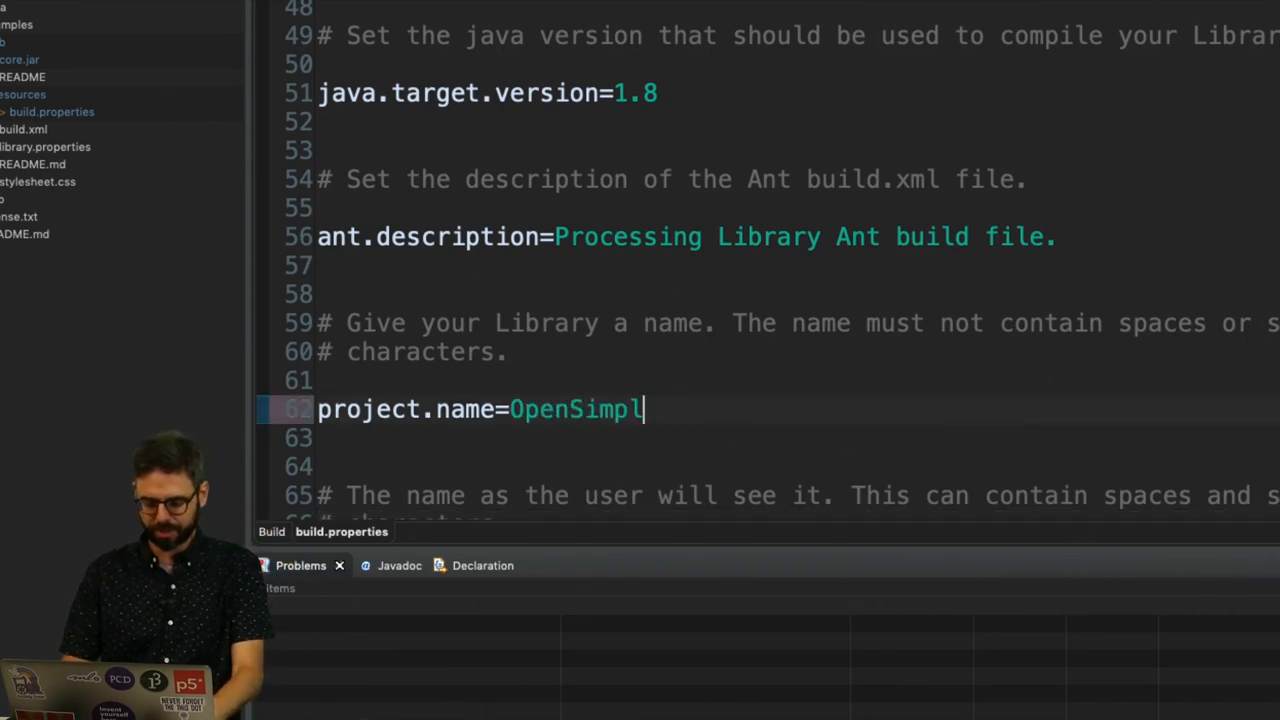
{"action": "type", "text": "exNoise"}
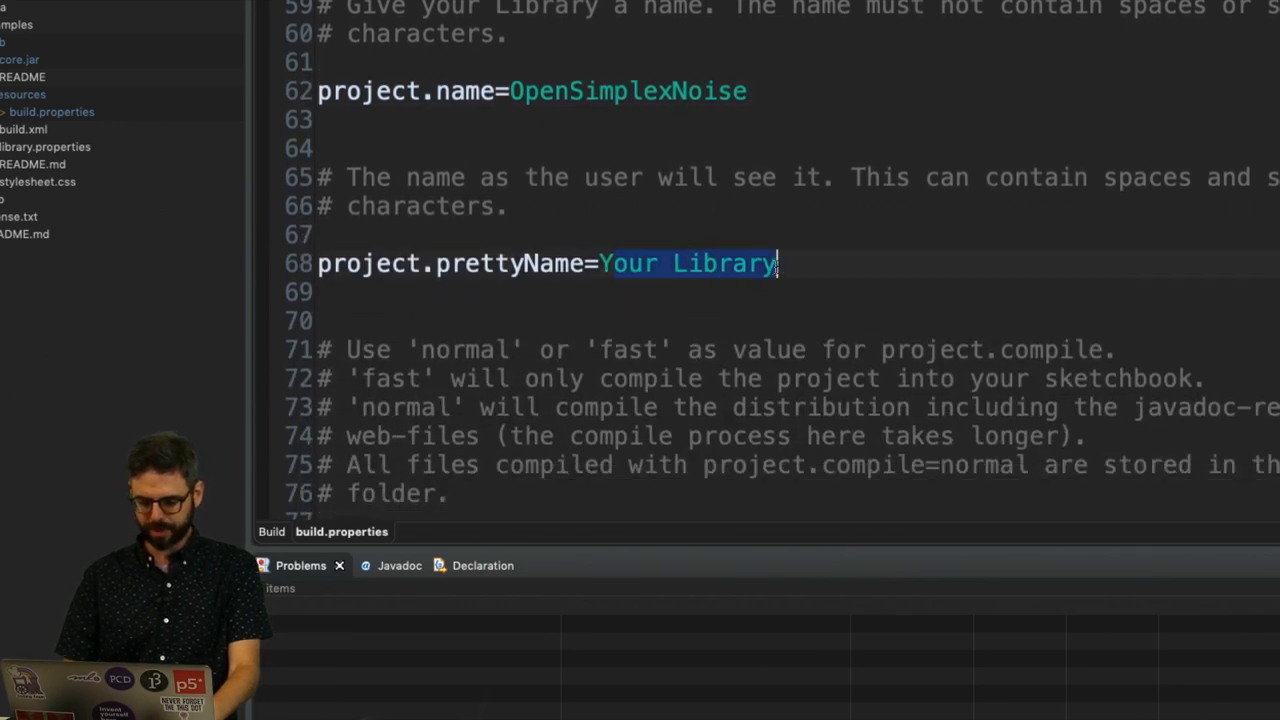
{"action": "type", "text": "OpenSimplexNoise fo"}
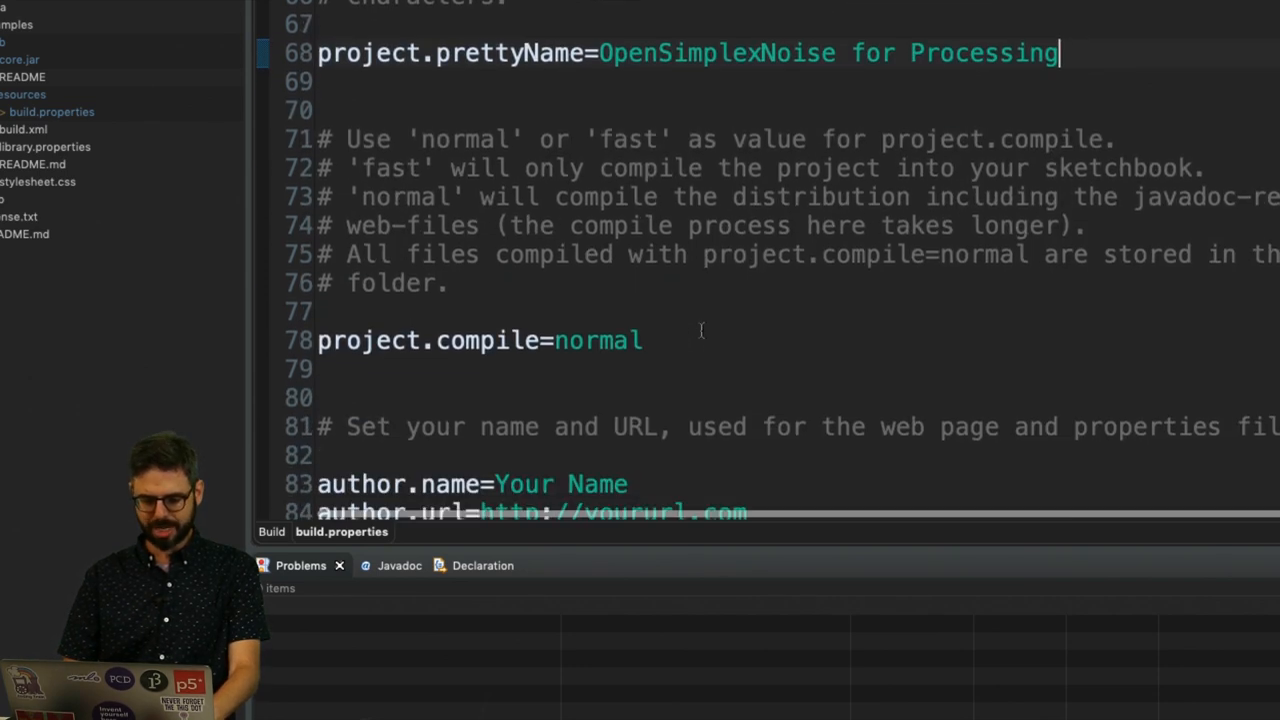
Set author.name to The Coding Train and author.url and library.url to thecodingtrain.com.
{"action": "scroll", "scroll_direction": "down", "scroll_amount": 3}
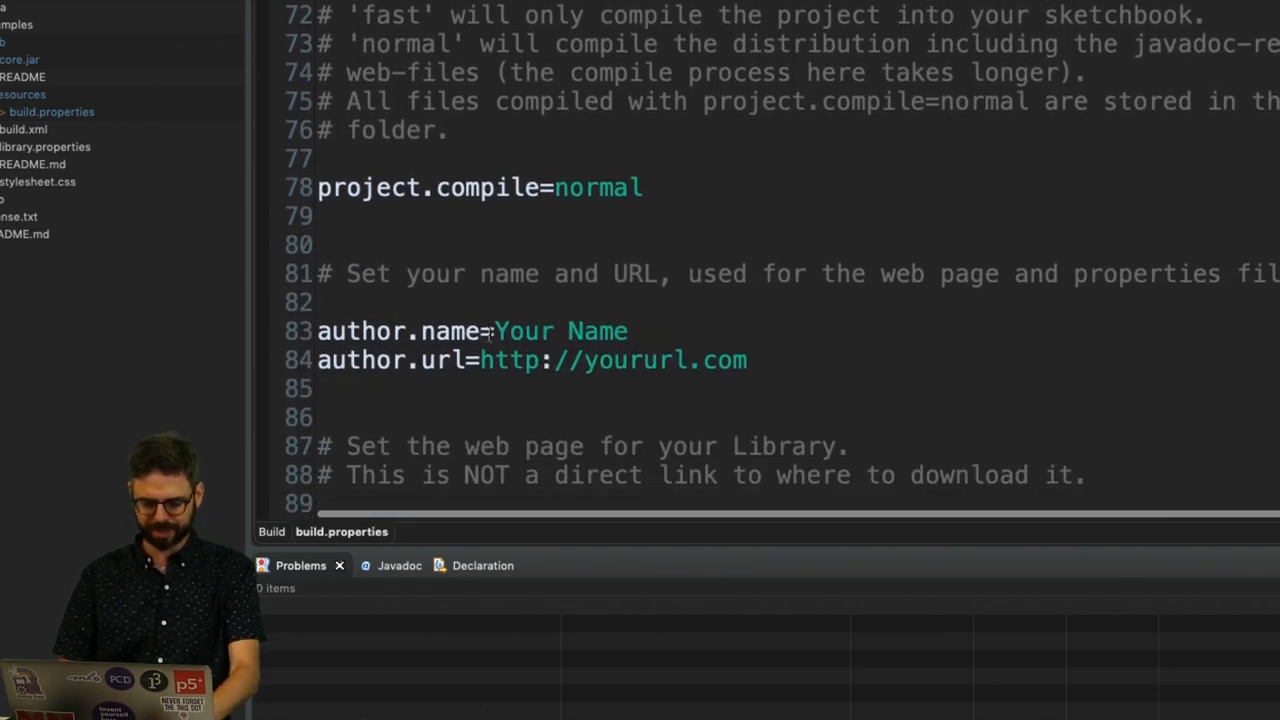
{"action": "type", "text": "The C"}
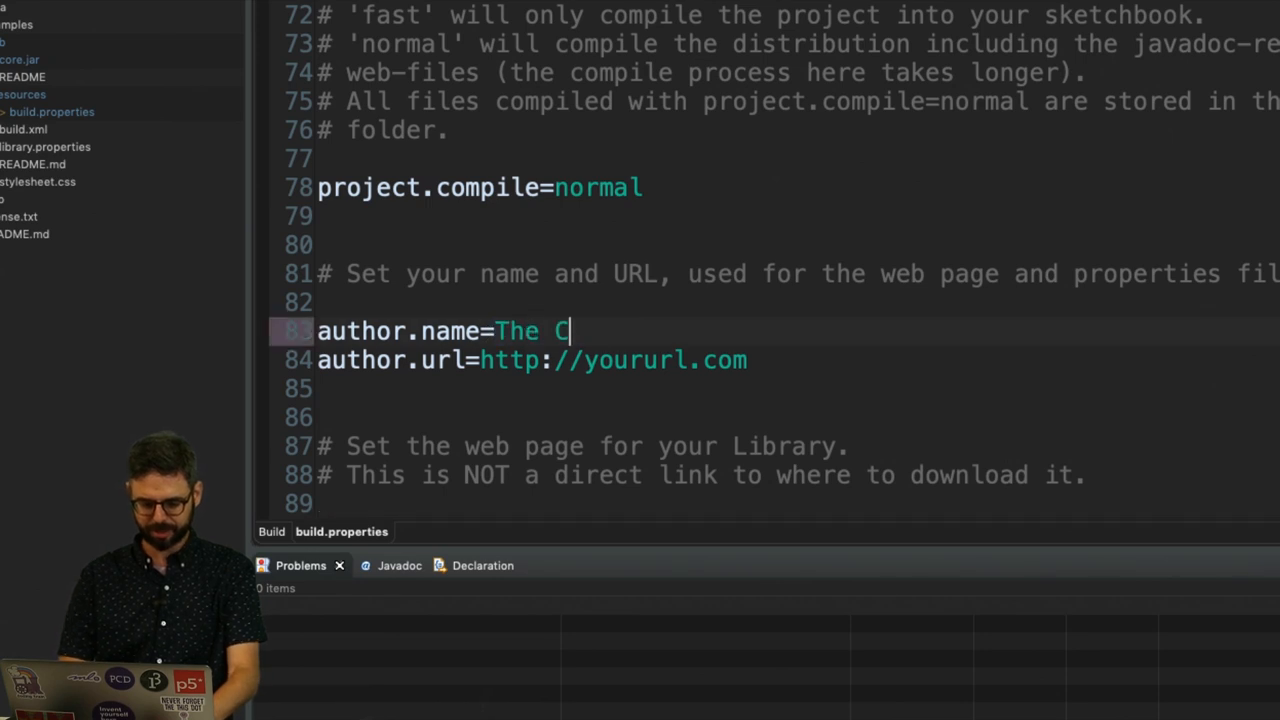
{"action": "type", "text": "oding Train"}
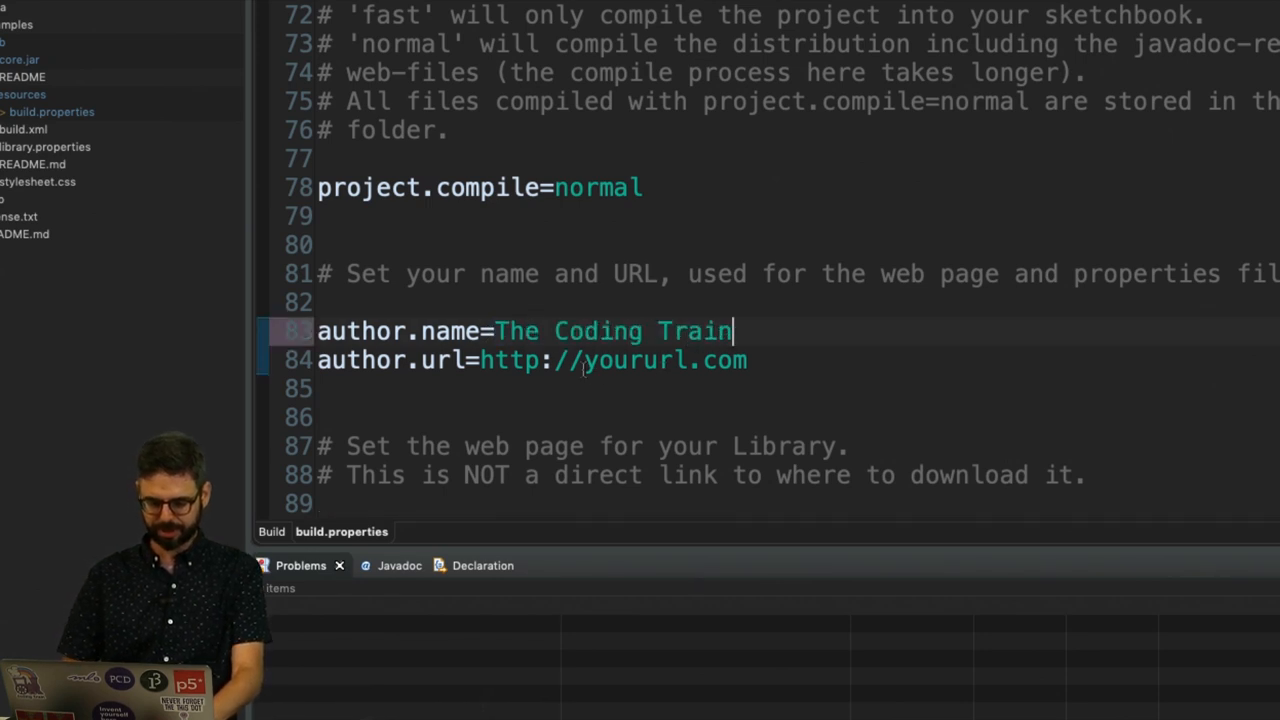
{"action": "type", "text": "thecodingtr"}
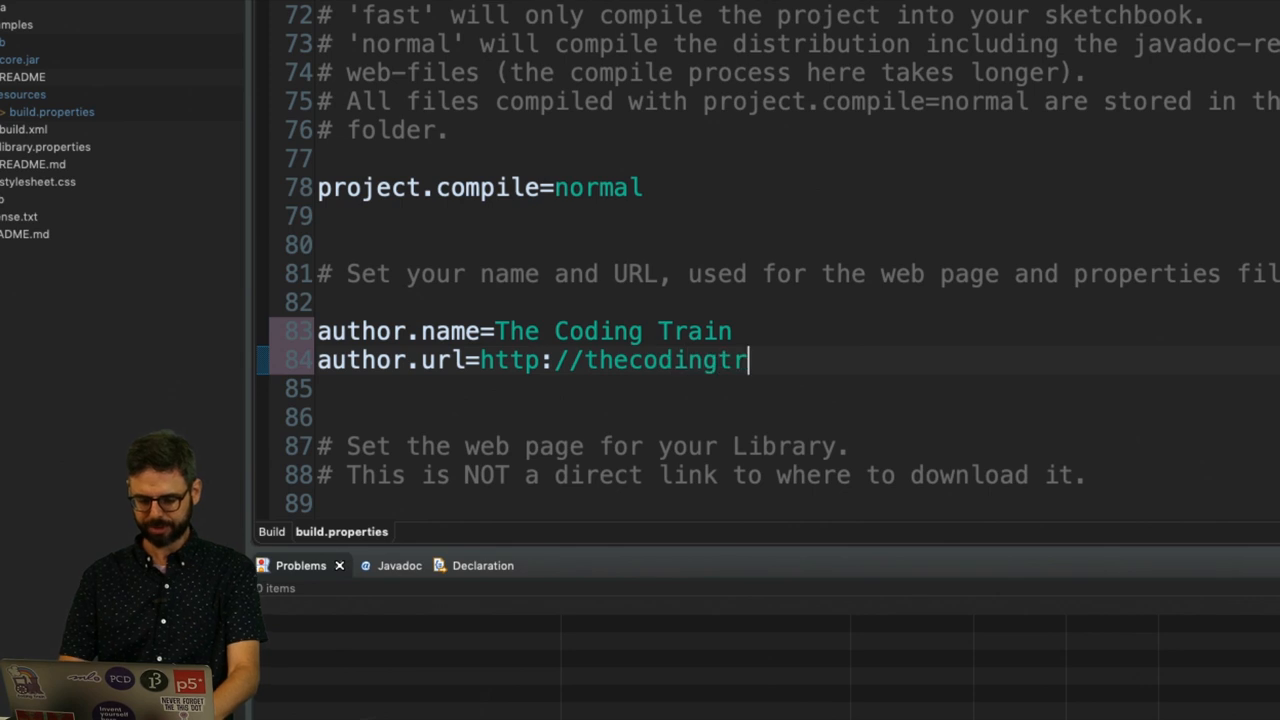
{"action": "type", "text": "ain.com"}
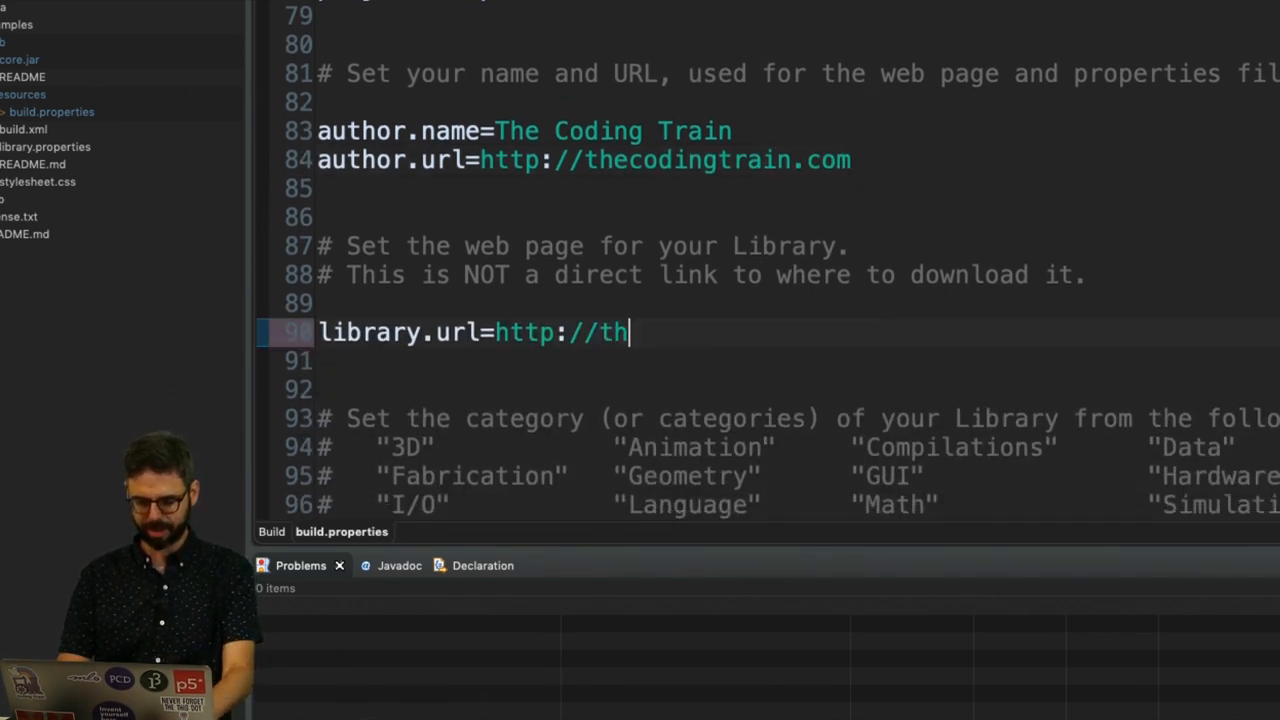
{"action": "type", "text": "ecodingtrain.com"}
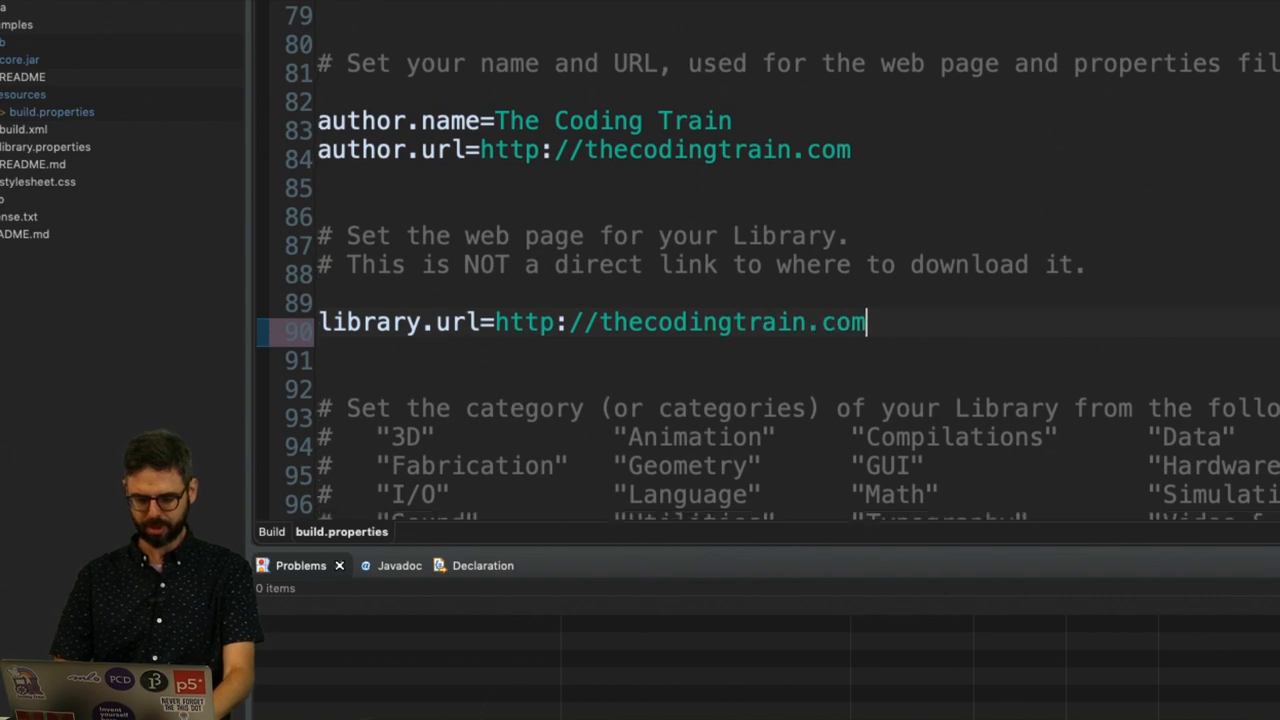
Set library.categories to Math and review the remaining properties.
{"action": "scroll", "scroll_direction": "down", "scroll_amount": 3}
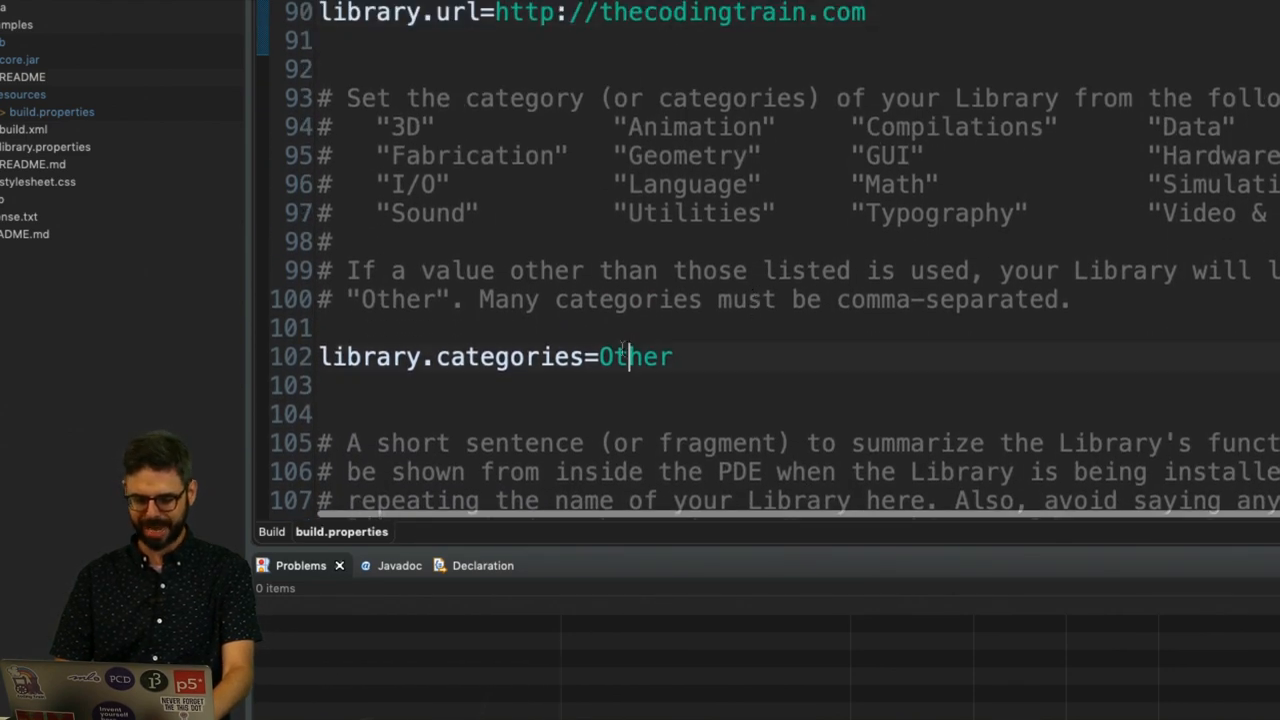
{"action": "type", "text": "Math"}
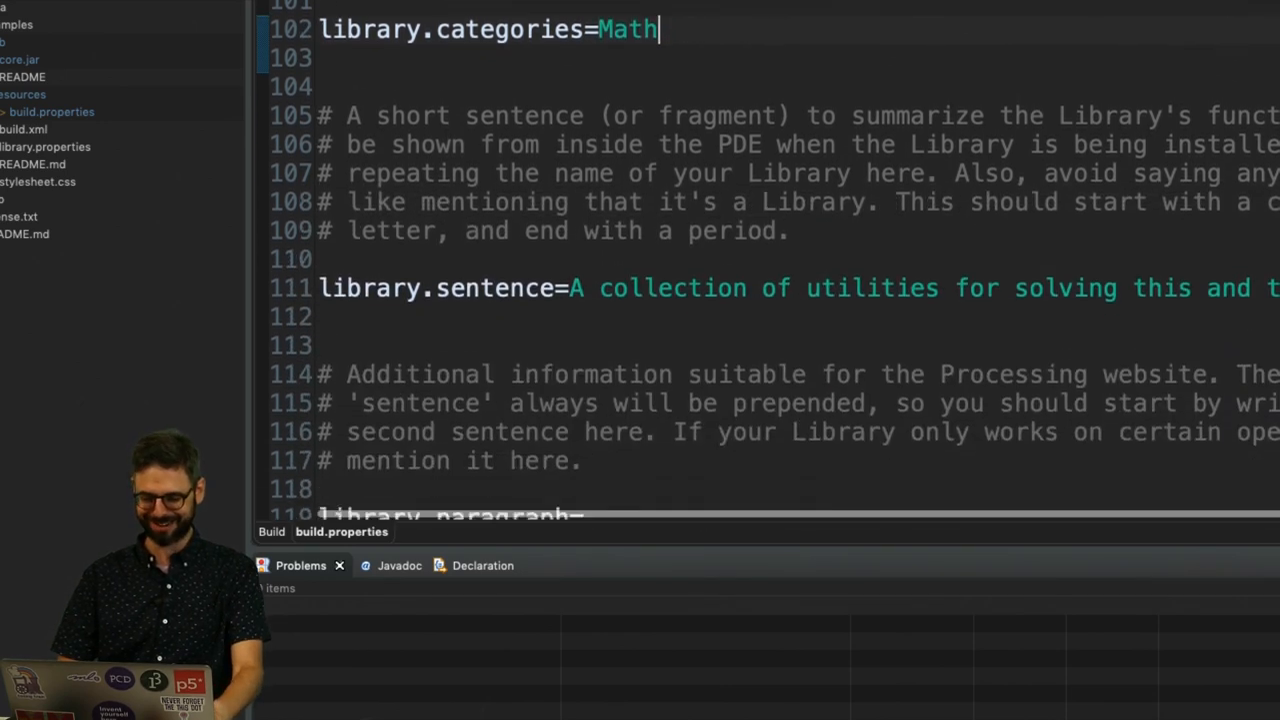
{"action": "scroll", "scroll_direction": "down", "scroll_amount": 3}
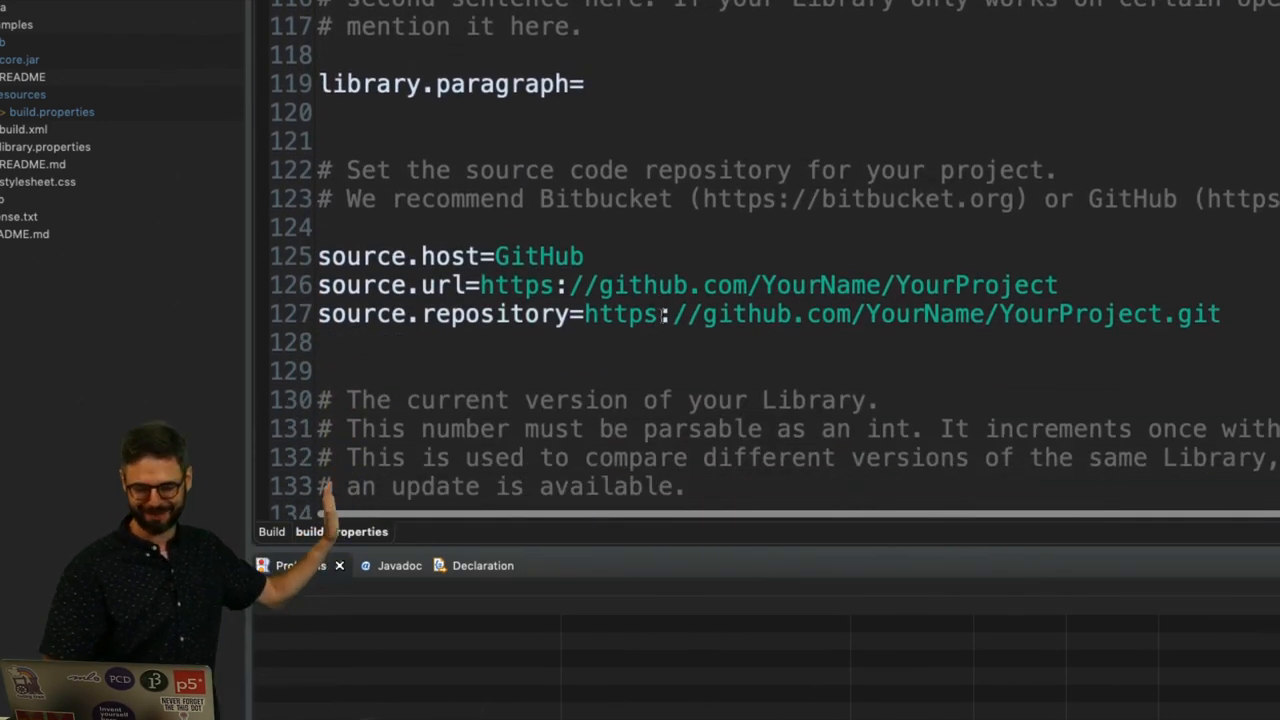
{"action": "scroll", "scroll_direction": "down", "scroll_amount": 3}
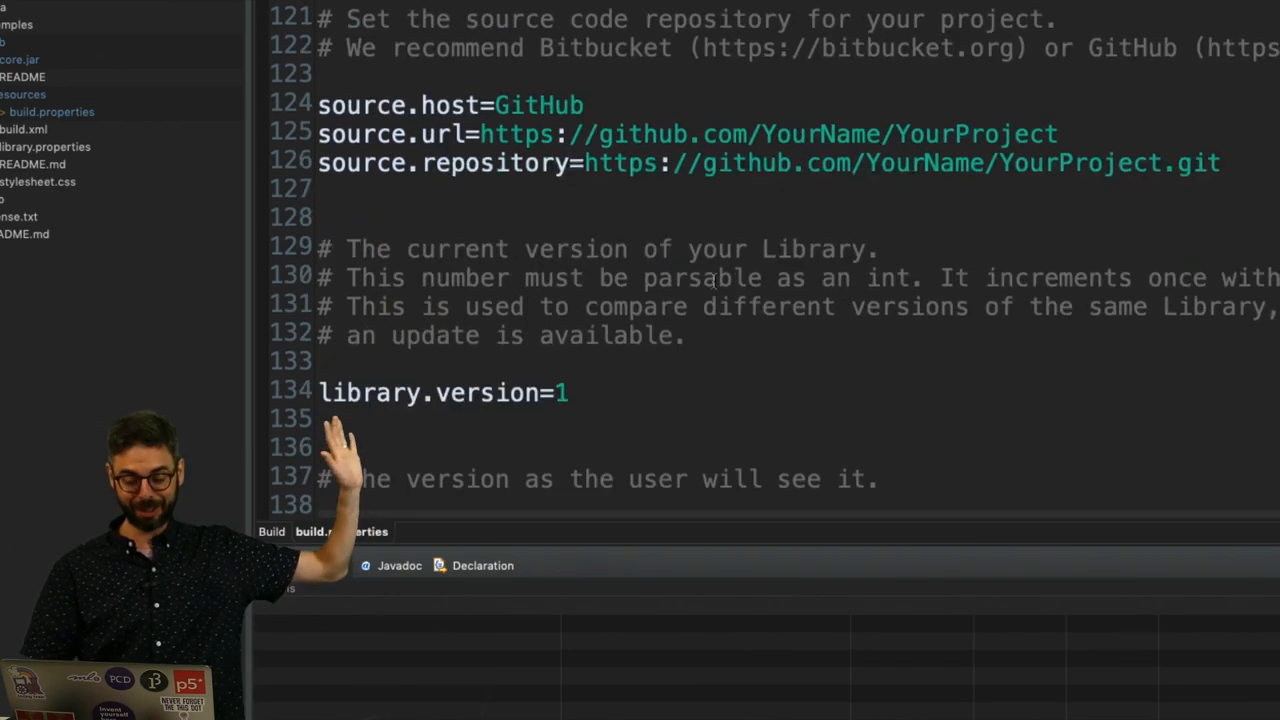
{"action": "scroll", "scroll_direction": "down", "scroll_amount": 3}
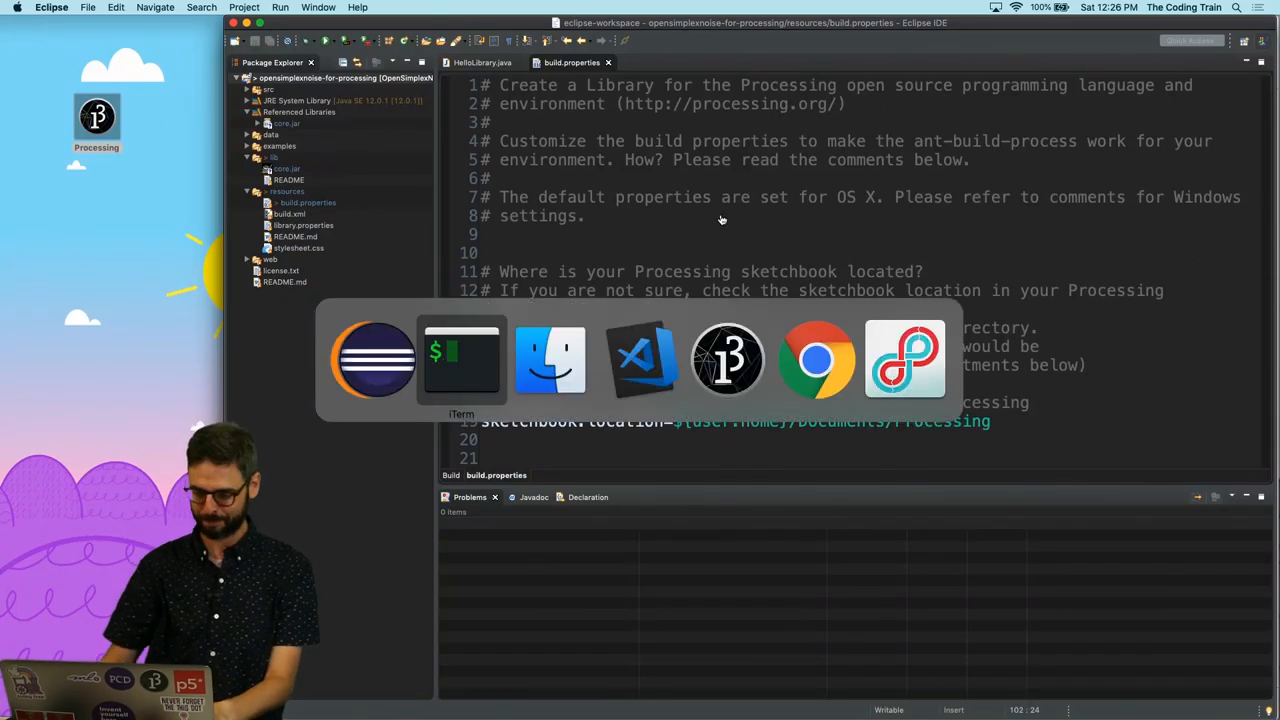
Select build.xml and show the Ant view via Window > Show View beside the editor.
{"action": "left_click", "coordinate": [817, 358]}
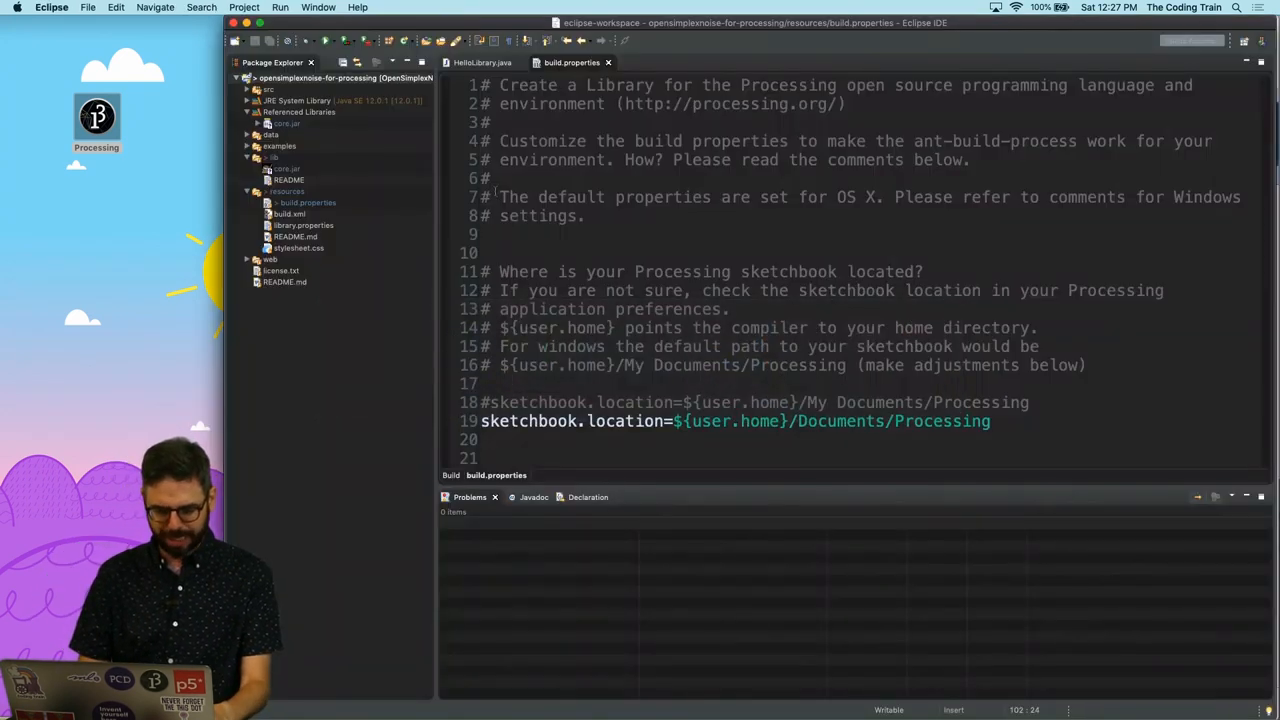
{"action": "left_click", "coordinate": [289, 213]}
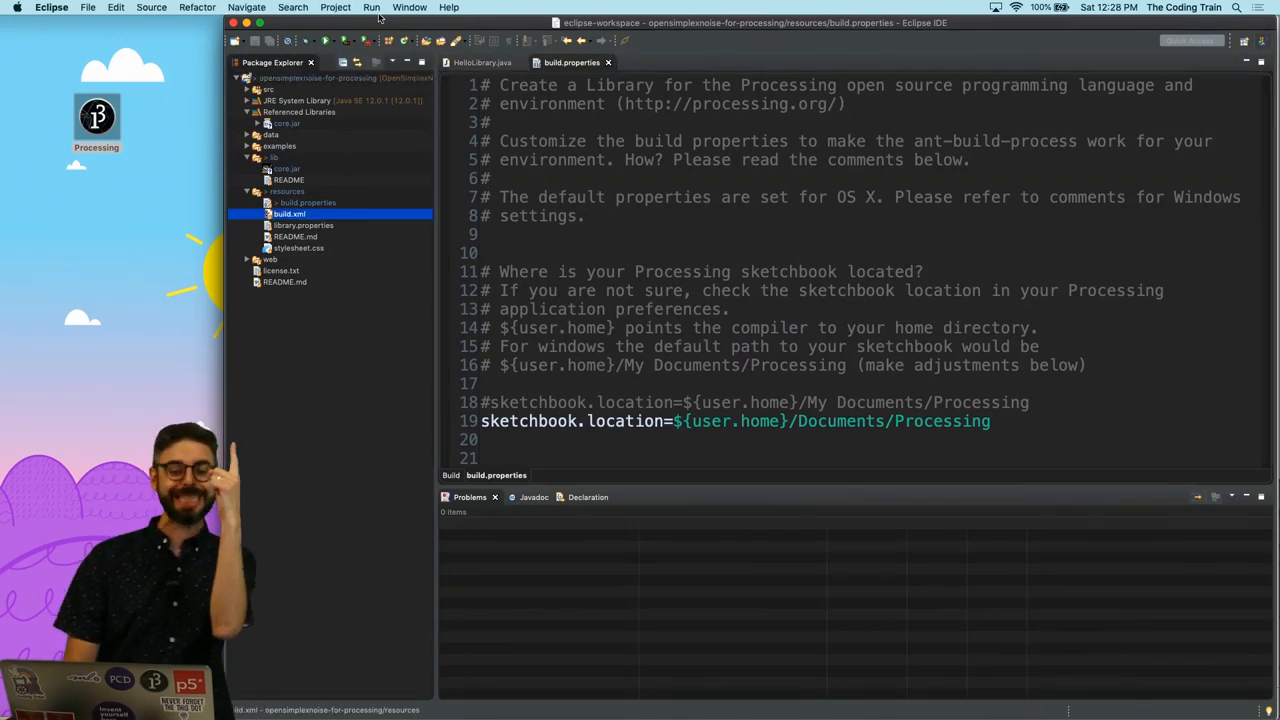
{"action": "left_click", "coordinate": [409, 7]}
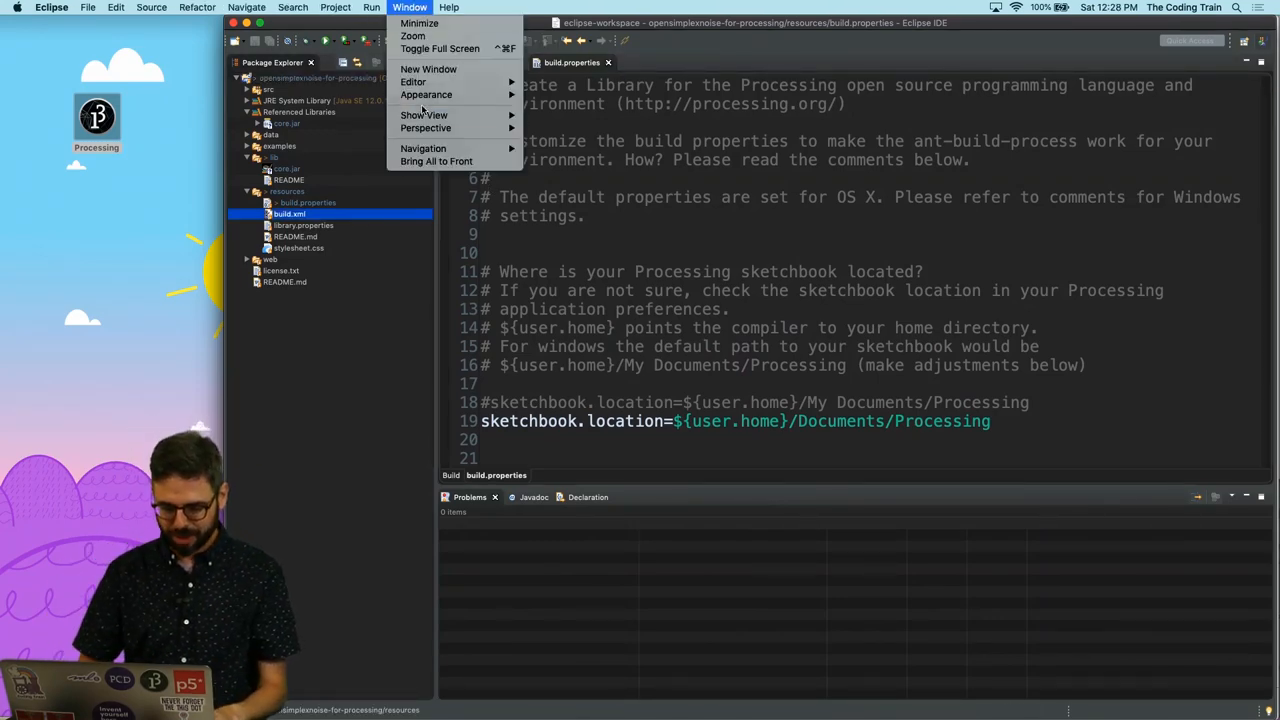
{"action": "left_click", "coordinate": [424, 114]}
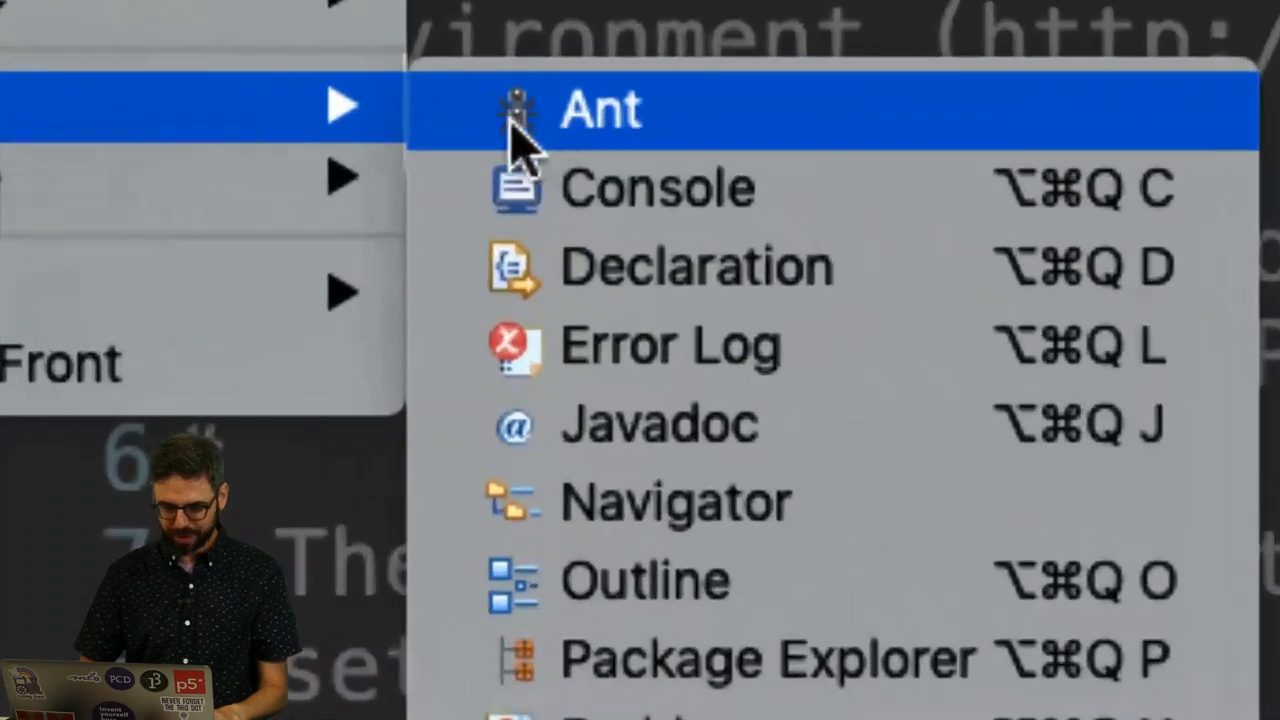
{"action": "left_click", "coordinate": [598, 110]}
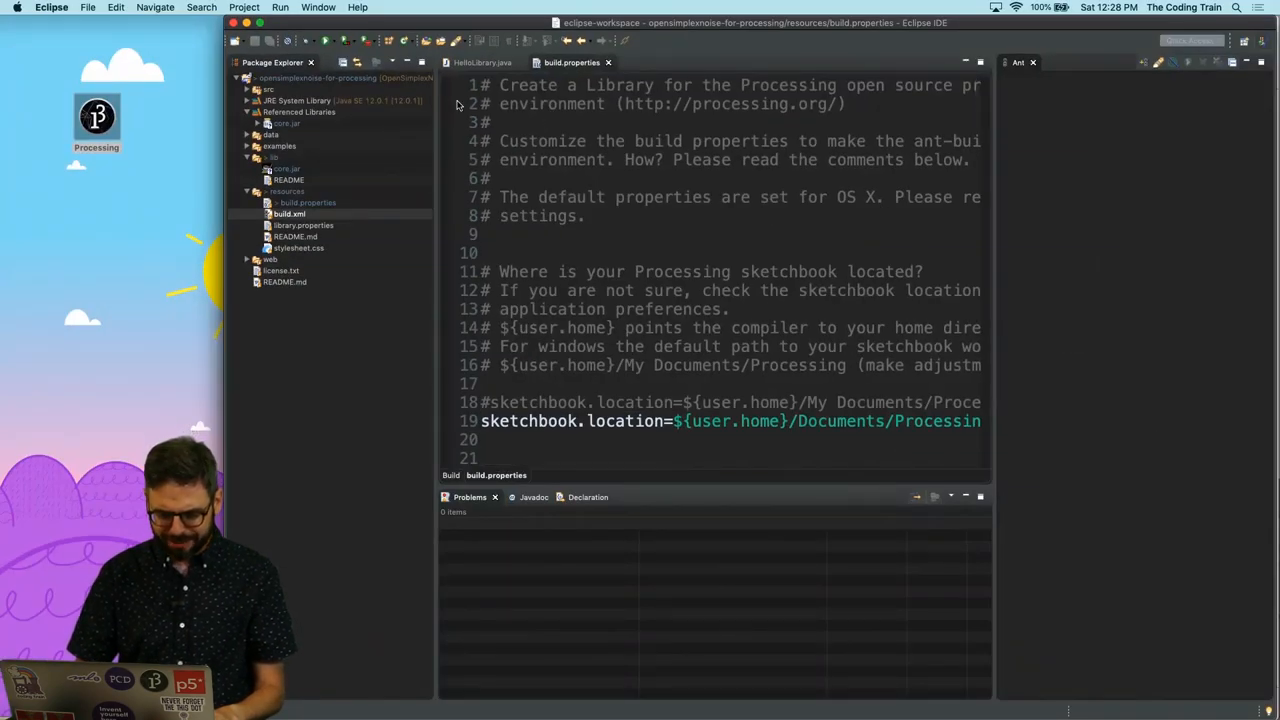
{"action": "mouse_move", "coordinate": [1155, 85]}
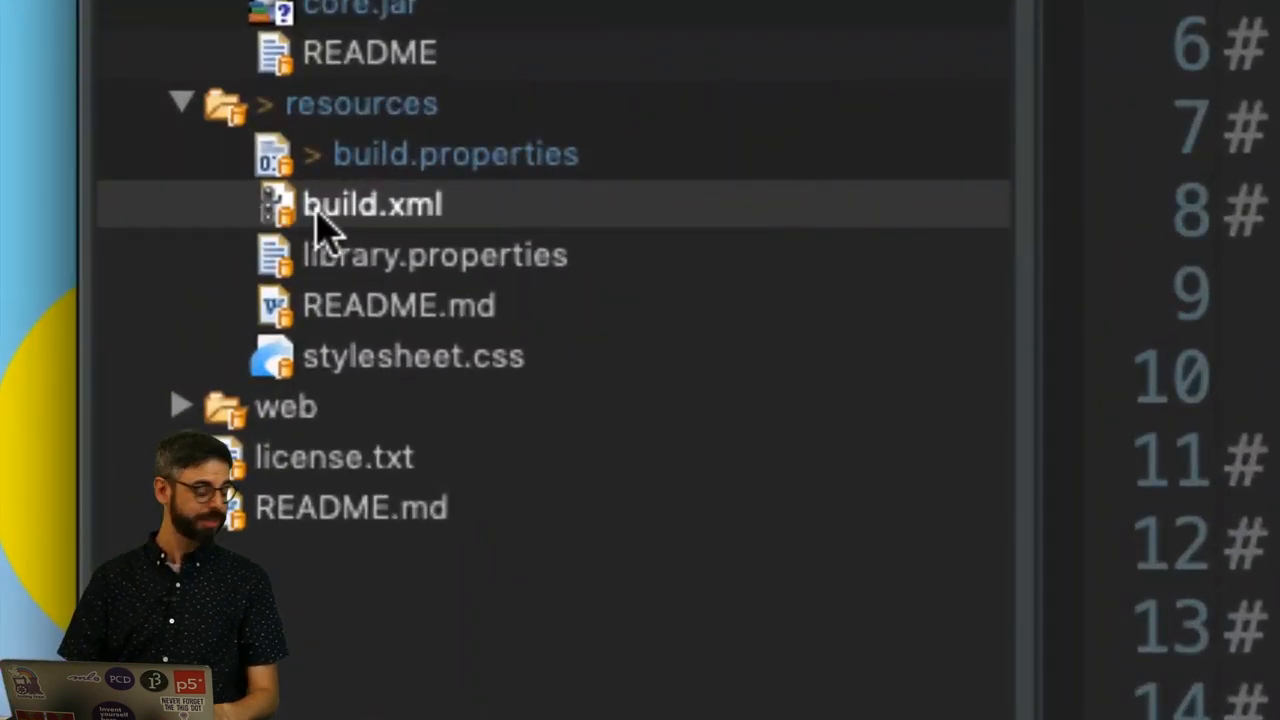
Add build.xml to the Ant view and run 1 Ant Build until BUILD SUCCESSFUL.
{"action": "left_click", "coordinate": [371, 204]}
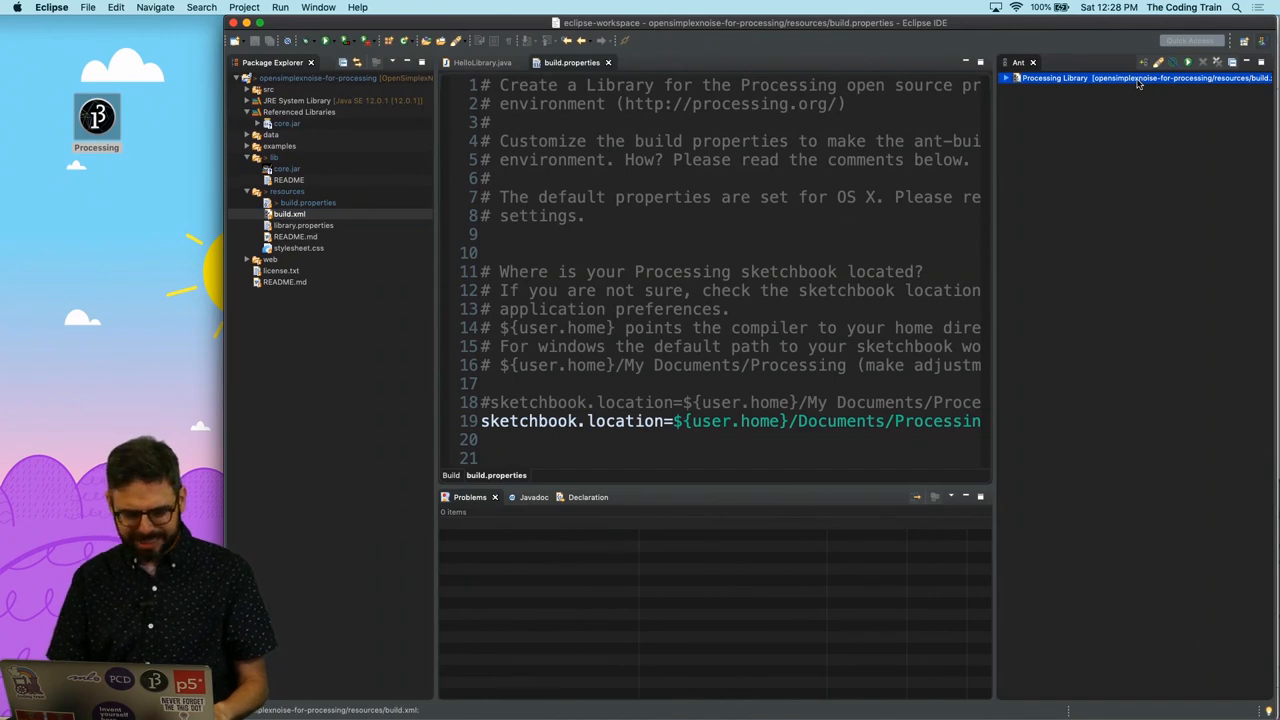
{"action": "right_click", "coordinate": [1140, 78]}
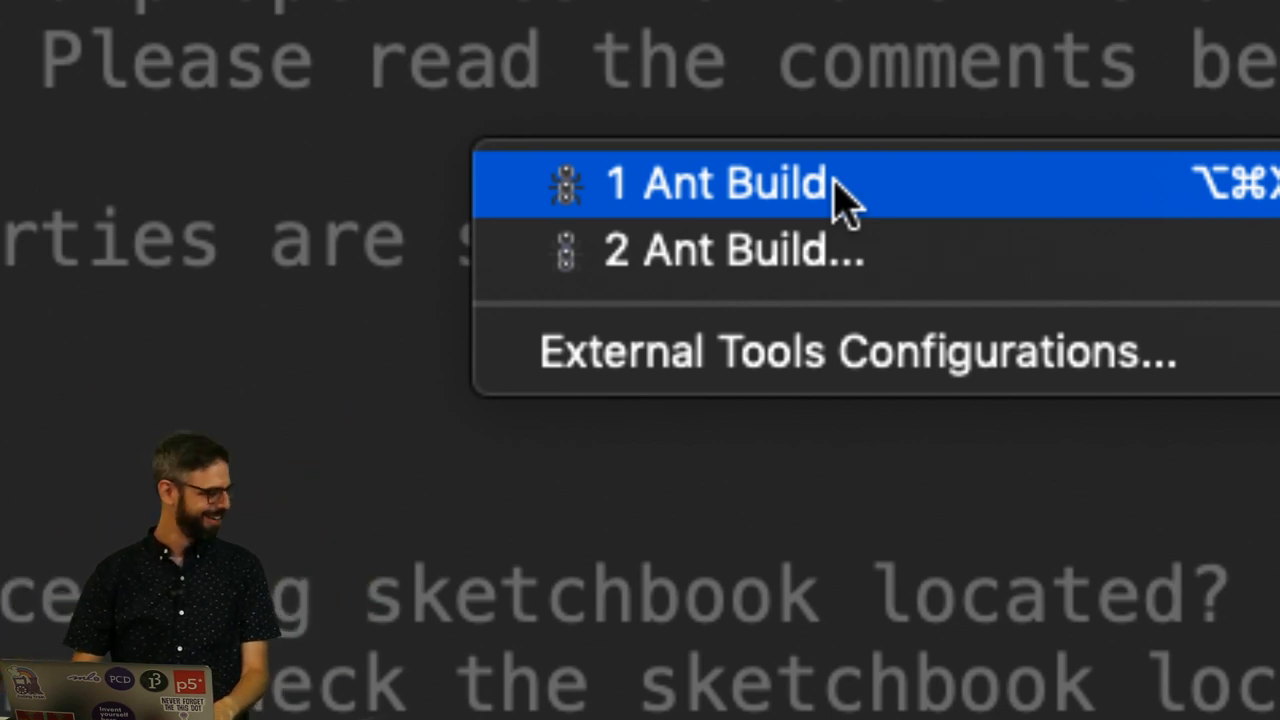
{"action": "left_click", "coordinate": [716, 183]}
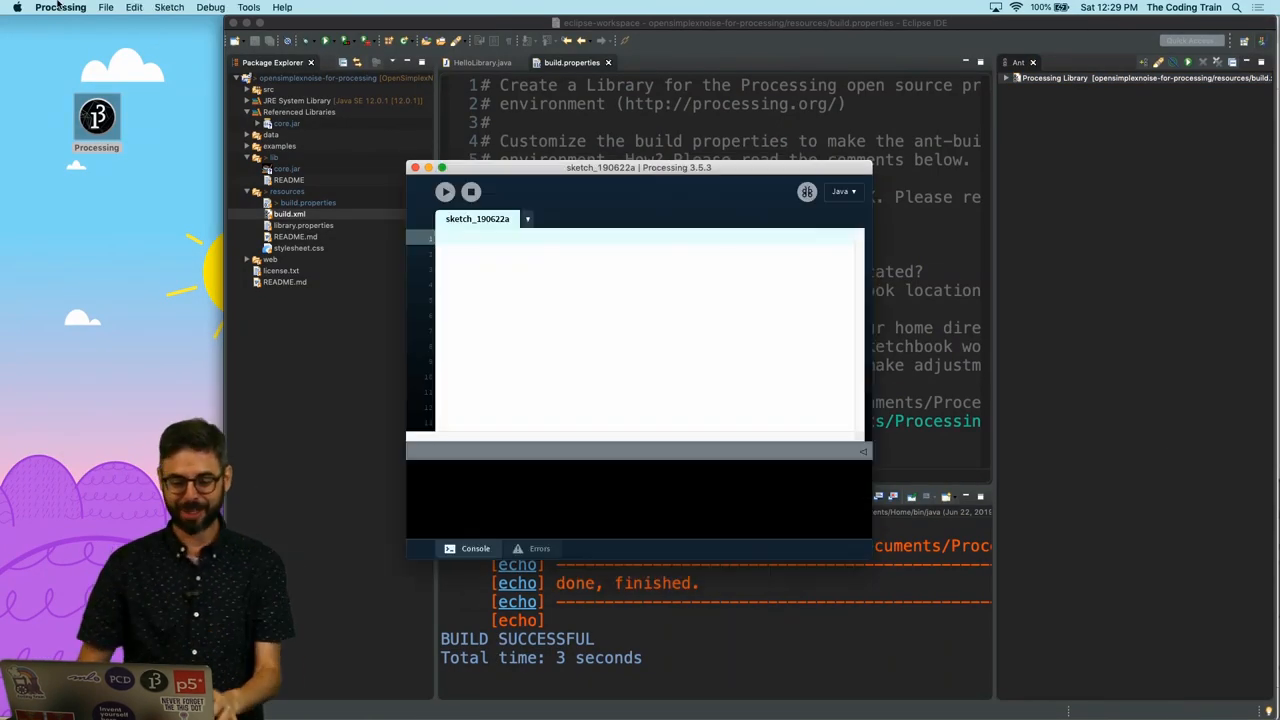
Check Sketch > Import Library lists OpenSimplexNoise, then close the sketch with Don't Save.
{"action": "left_click", "coordinate": [168, 7]}
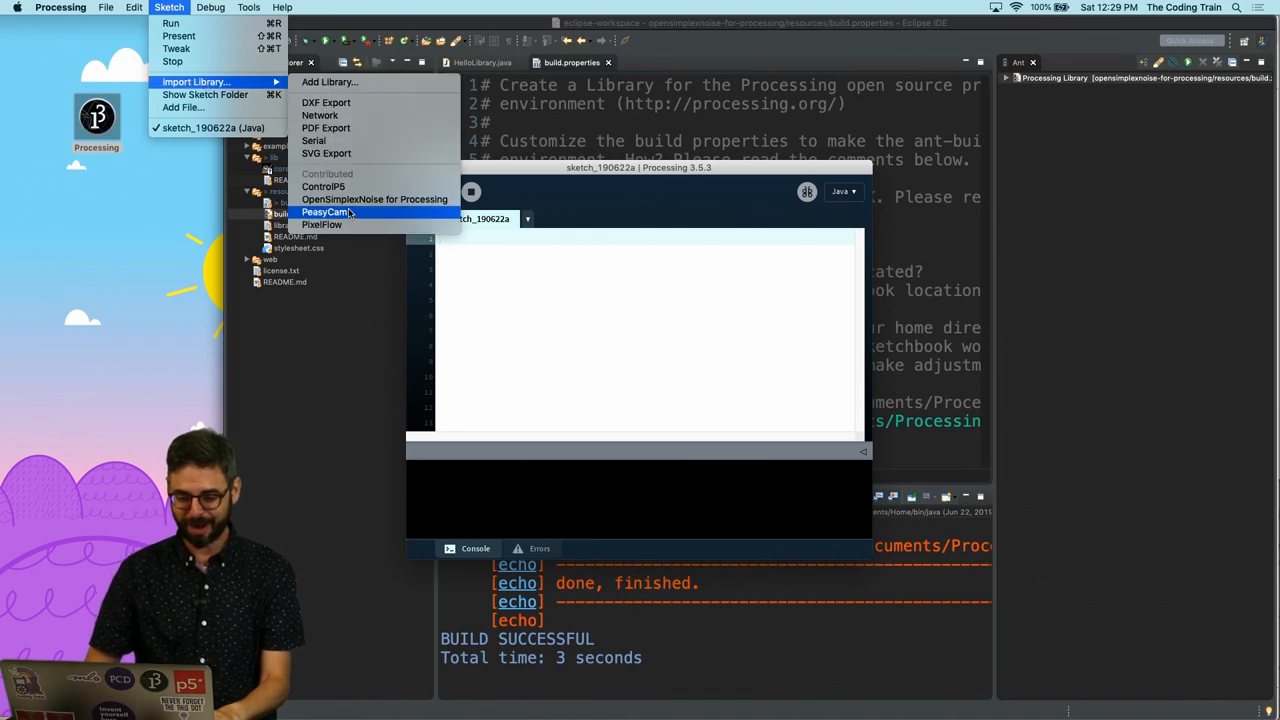
{"action": "mouse_move", "coordinate": [374, 199]}
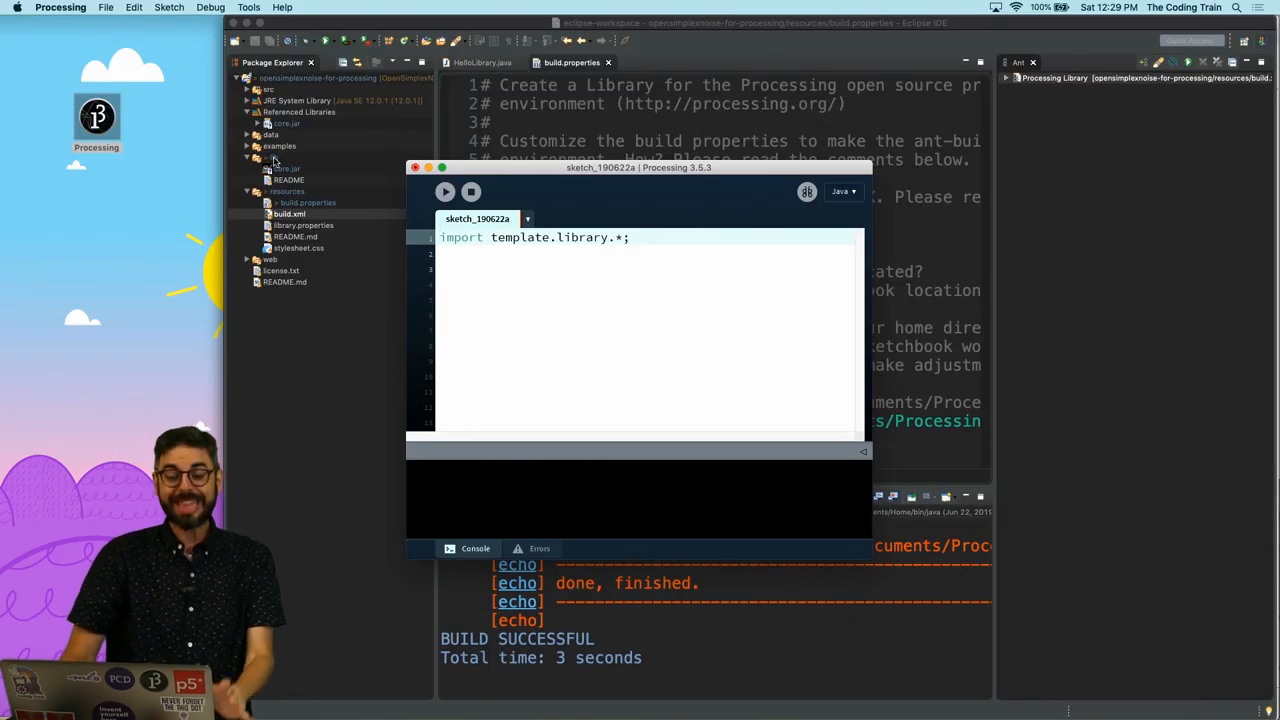
{"action": "left_click", "coordinate": [415, 167]}
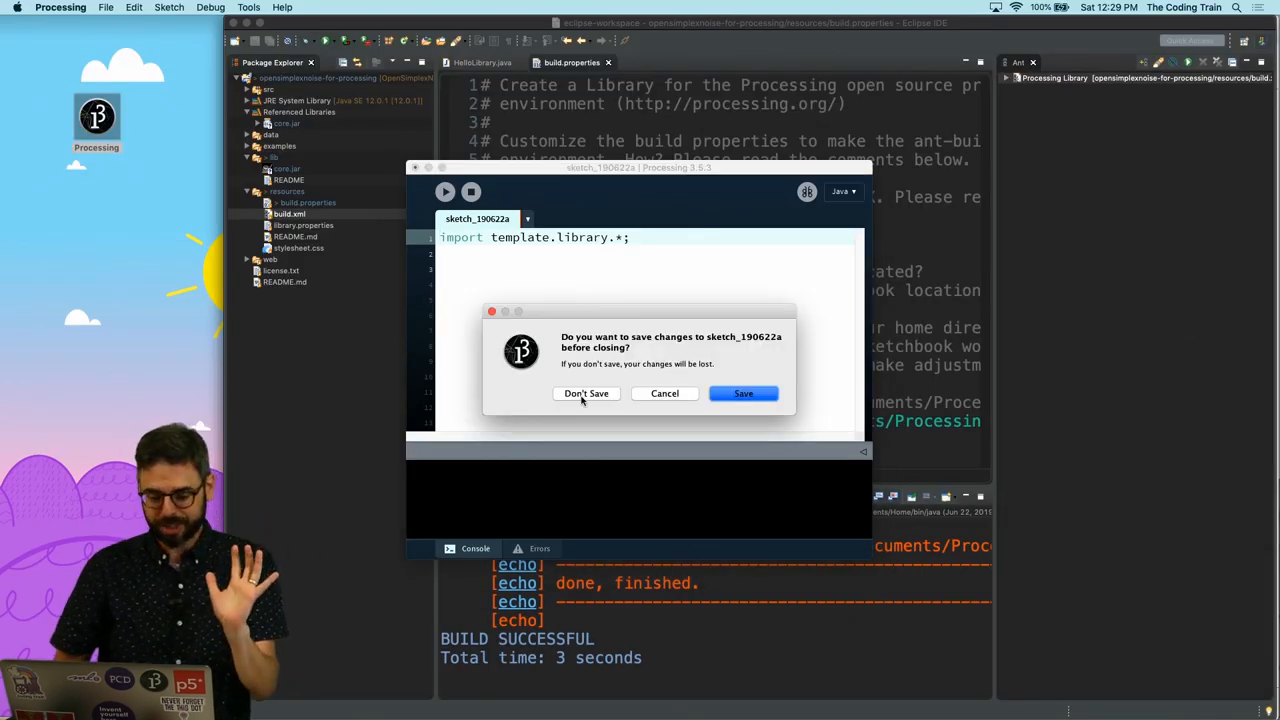
{"action": "left_click", "coordinate": [585, 393]}
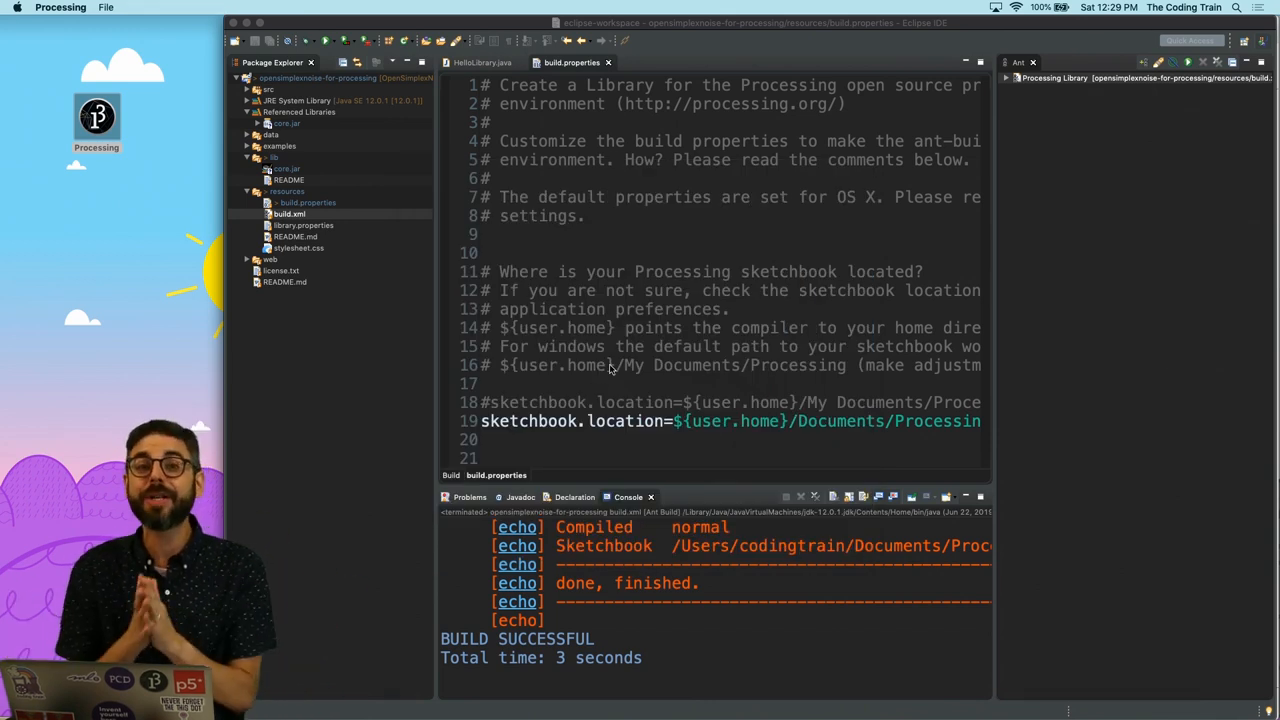